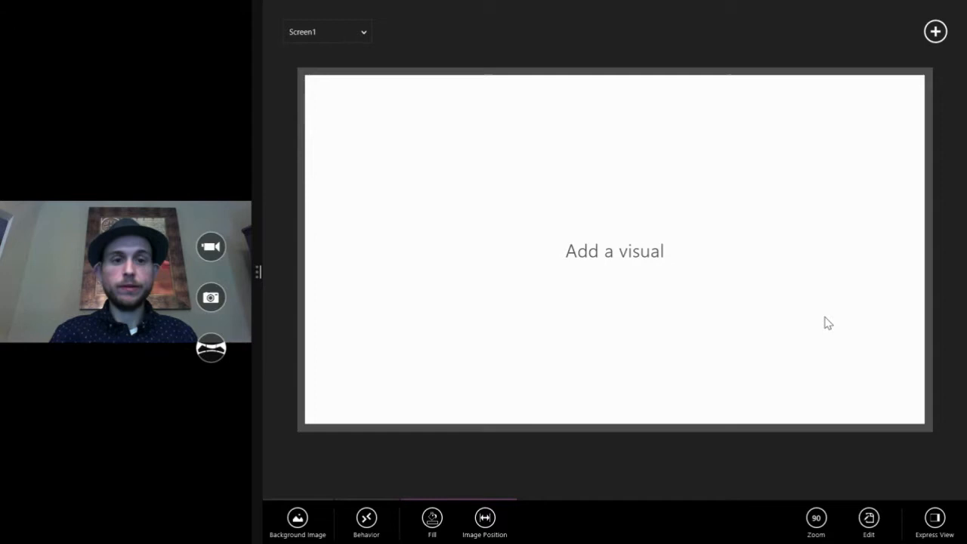
{"action": "mouse_move", "coordinate": [780, 462]}
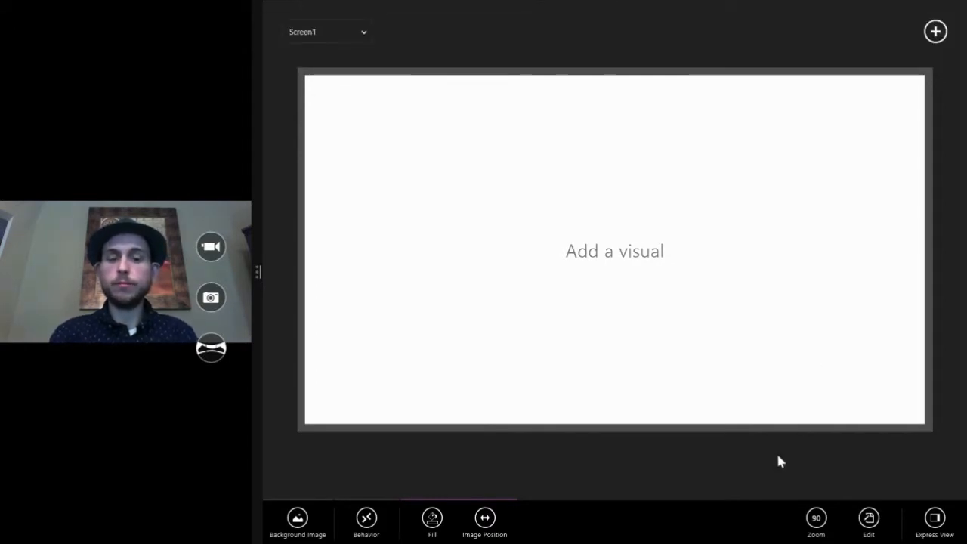
{"action": "mouse_move", "coordinate": [571, 54]}
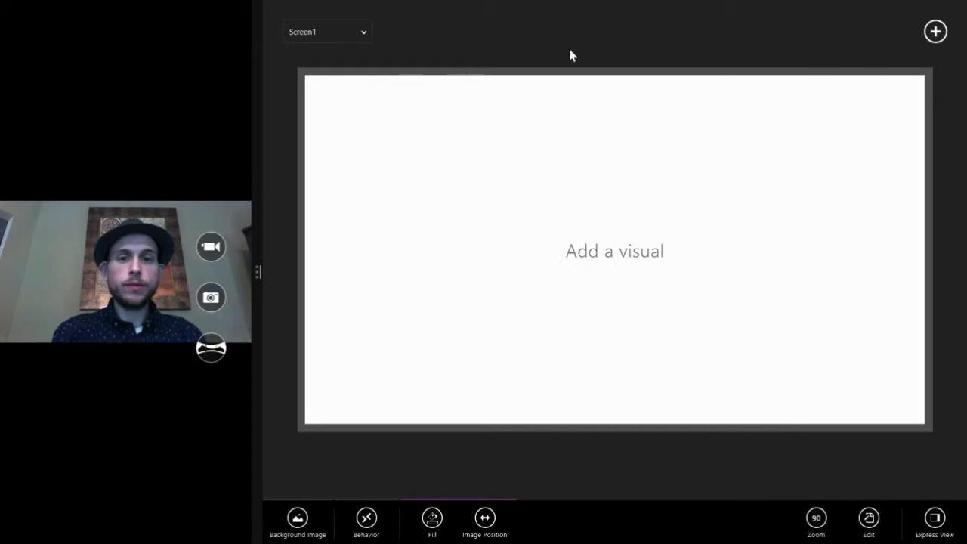
{"action": "mouse_move", "coordinate": [949, 451]}
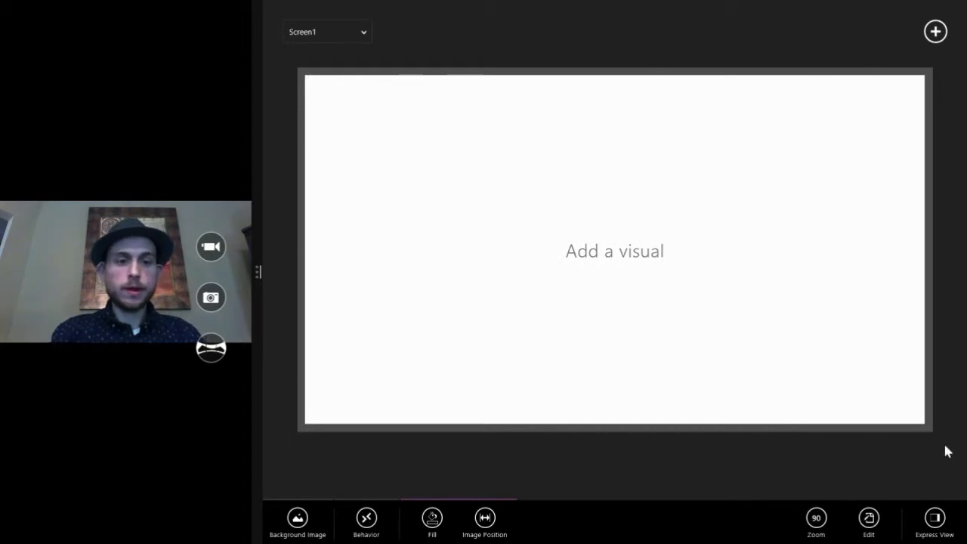
{"action": "mouse_move", "coordinate": [305, 67]}
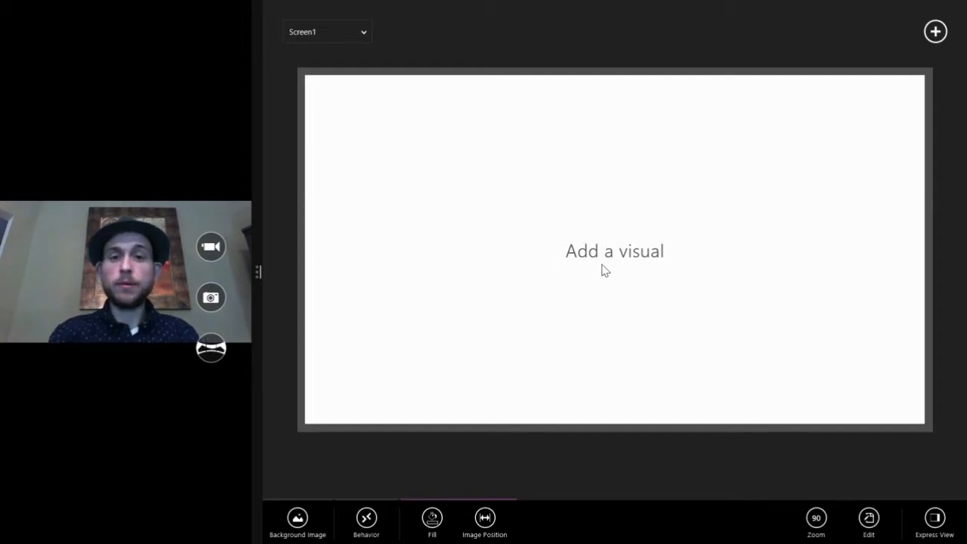
{"action": "mouse_move", "coordinate": [738, 154]}
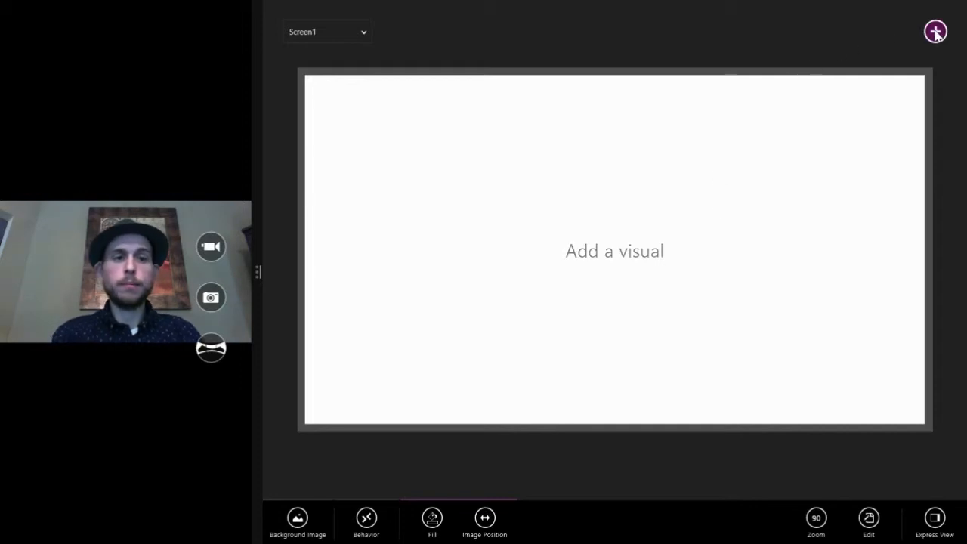
Add a label visual, Label1, to the empty screen from the Visuals pane
{"action": "left_click", "coordinate": [937, 30]}
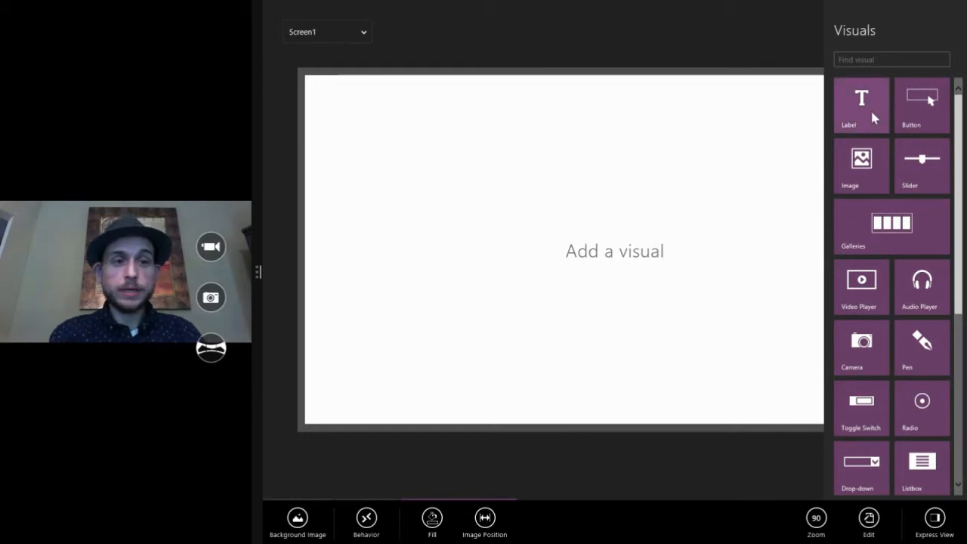
{"action": "mouse_move", "coordinate": [928, 160]}
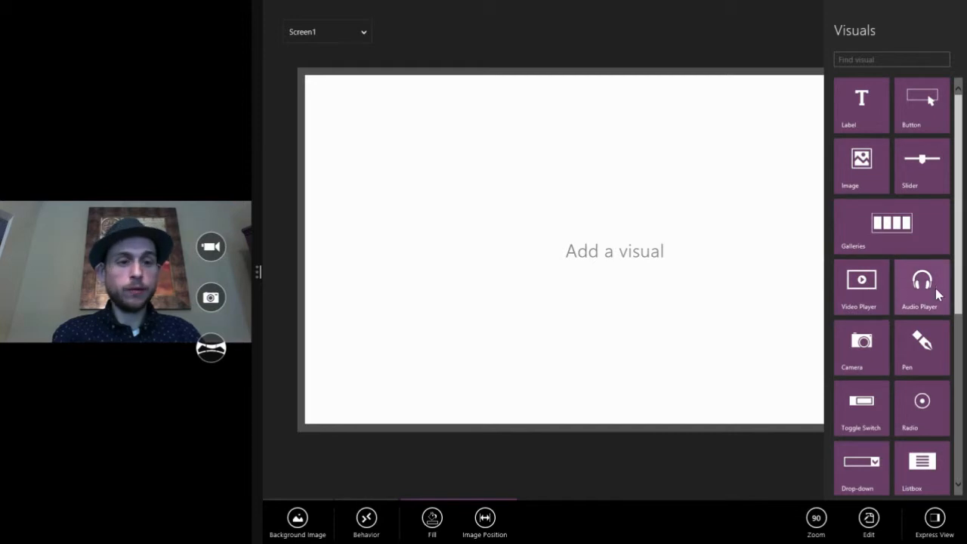
{"action": "scroll", "scroll_direction": "down", "scroll_amount": 3}
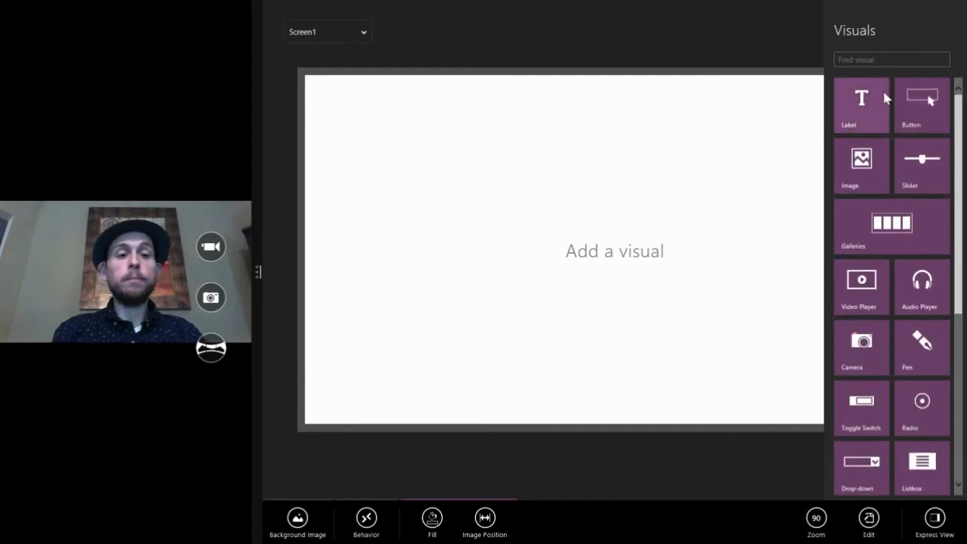
{"action": "mouse_move", "coordinate": [865, 103]}
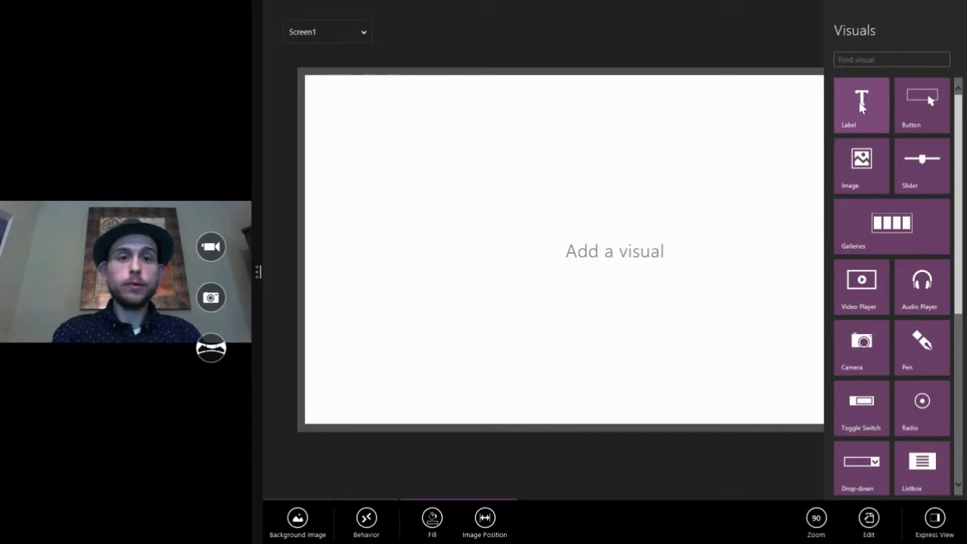
{"action": "left_click", "coordinate": [861, 104]}
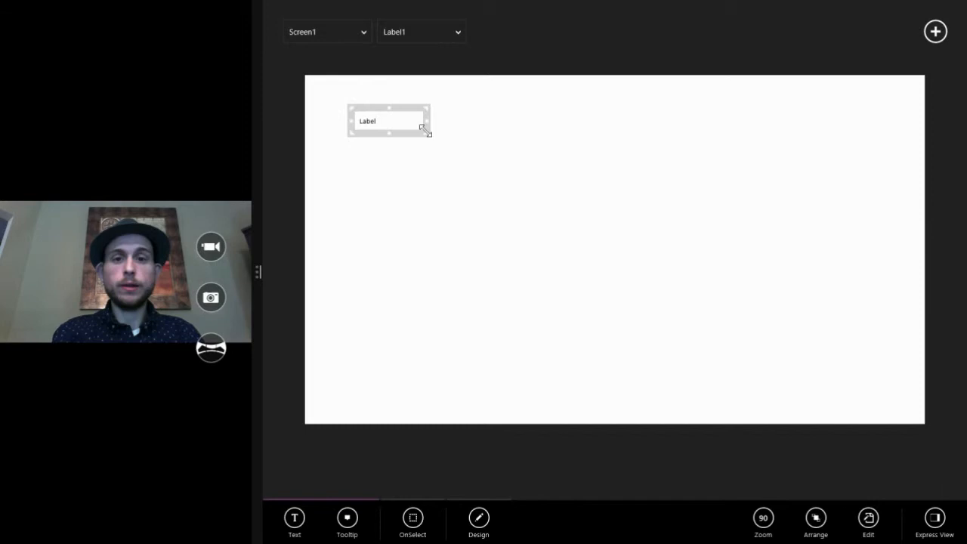
Add Button1 and drag it toward the screen centre, below the label
{"action": "left_click_drag", "start_coordinate": [429, 133], "coordinate": [480, 133]}
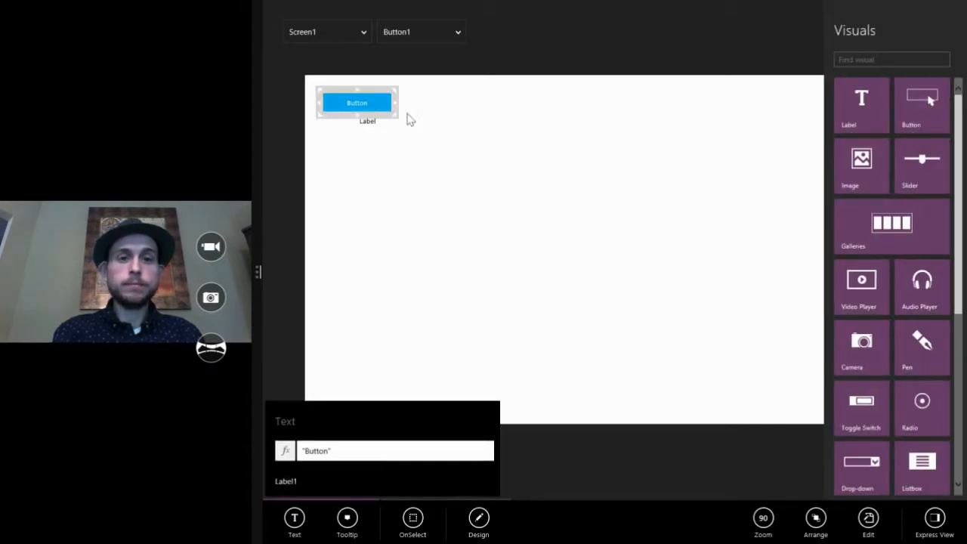
{"action": "left_click_drag", "start_coordinate": [356, 102], "coordinate": [399, 178]}
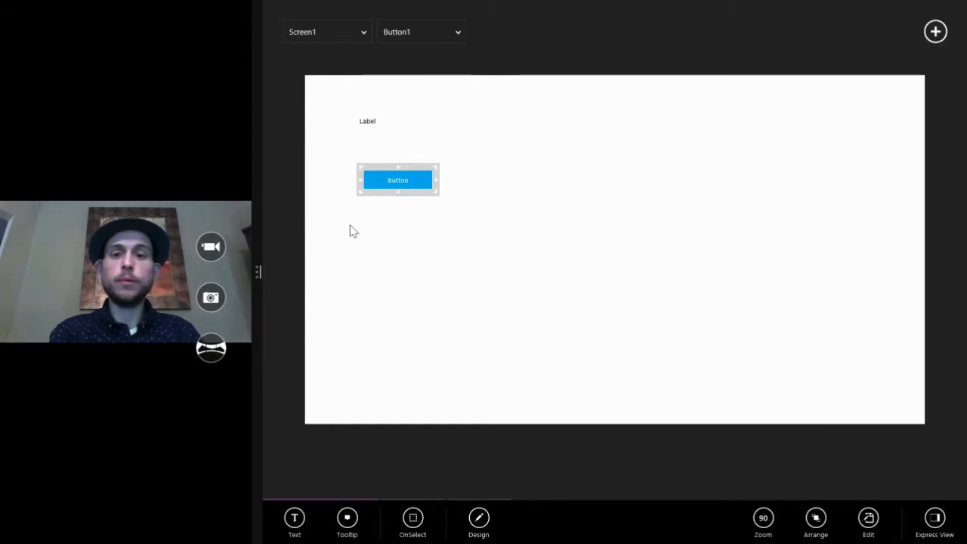
{"action": "mouse_move", "coordinate": [508, 135]}
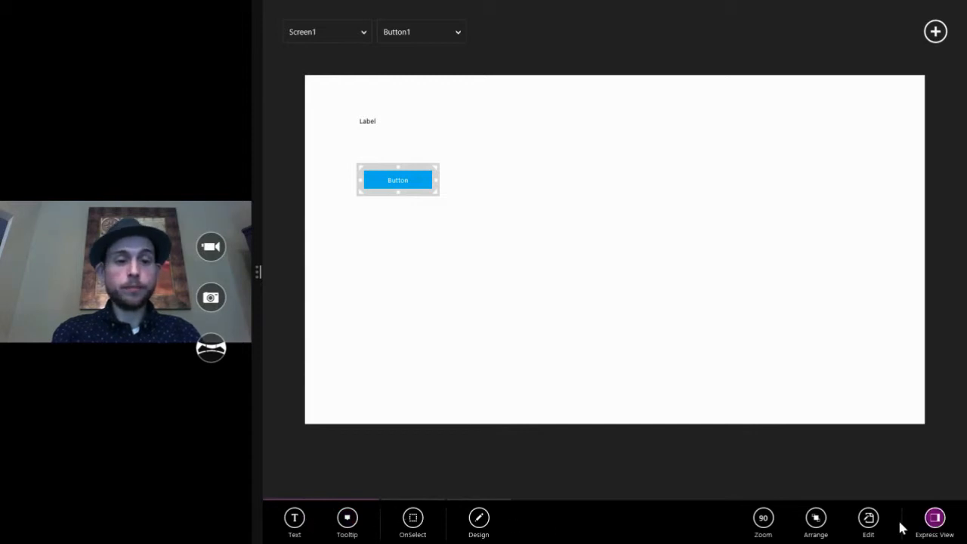
{"action": "left_click_drag", "start_coordinate": [397, 180], "coordinate": [408, 189]}
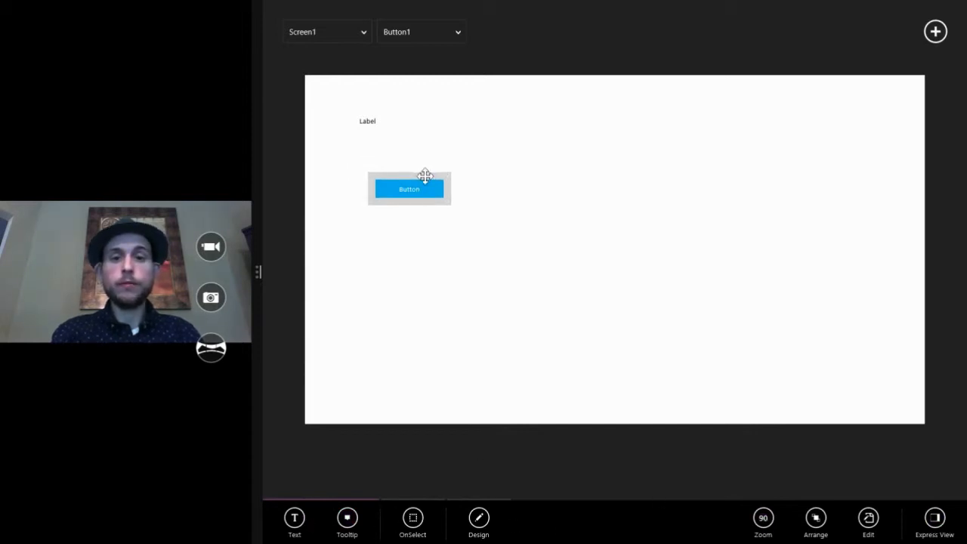
{"action": "left_click_drag", "start_coordinate": [408, 187], "coordinate": [592, 257]}
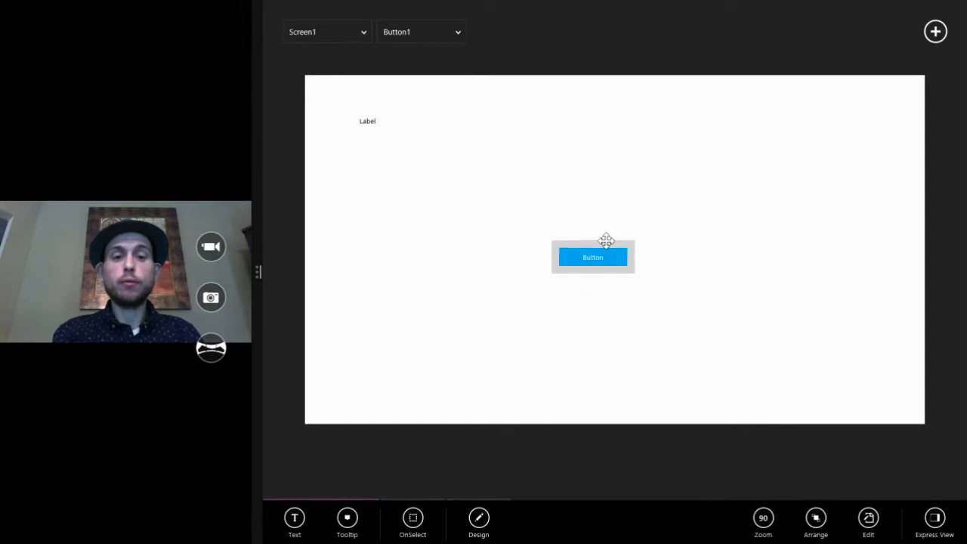
{"action": "left_click_drag", "start_coordinate": [592, 257], "coordinate": [609, 232]}
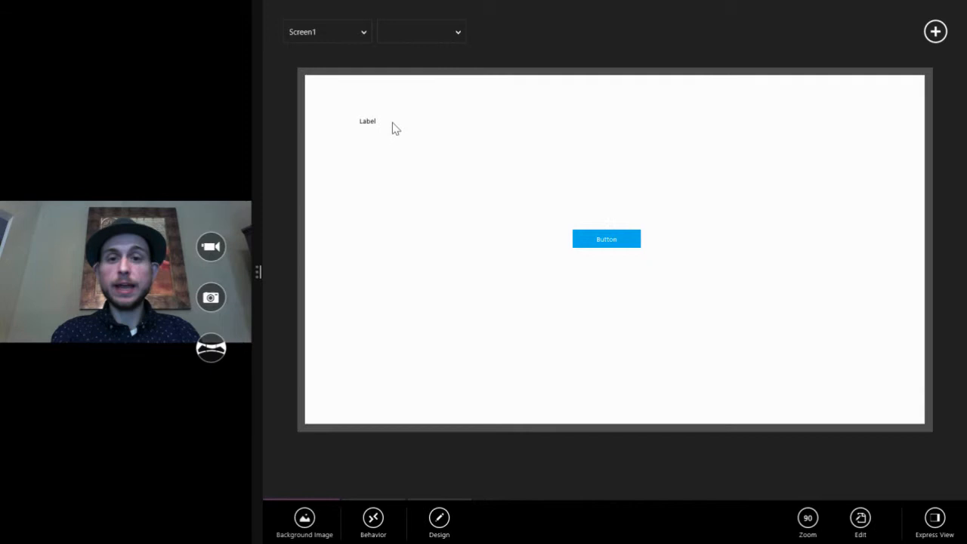
Move Label1 to the top centre of the screen above the button
{"action": "left_click", "coordinate": [368, 121]}
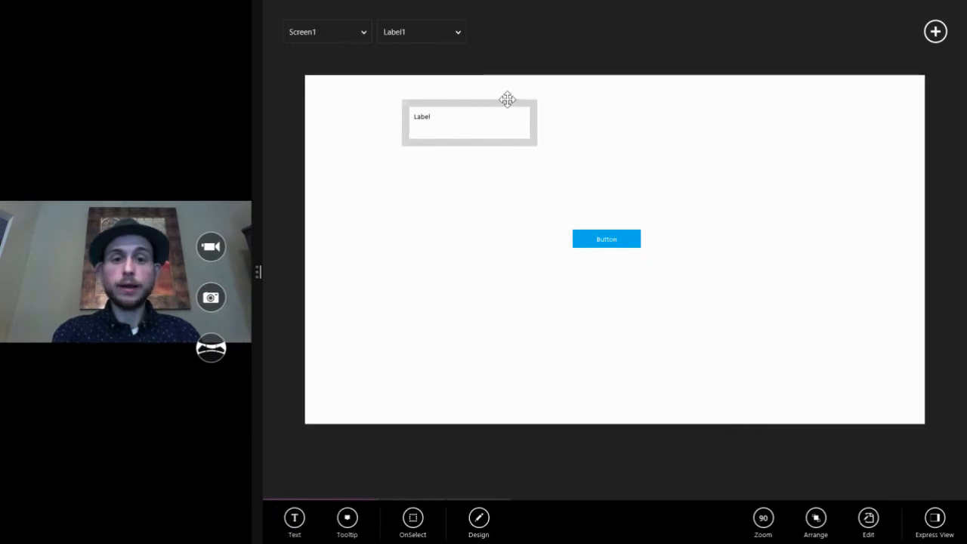
{"action": "left_click_drag", "start_coordinate": [468, 124], "coordinate": [608, 136]}
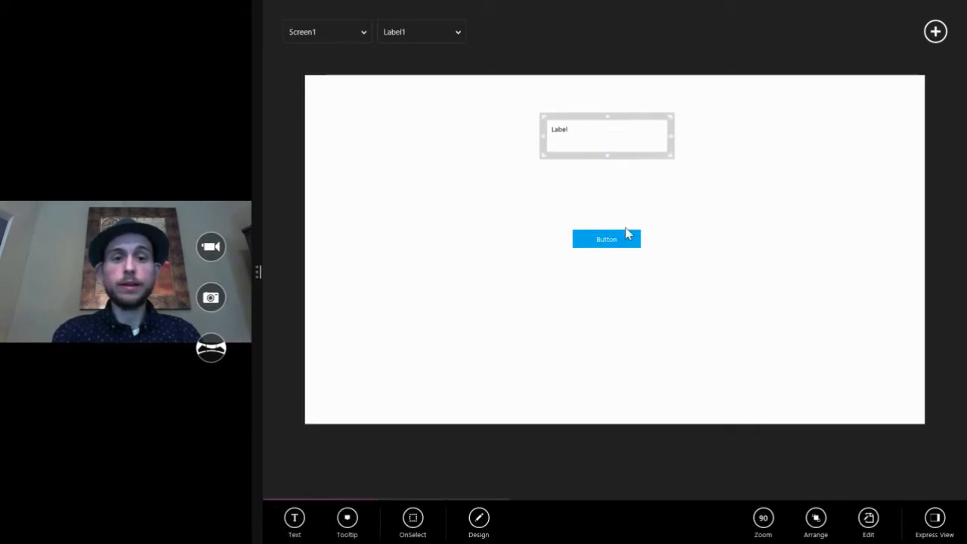
{"action": "left_click", "coordinate": [608, 238]}
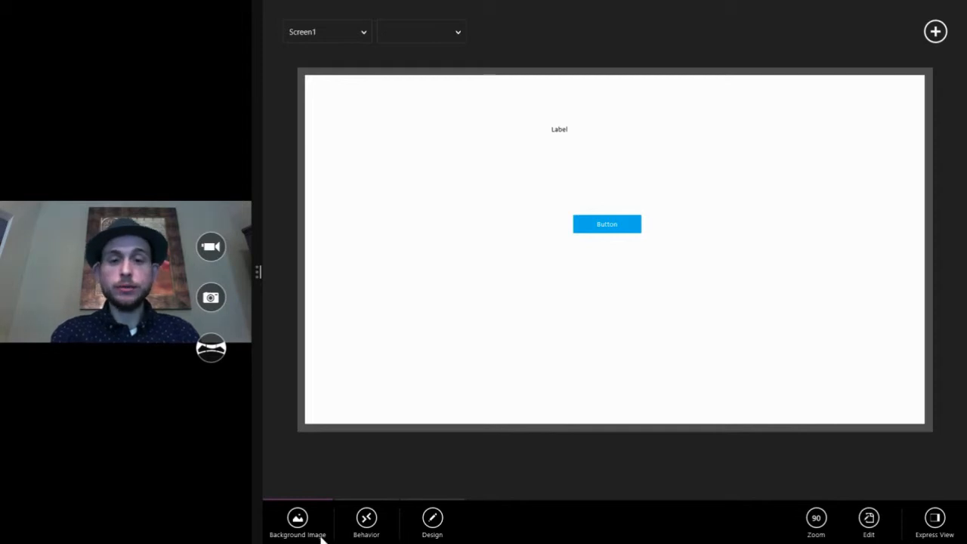
{"action": "mouse_move", "coordinate": [619, 227]}
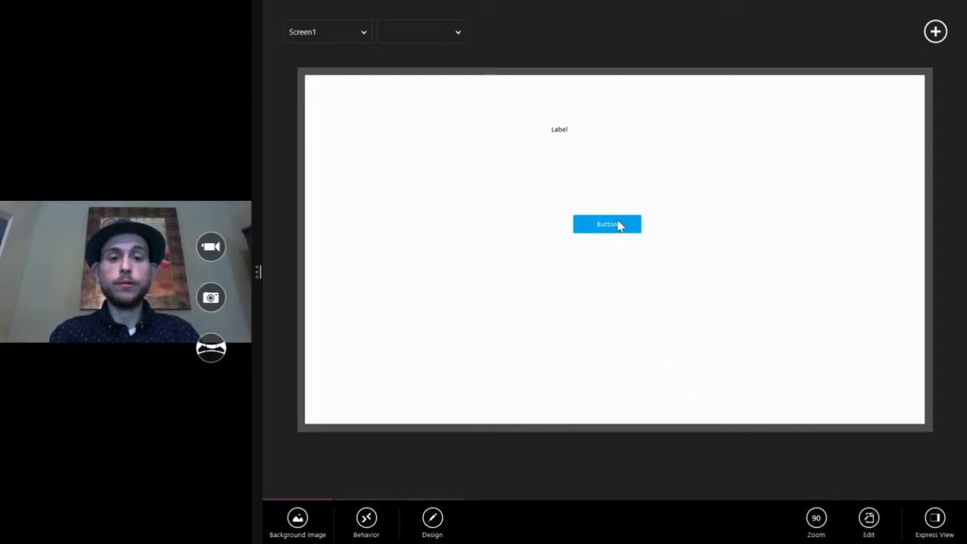
Inspect Button1's property options, then select the label again
{"action": "left_click", "coordinate": [607, 224]}
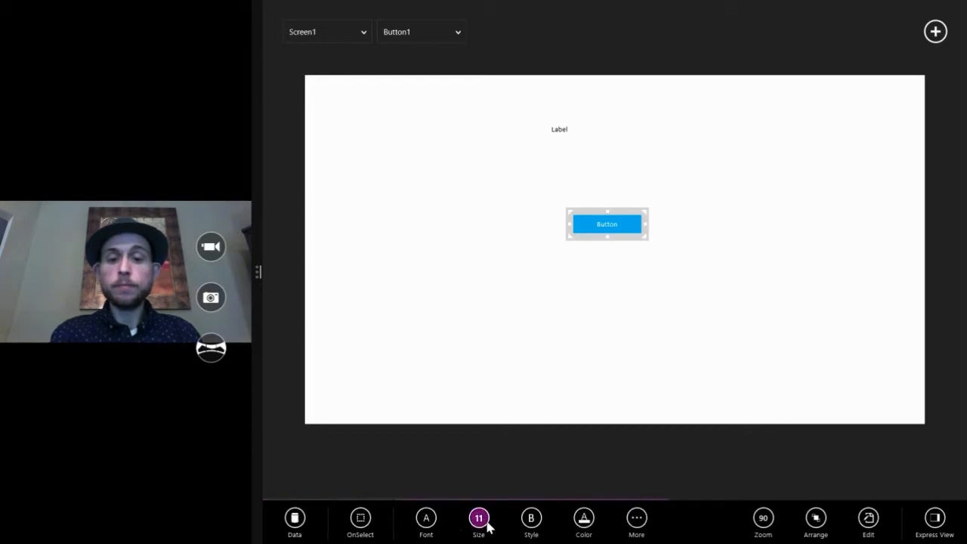
{"action": "left_click", "coordinate": [531, 517]}
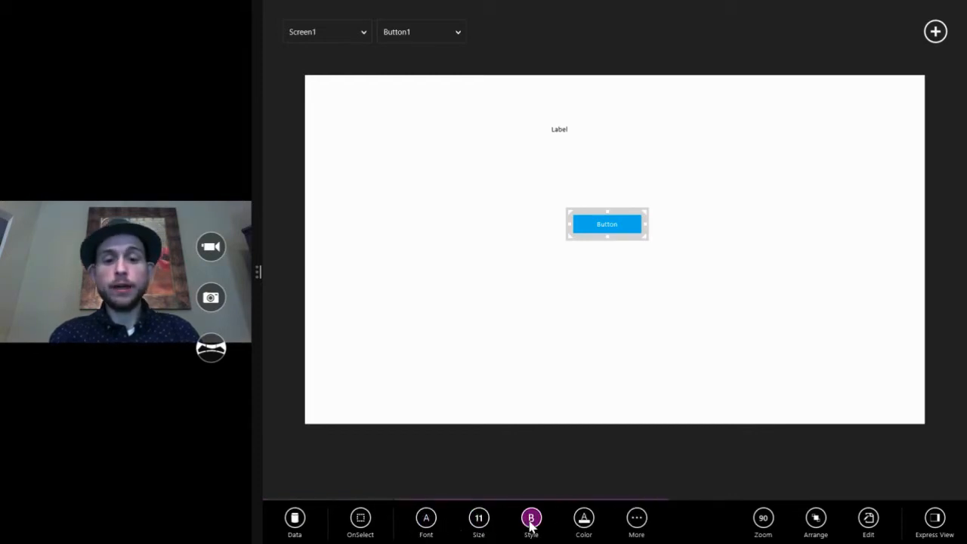
{"action": "left_click", "coordinate": [636, 517]}
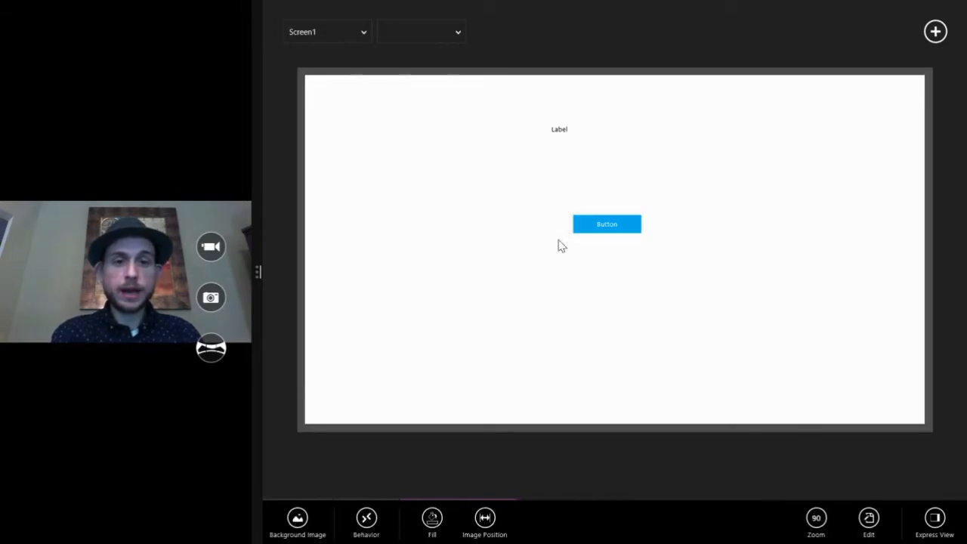
{"action": "left_click", "coordinate": [559, 129]}
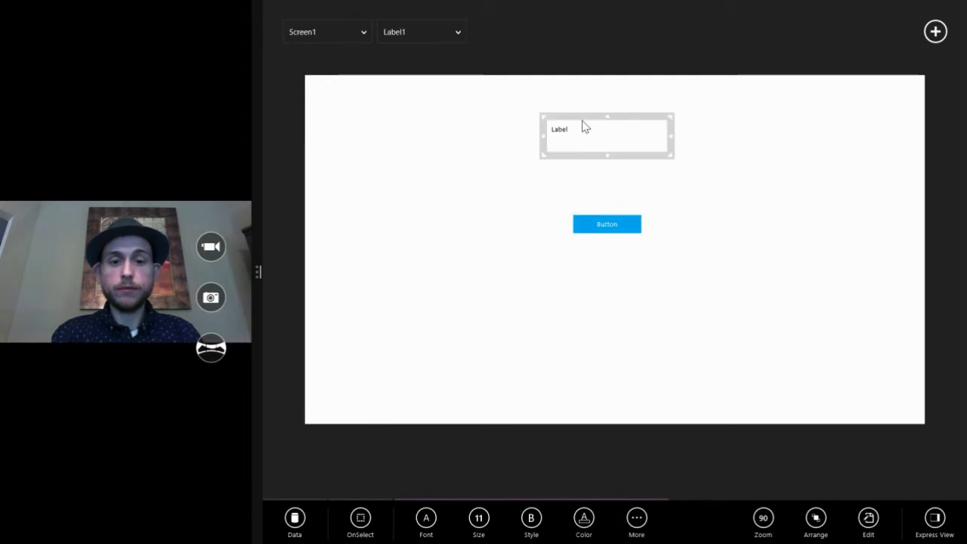
{"action": "mouse_move", "coordinate": [474, 496]}
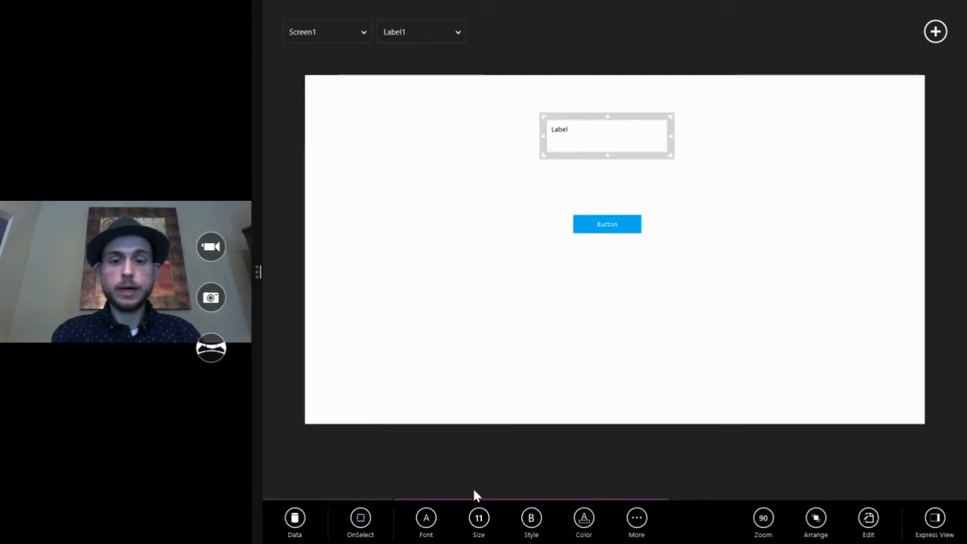
{"action": "mouse_move", "coordinate": [620, 140]}
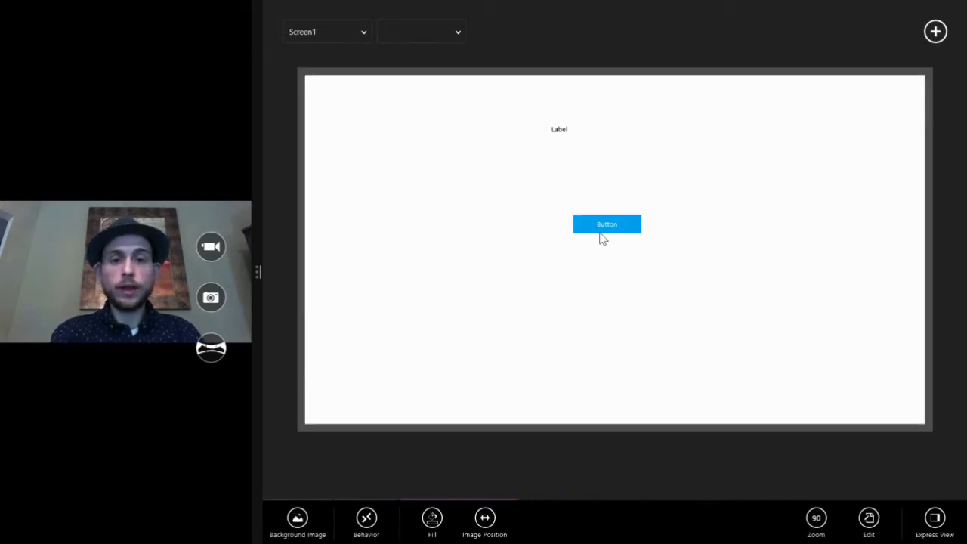
{"action": "left_click", "coordinate": [607, 223]}
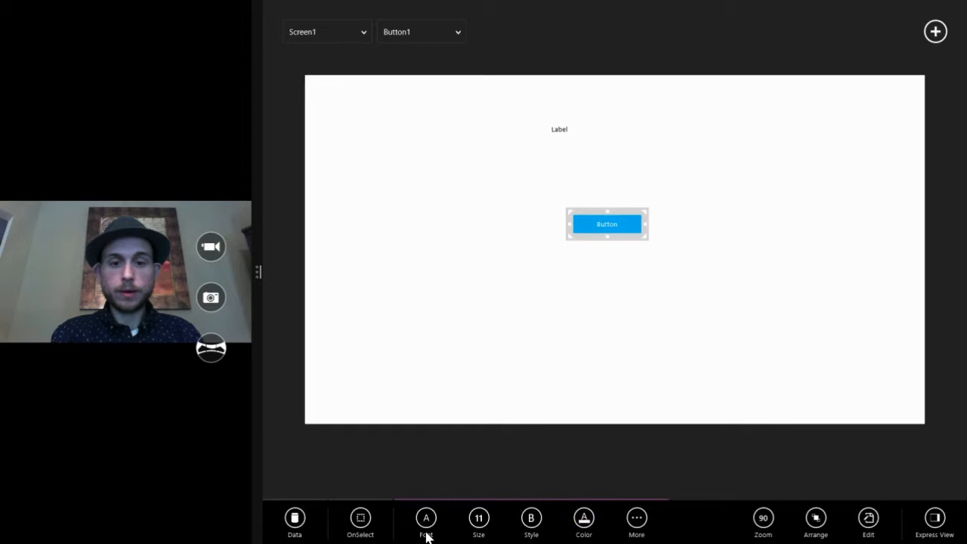
{"action": "left_click", "coordinate": [360, 517]}
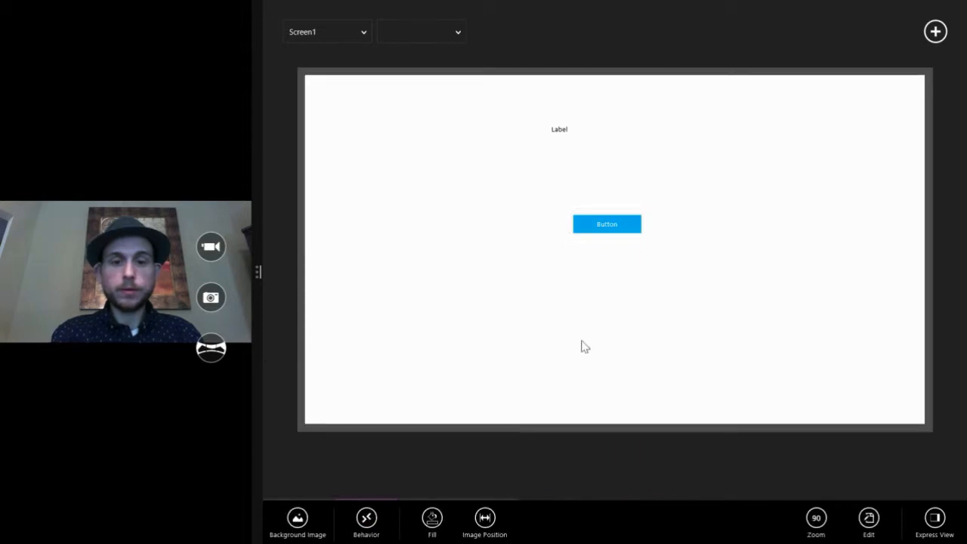
{"action": "left_click", "coordinate": [607, 223]}
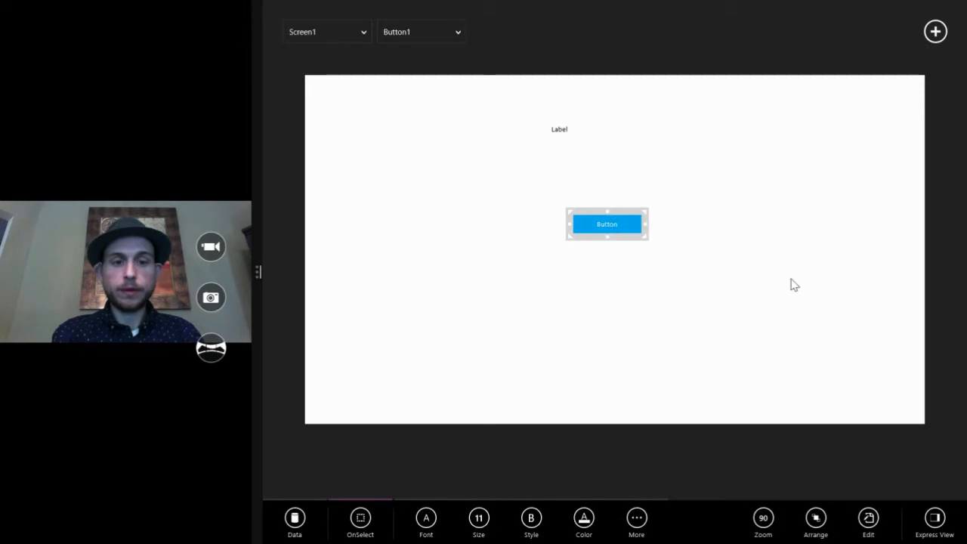
{"action": "mouse_move", "coordinate": [582, 275]}
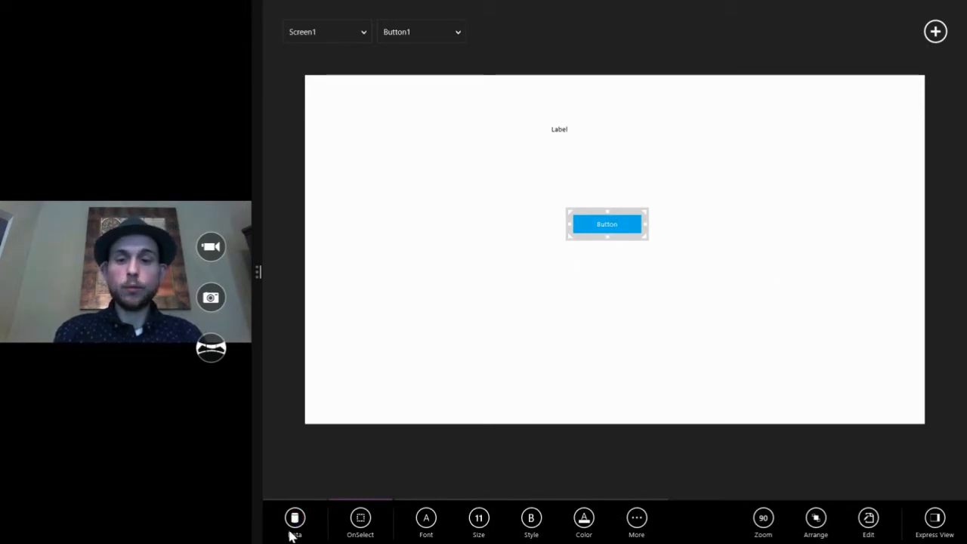
{"action": "mouse_move", "coordinate": [369, 417]}
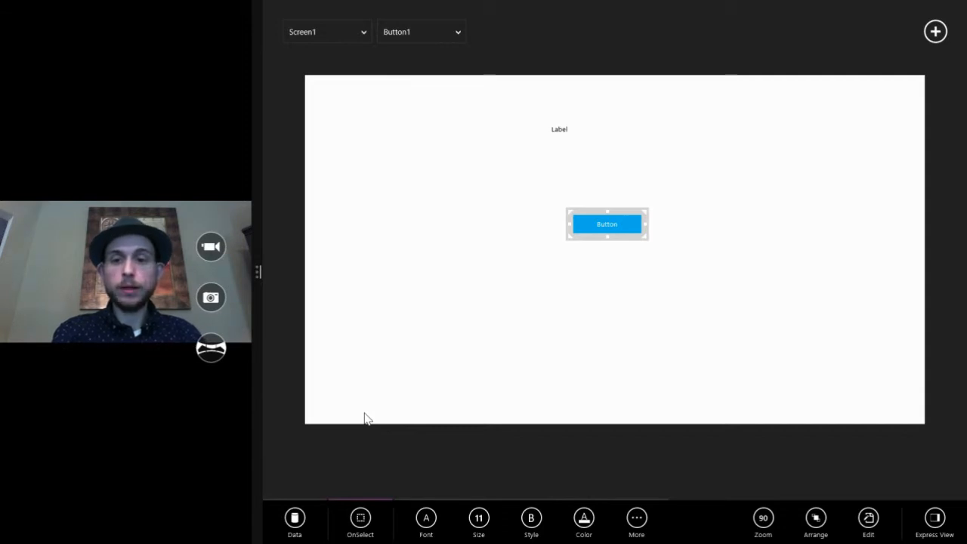
{"action": "left_click", "coordinate": [359, 517]}
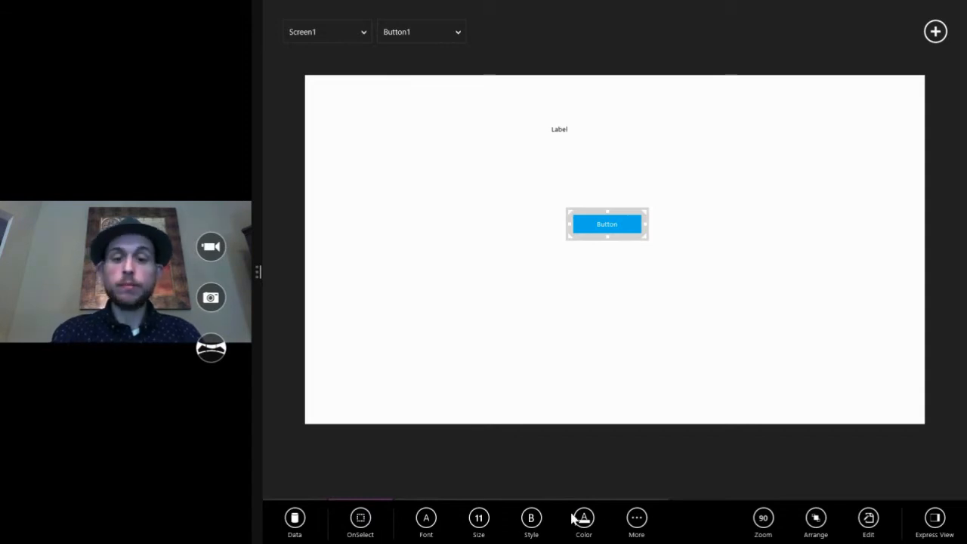
{"action": "left_click", "coordinate": [426, 517]}
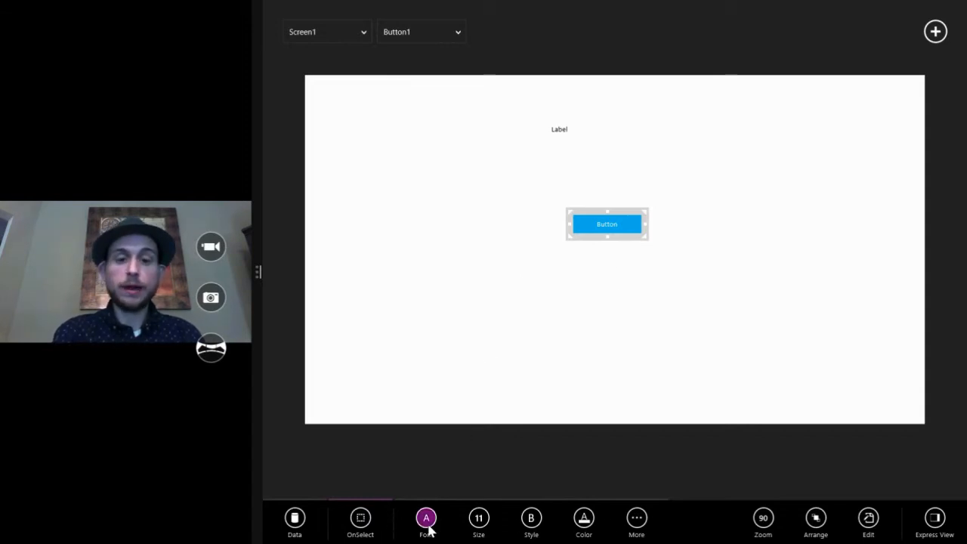
{"action": "left_click", "coordinate": [478, 538]}
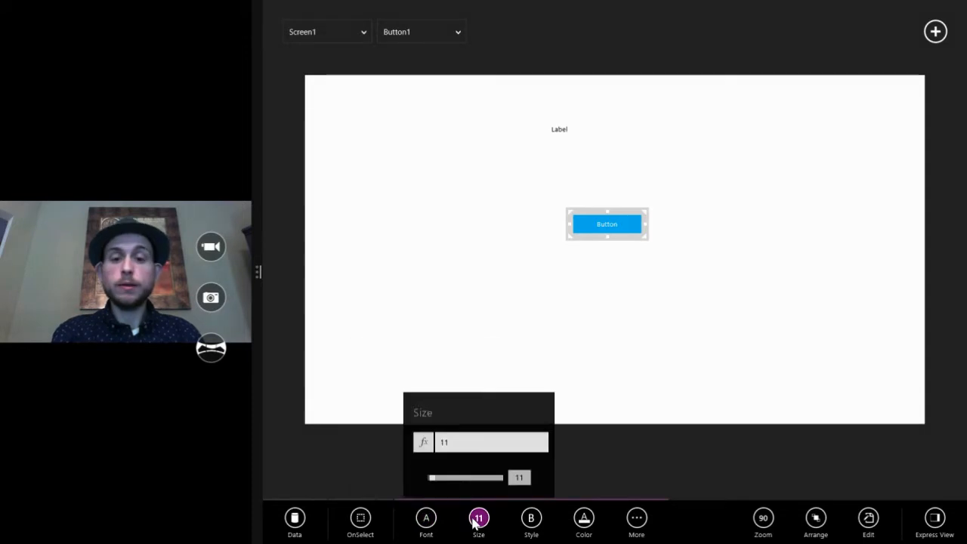
{"action": "left_click", "coordinate": [426, 517]}
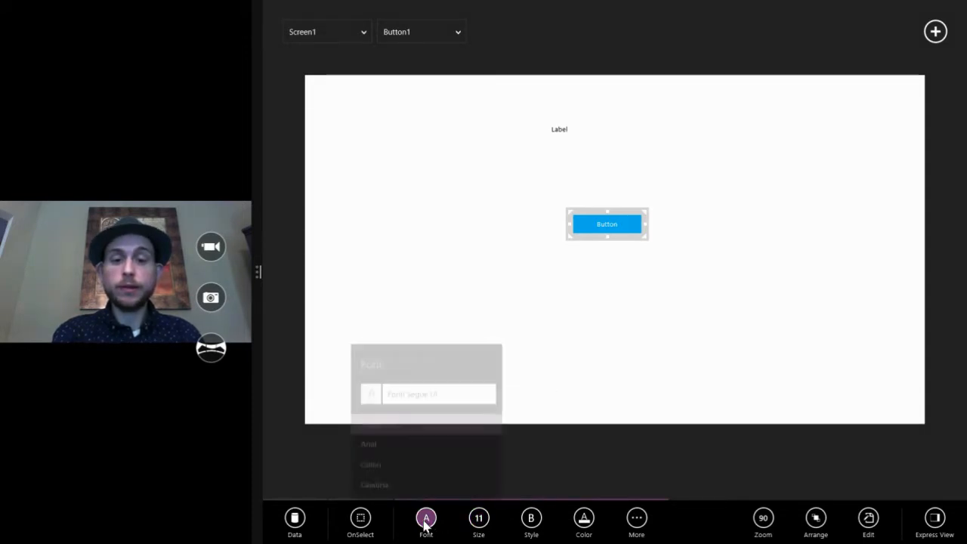
{"action": "left_click", "coordinate": [559, 130]}
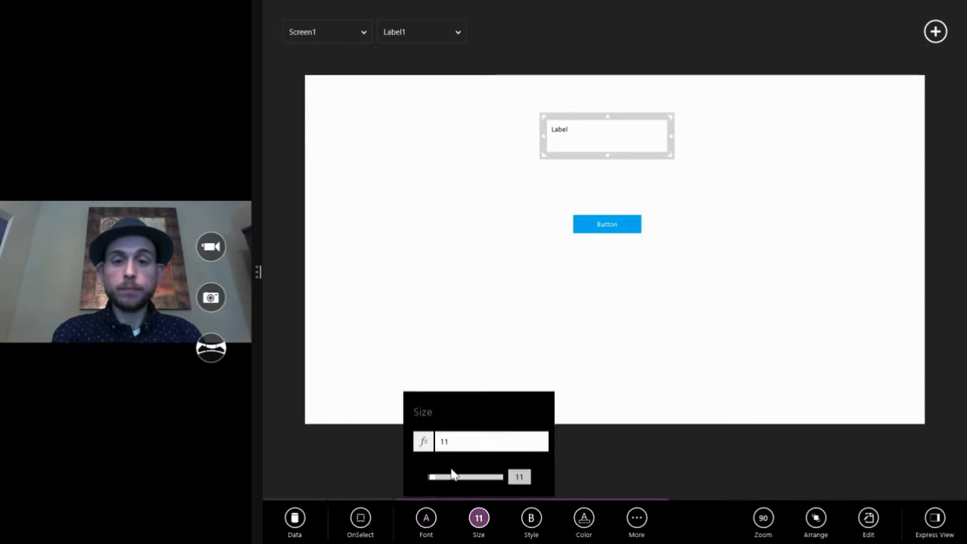
Set Label1's text size to 29 and centre-align its text
{"action": "left_click_drag", "start_coordinate": [453, 478], "coordinate": [447, 478]}
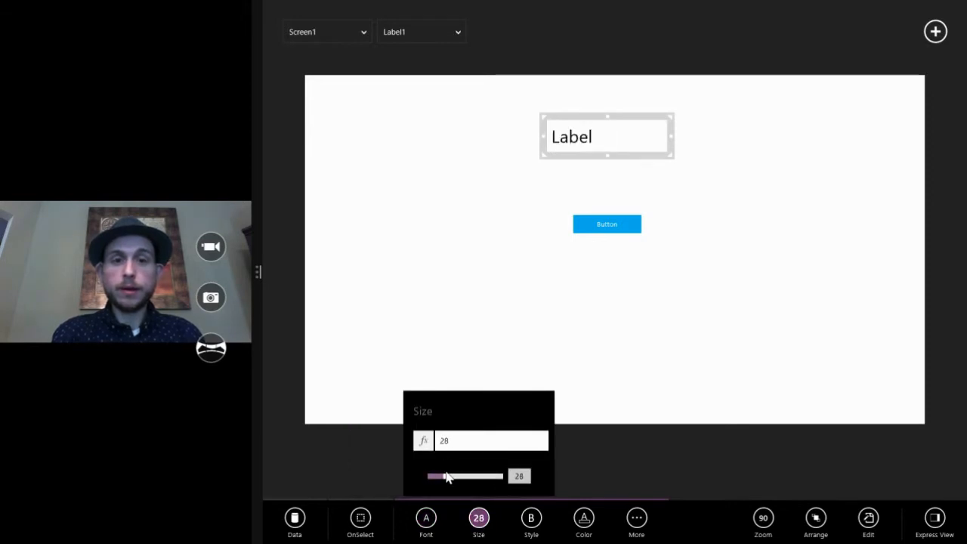
{"action": "left_click", "coordinate": [635, 518]}
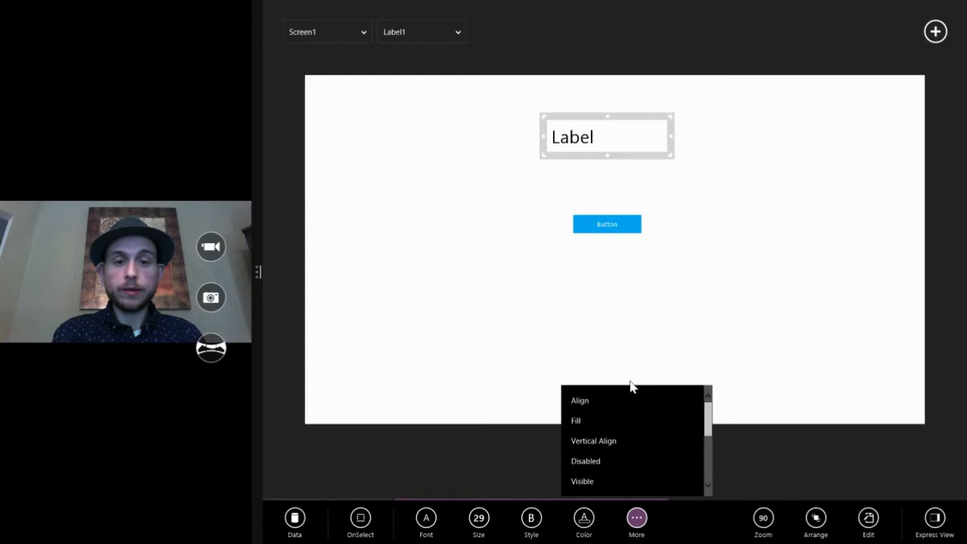
{"action": "left_click", "coordinate": [579, 401]}
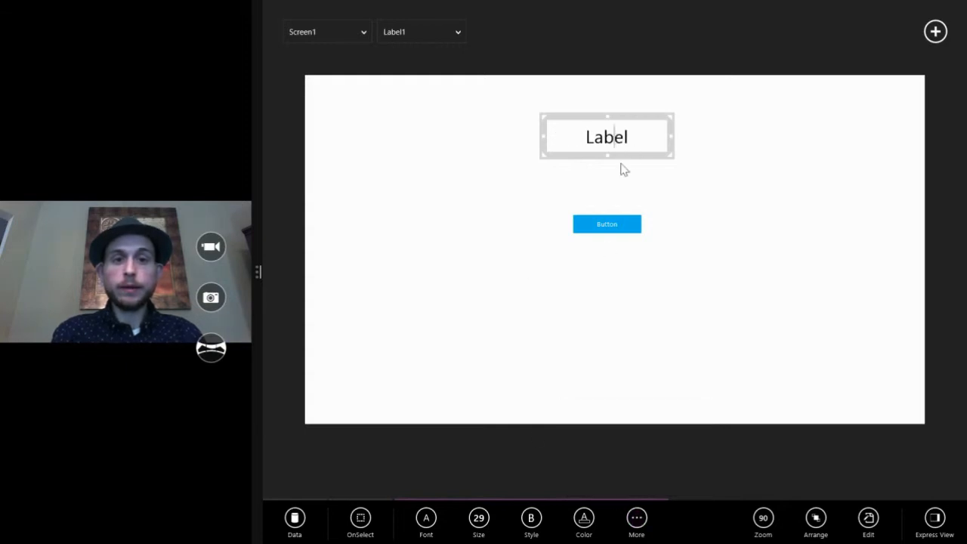
Place Label1 centred just above the button and reselect it for a fill change
{"action": "left_click_drag", "start_coordinate": [607, 136], "coordinate": [608, 154]}
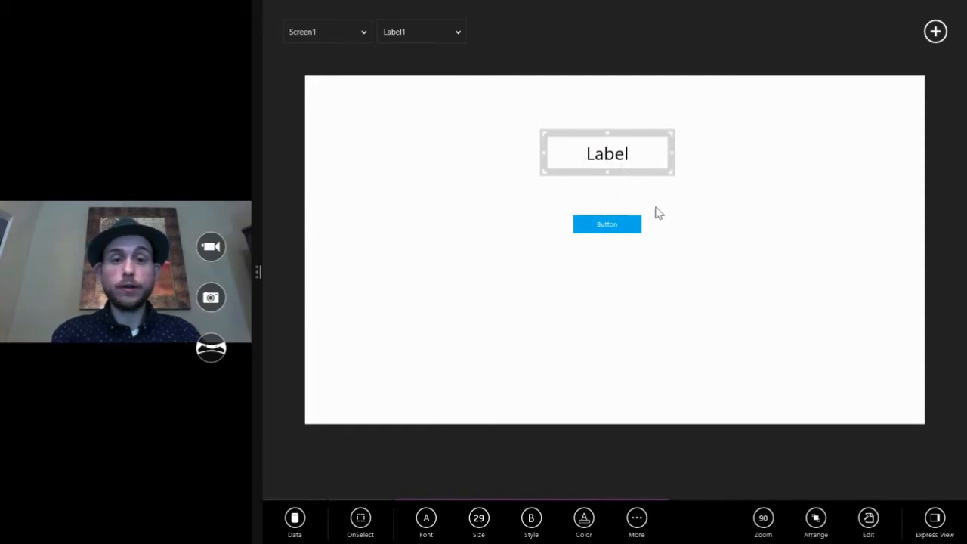
{"action": "mouse_move", "coordinate": [638, 174]}
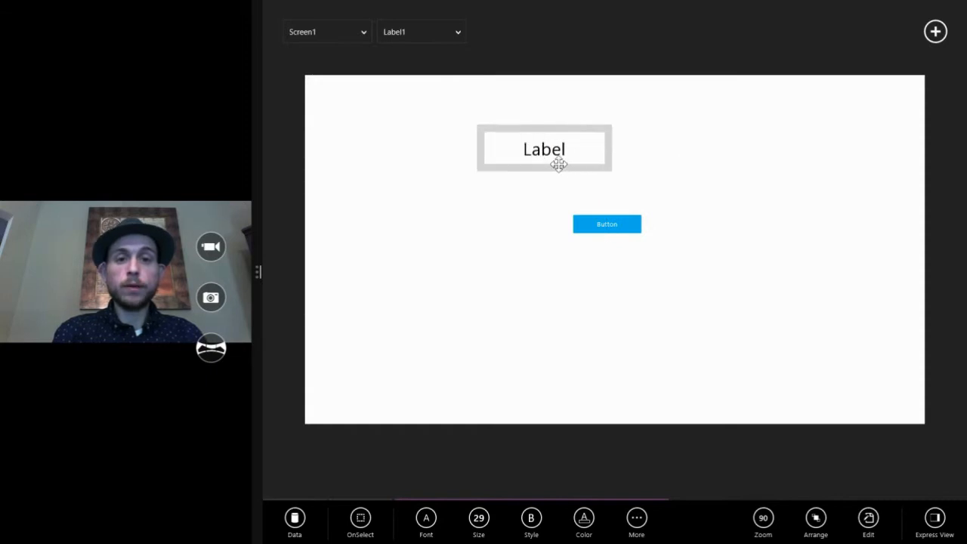
{"action": "left_click_drag", "start_coordinate": [544, 150], "coordinate": [596, 156]}
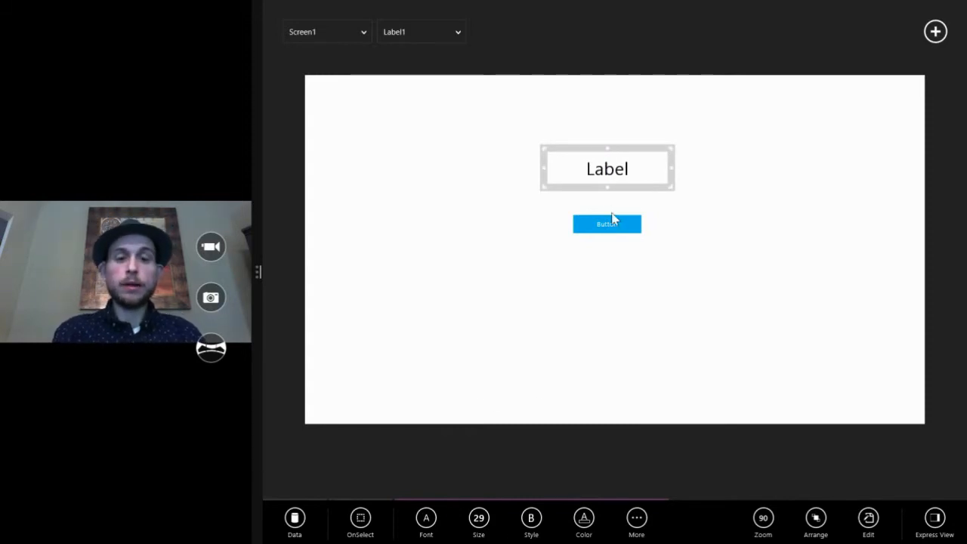
{"action": "left_click", "coordinate": [584, 518]}
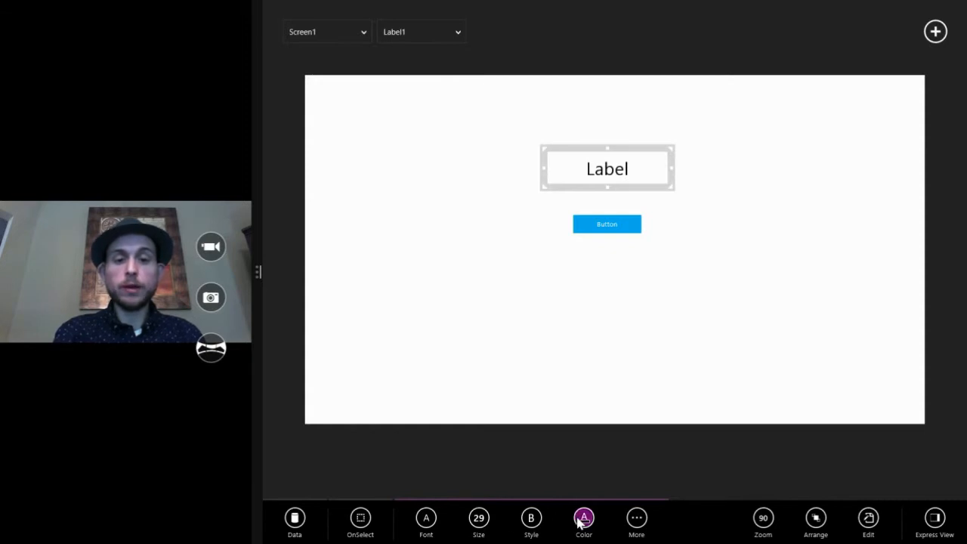
{"action": "left_click", "coordinate": [583, 519]}
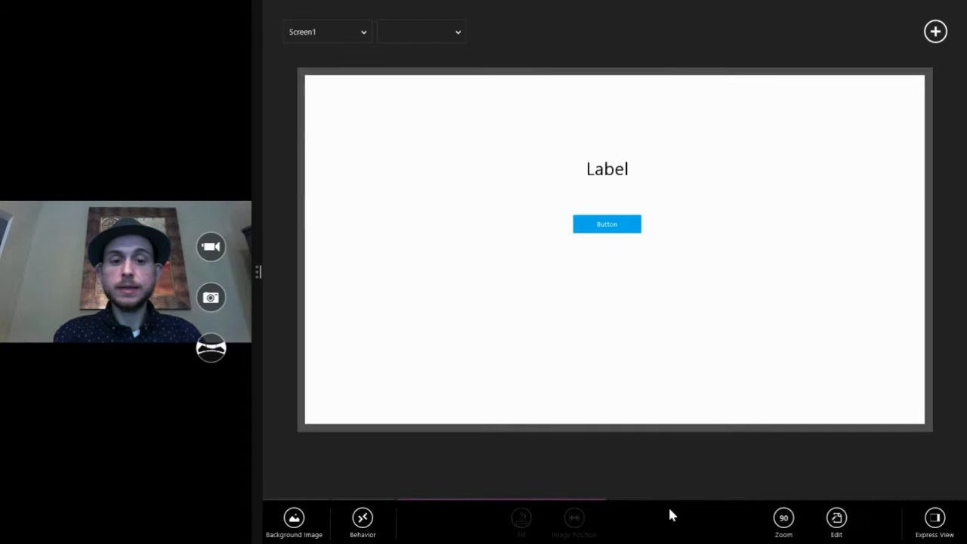
{"action": "left_click", "coordinate": [608, 169]}
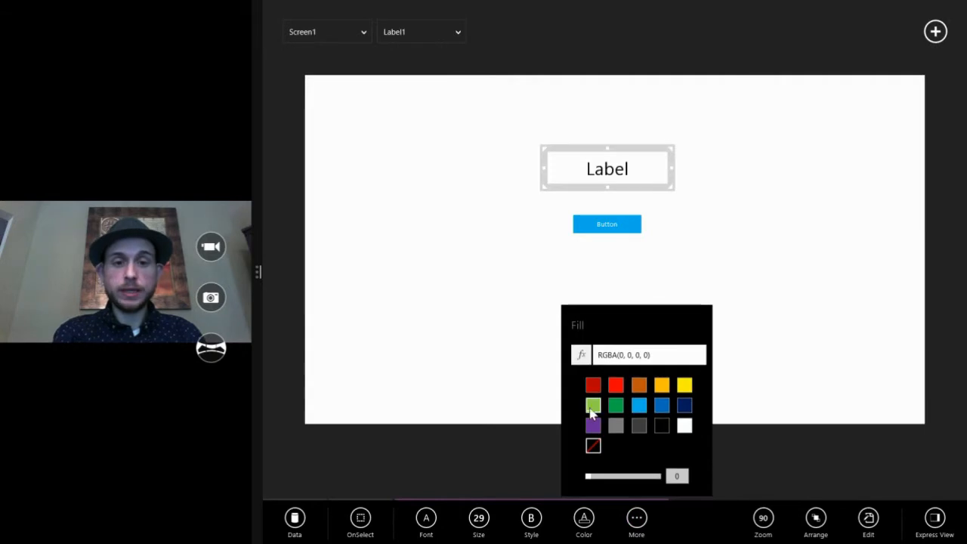
Give Label1 a yellow fill after trying grey and blue
{"action": "left_click", "coordinate": [638, 426]}
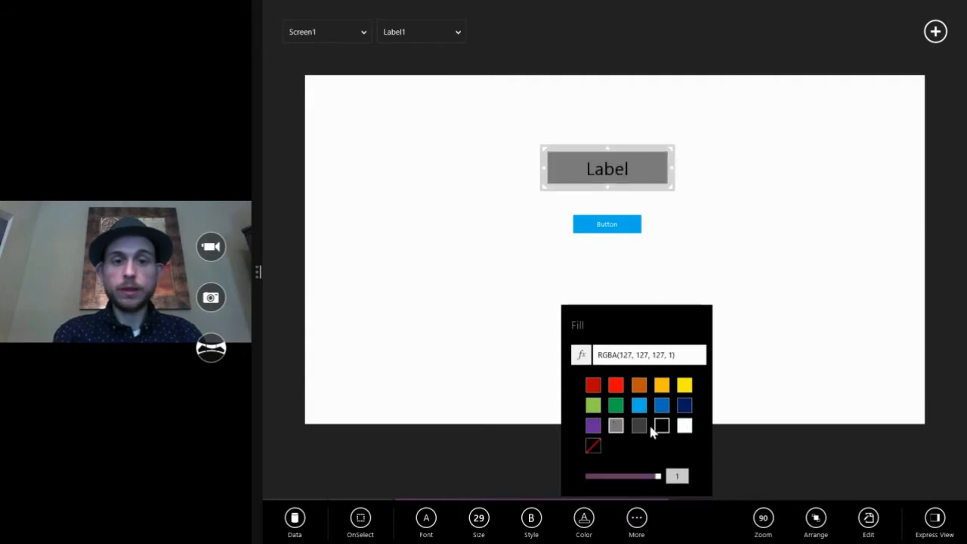
{"action": "left_click", "coordinate": [638, 405]}
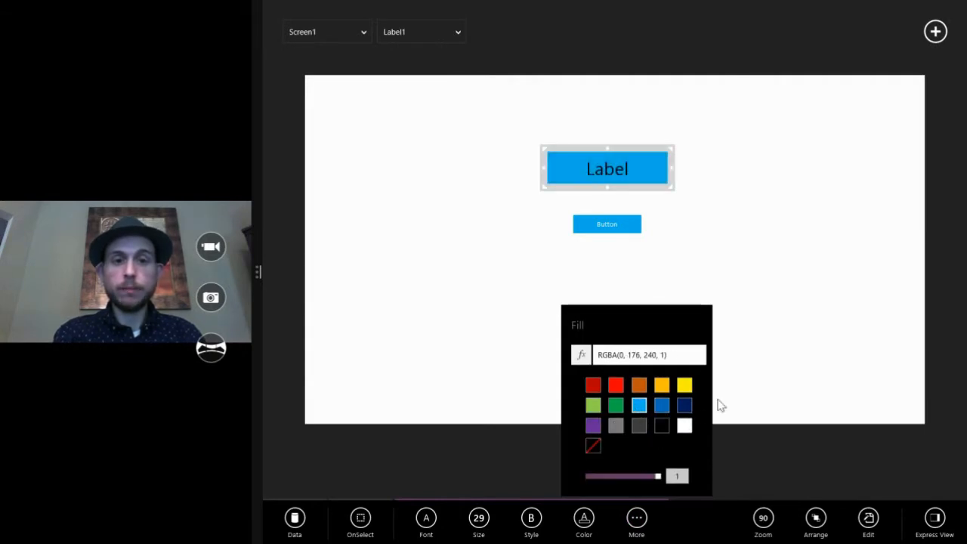
{"action": "left_click", "coordinate": [683, 383]}
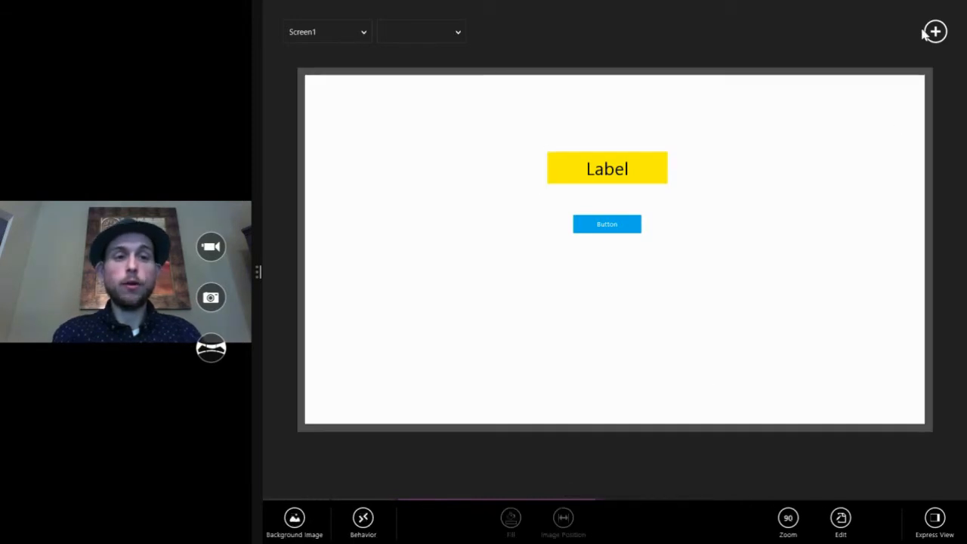
Briefly check the Visuals pane and the label's More property list
{"action": "left_click", "coordinate": [934, 30]}
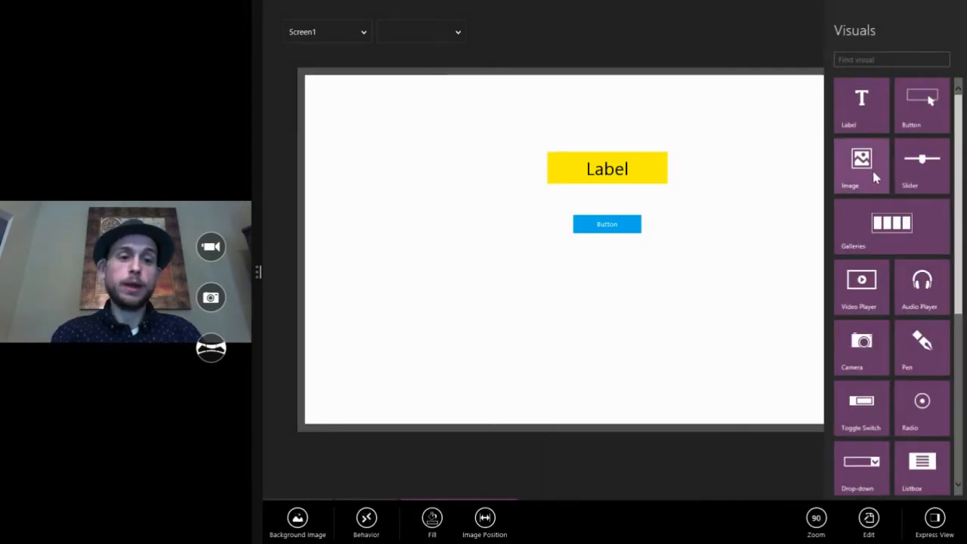
{"action": "left_click", "coordinate": [627, 168]}
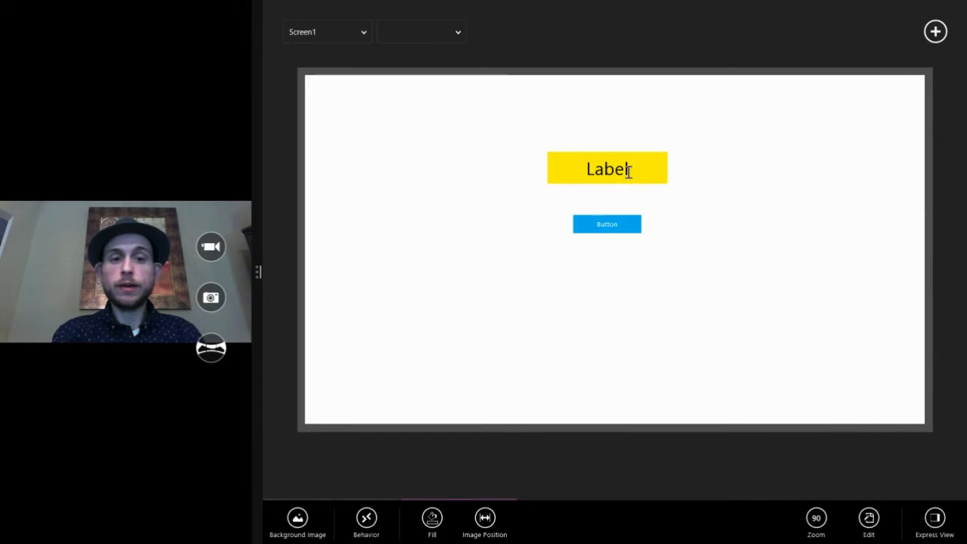
{"action": "left_click", "coordinate": [635, 517]}
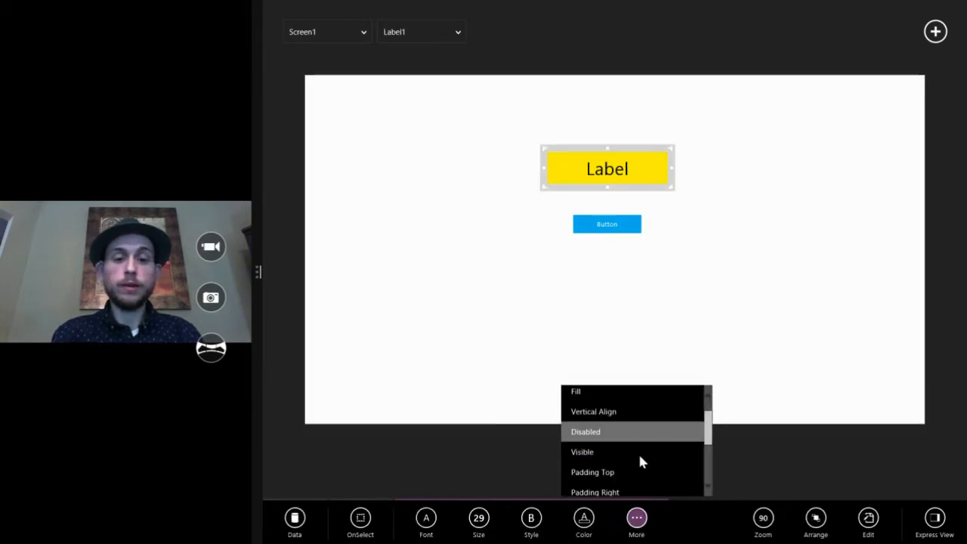
{"action": "scroll", "scroll_direction": "down", "scroll_amount": 3}
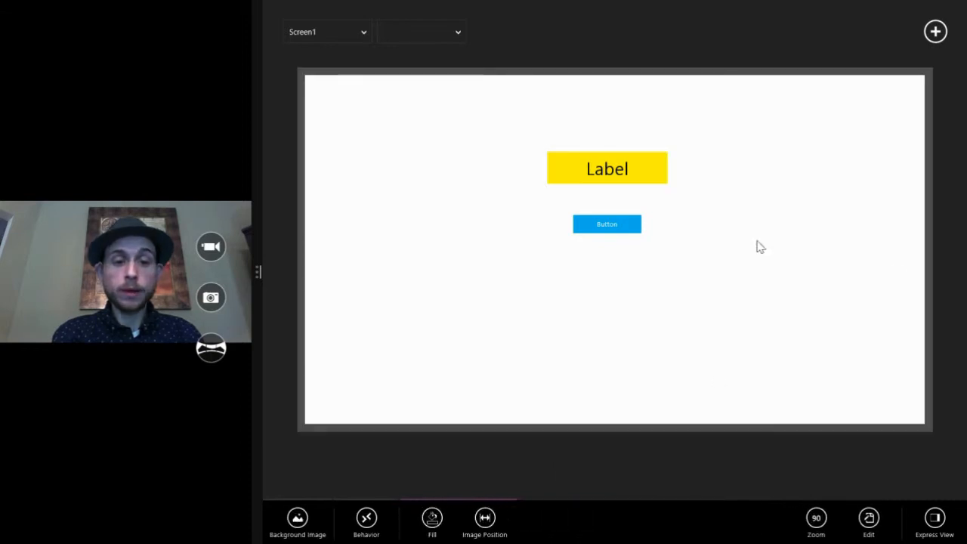
Try several canvas zoom levels and settle on 90%
{"action": "left_click", "coordinate": [869, 537]}
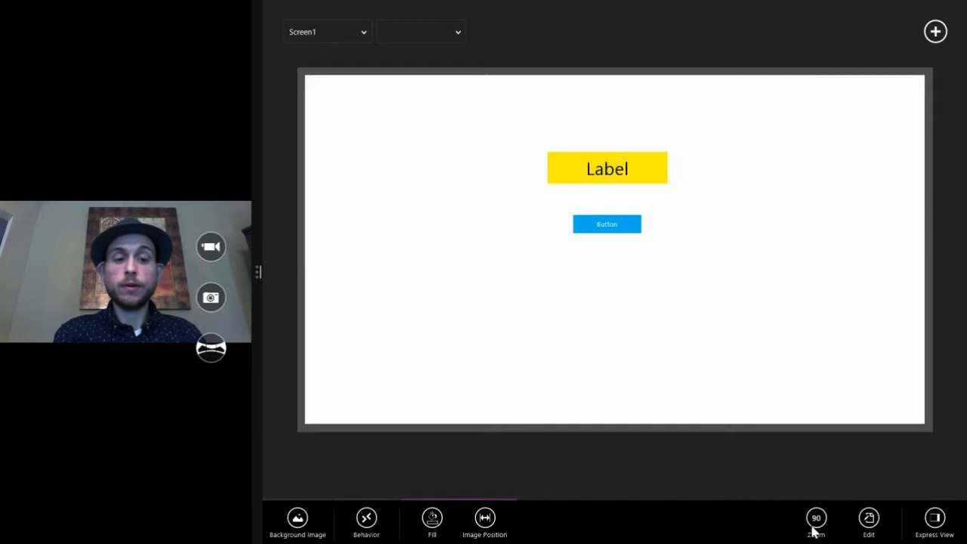
{"action": "left_click", "coordinate": [822, 538]}
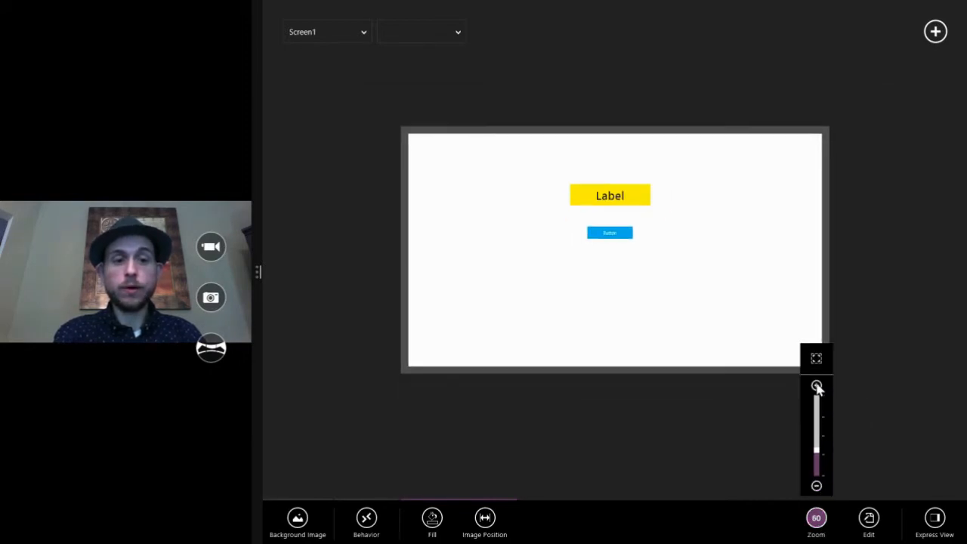
{"action": "left_click", "coordinate": [816, 387]}
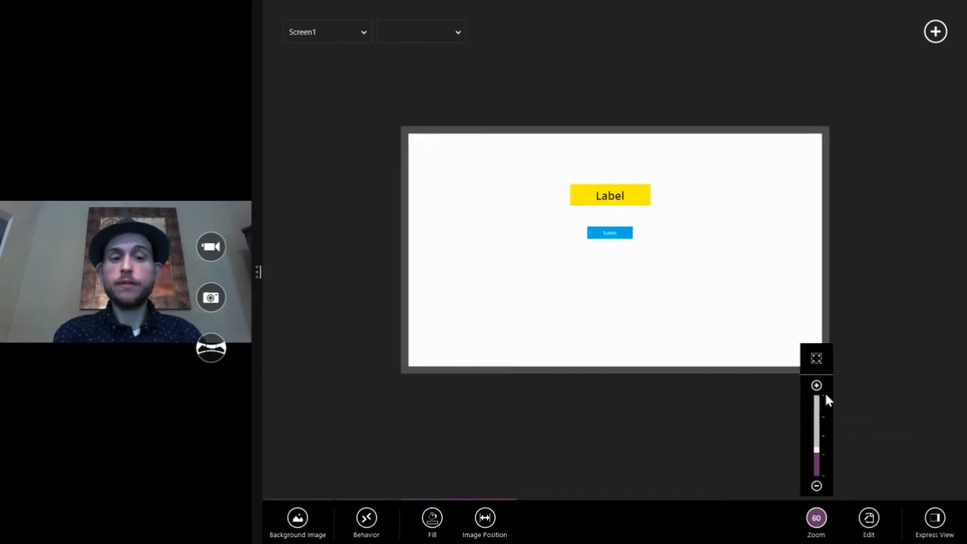
{"action": "left_click", "coordinate": [816, 385]}
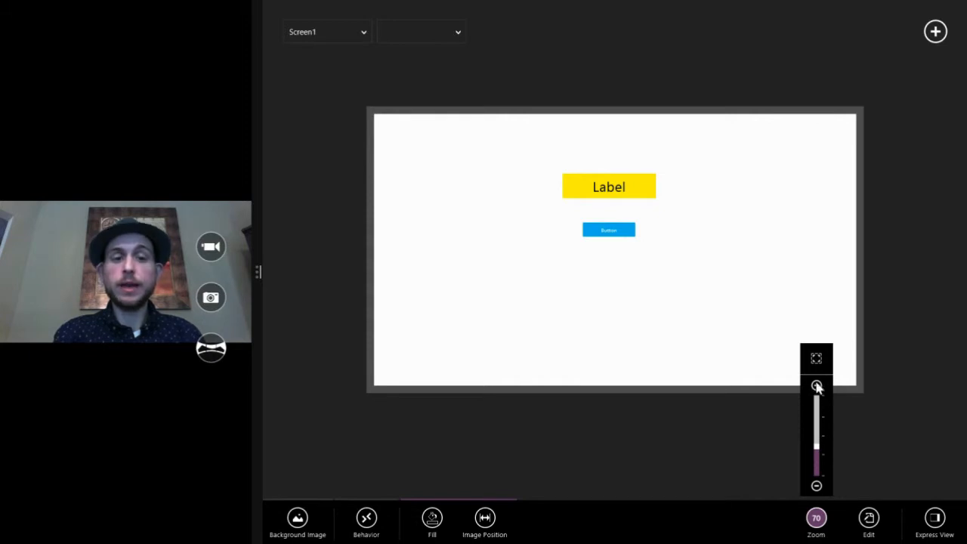
{"action": "left_click", "coordinate": [817, 387]}
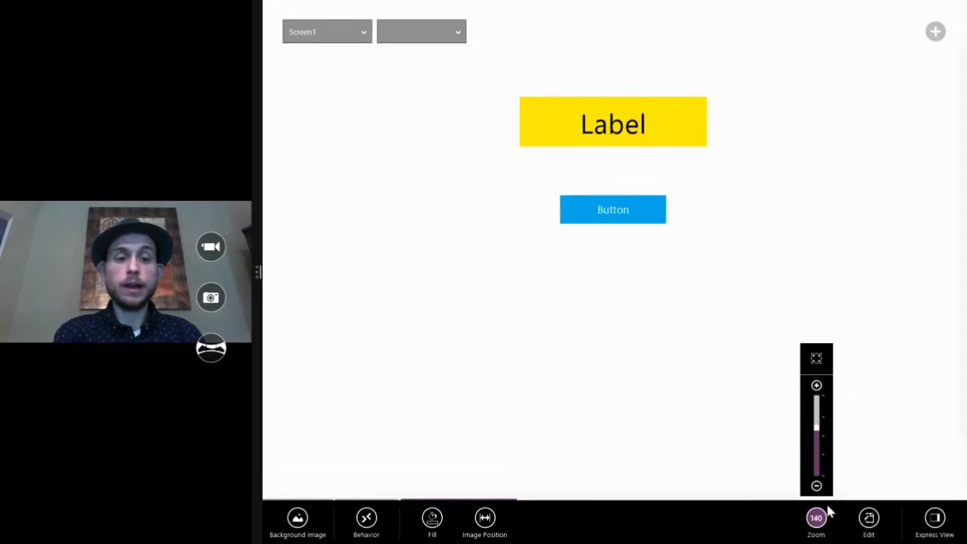
{"action": "left_click", "coordinate": [816, 485]}
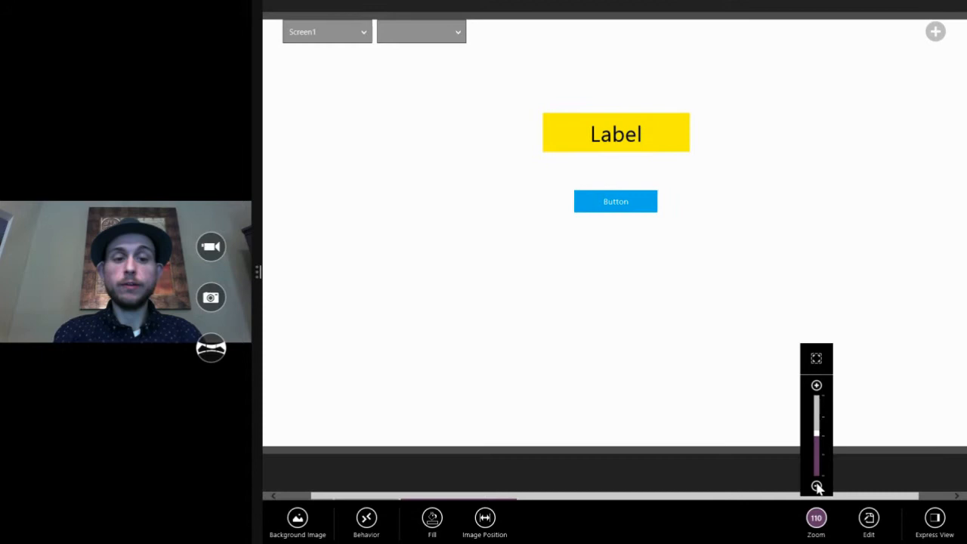
{"action": "left_click", "coordinate": [816, 487]}
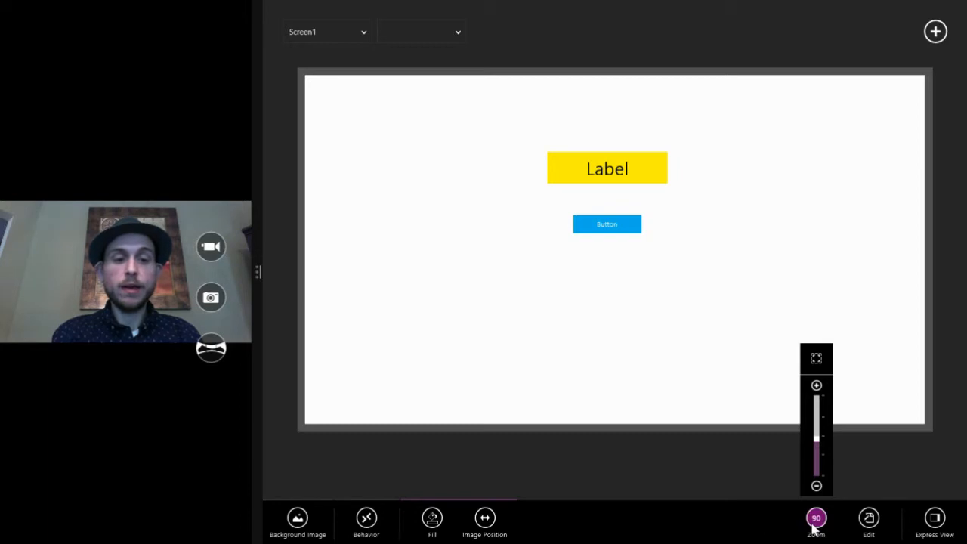
{"action": "left_click", "coordinate": [869, 519]}
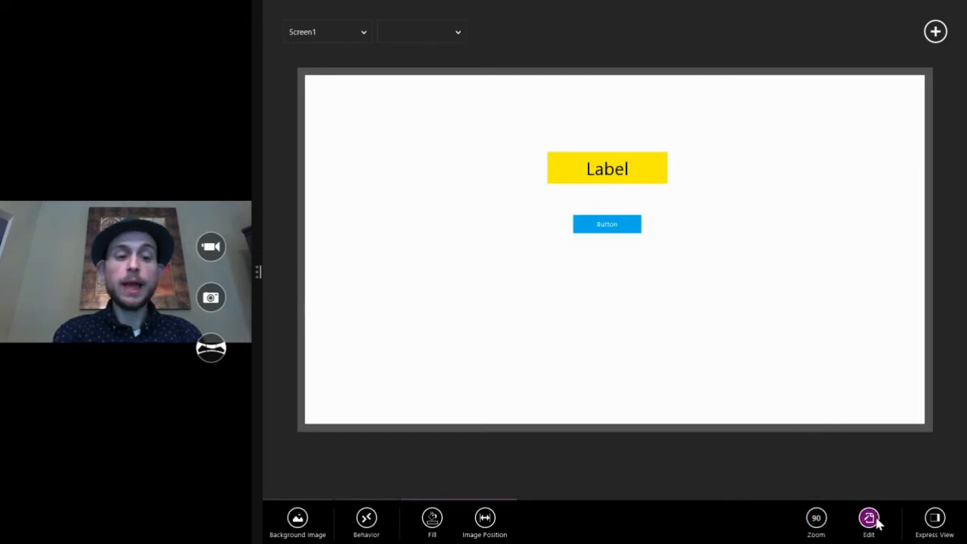
{"action": "left_click", "coordinate": [867, 517]}
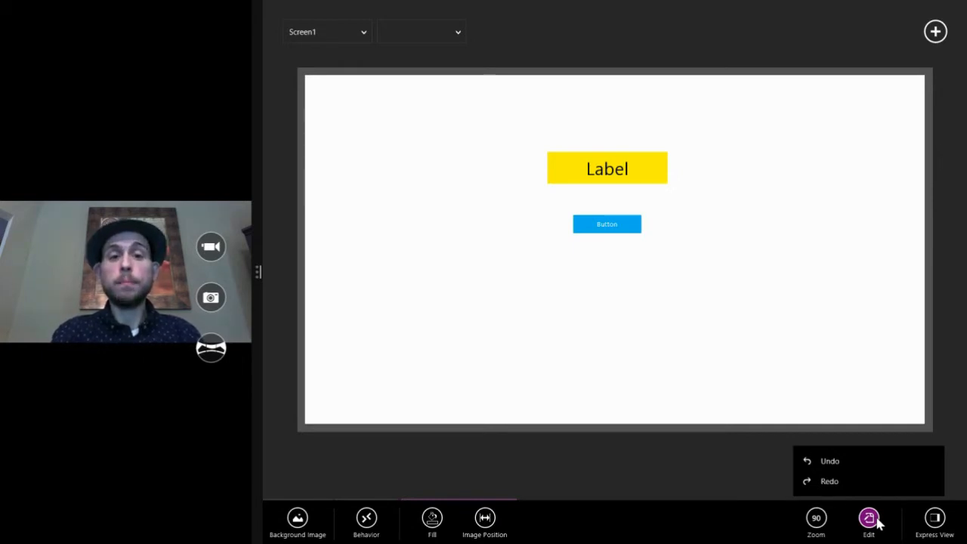
{"action": "left_click", "coordinate": [608, 168]}
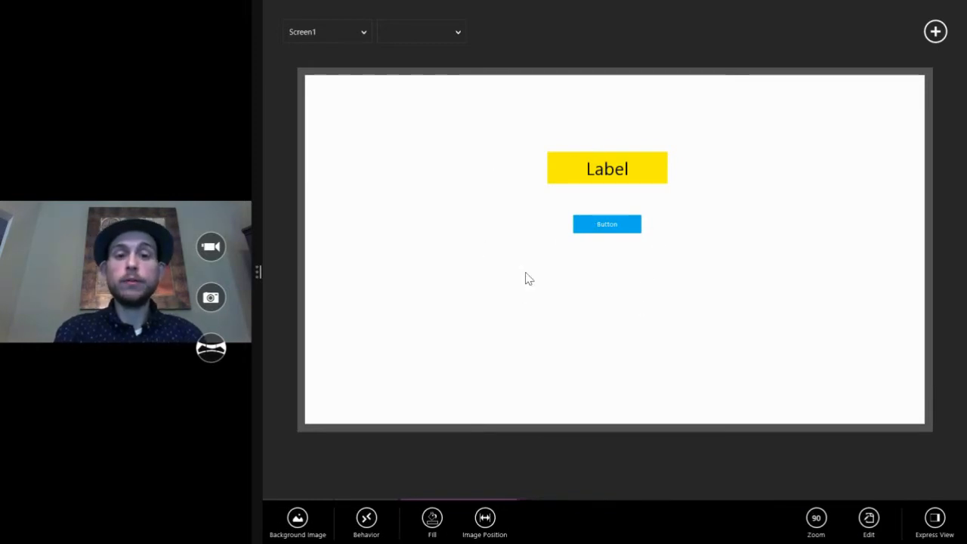
{"action": "mouse_move", "coordinate": [562, 204]}
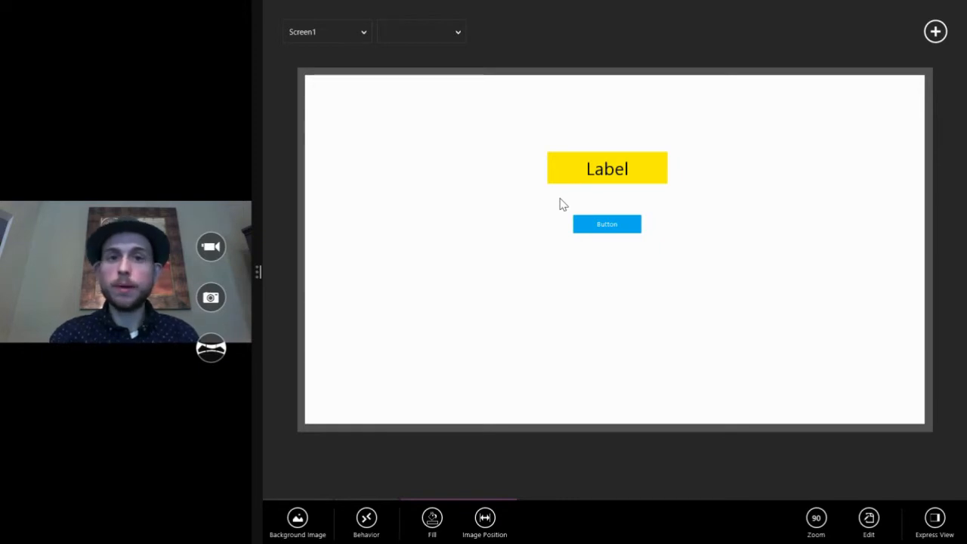
{"action": "left_click", "coordinate": [869, 520]}
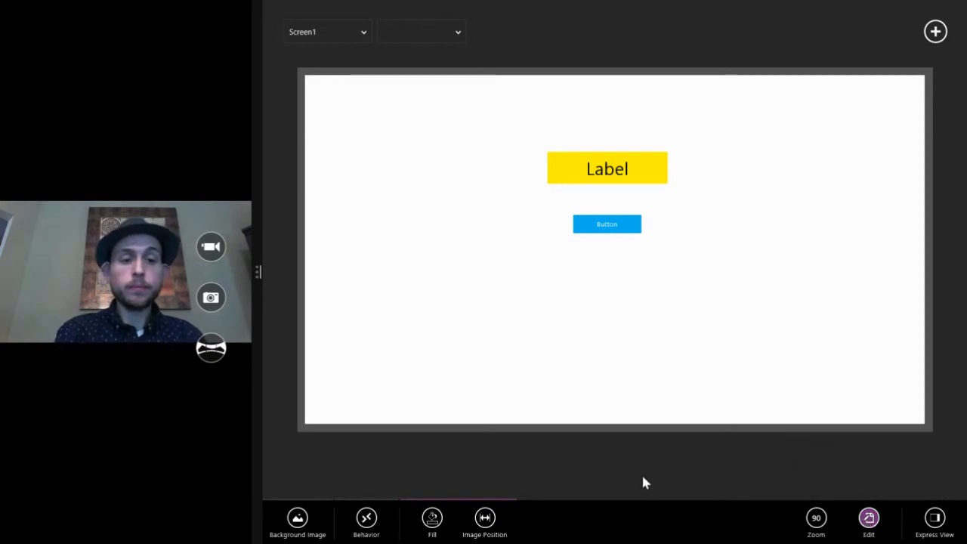
{"action": "mouse_move", "coordinate": [647, 248]}
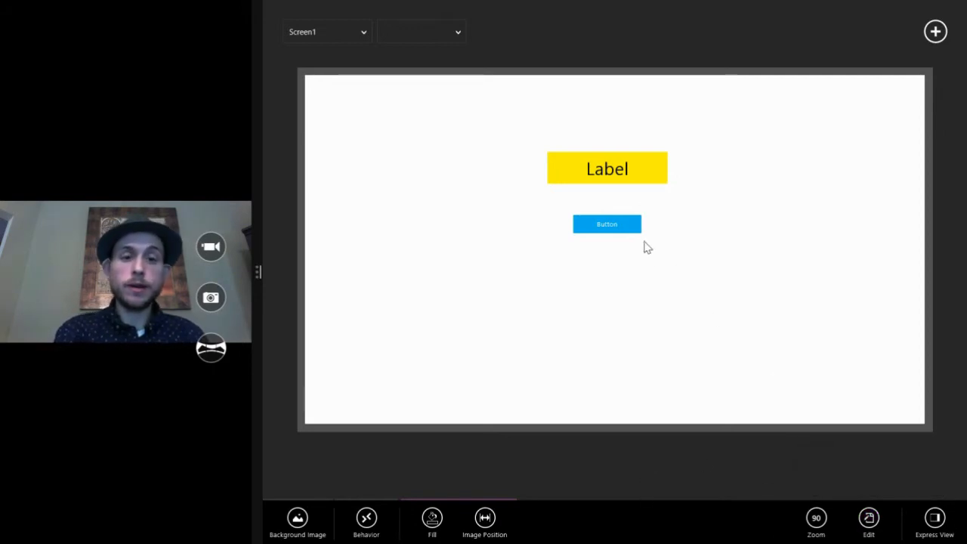
{"action": "left_click", "coordinate": [607, 224]}
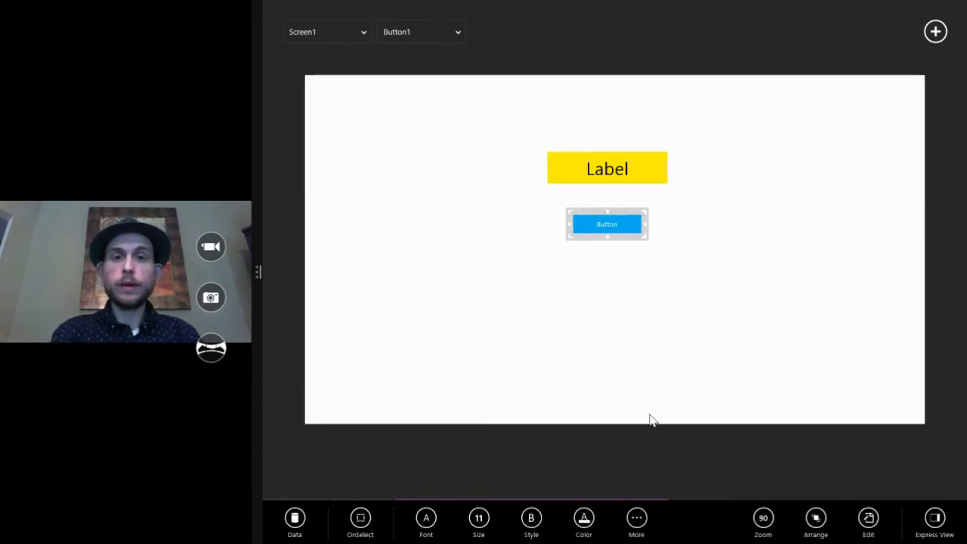
{"action": "mouse_move", "coordinate": [668, 416]}
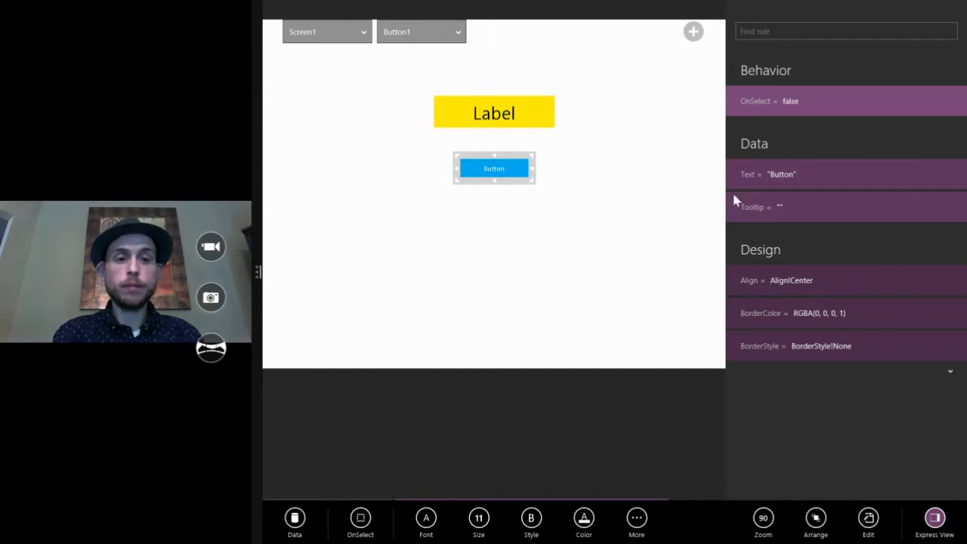
{"action": "scroll", "scroll_direction": "down", "scroll_amount": 3}
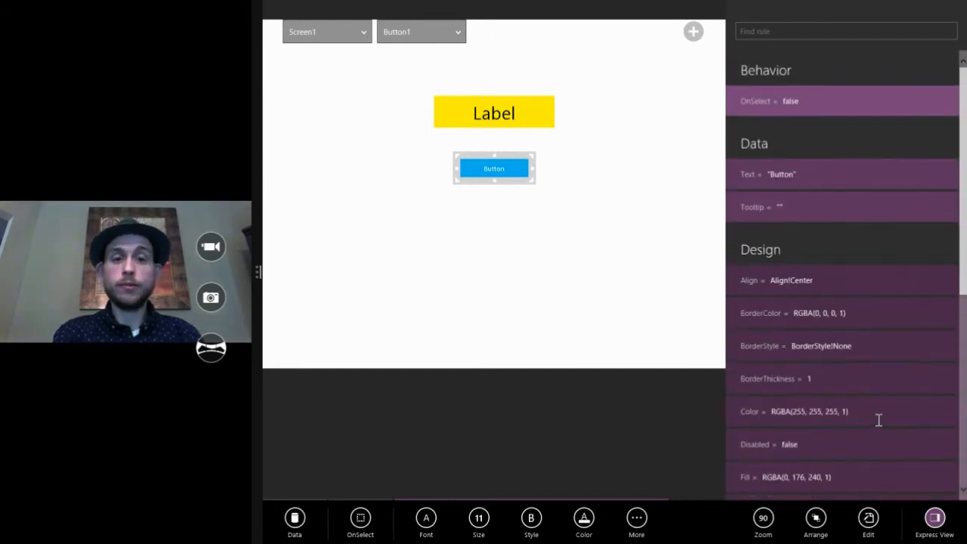
{"action": "left_click", "coordinate": [494, 111]}
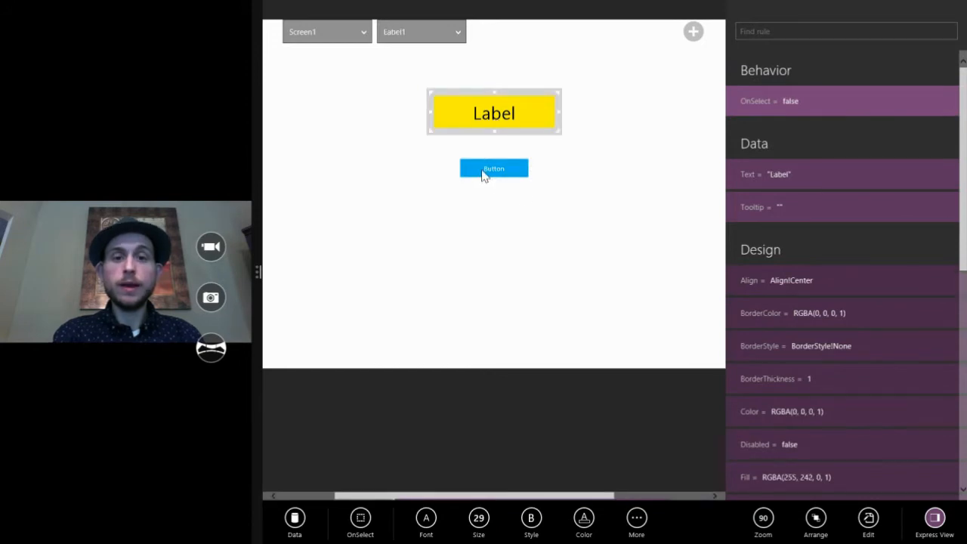
{"action": "left_click", "coordinate": [493, 168]}
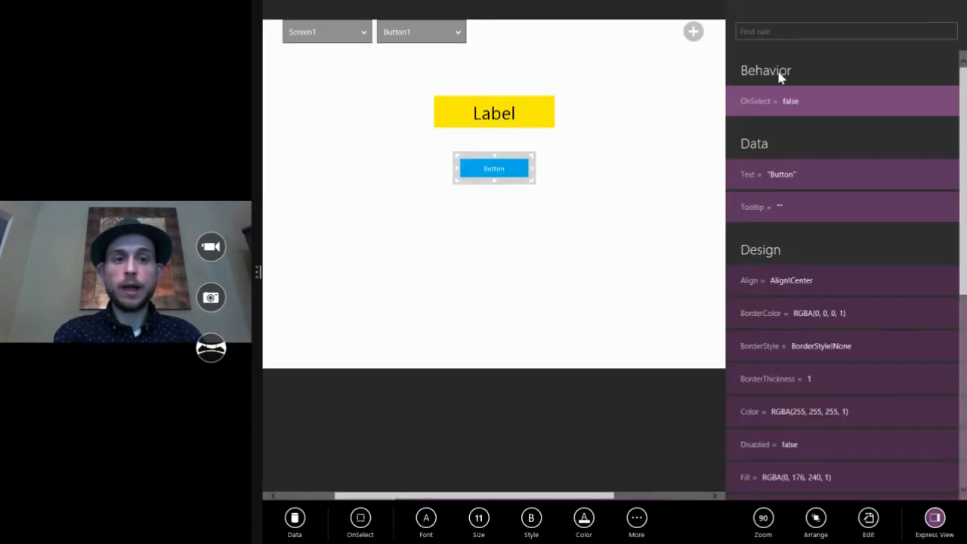
{"action": "mouse_move", "coordinate": [777, 94]}
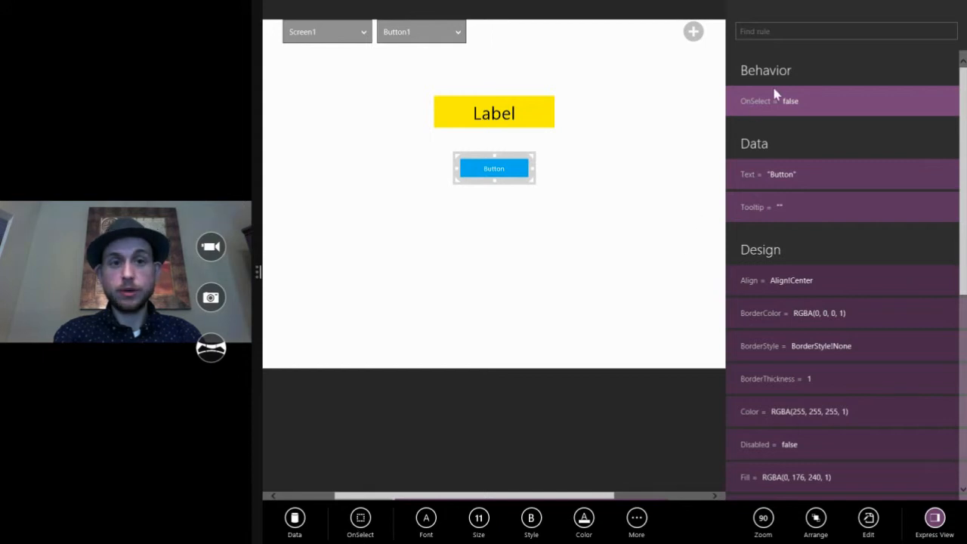
{"action": "mouse_move", "coordinate": [709, 160]}
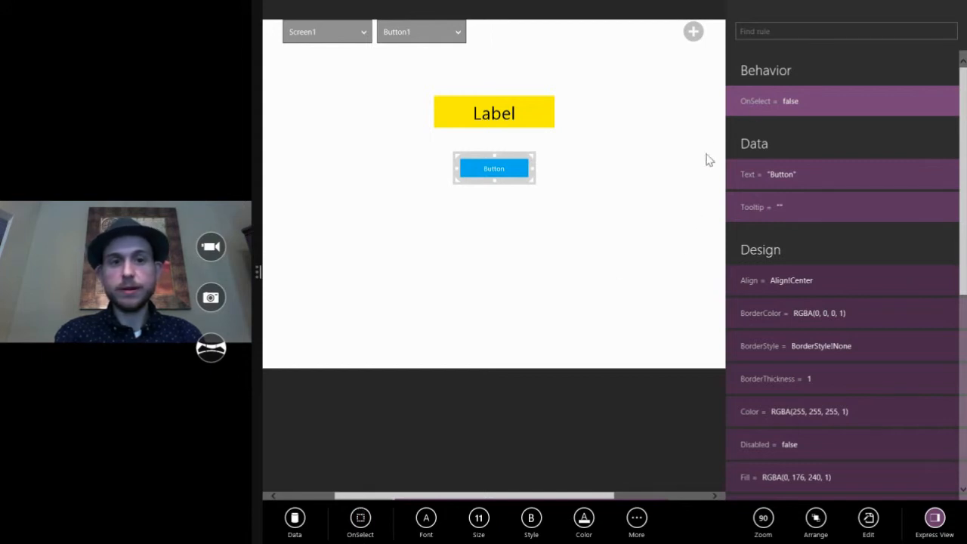
{"action": "mouse_move", "coordinate": [701, 347]}
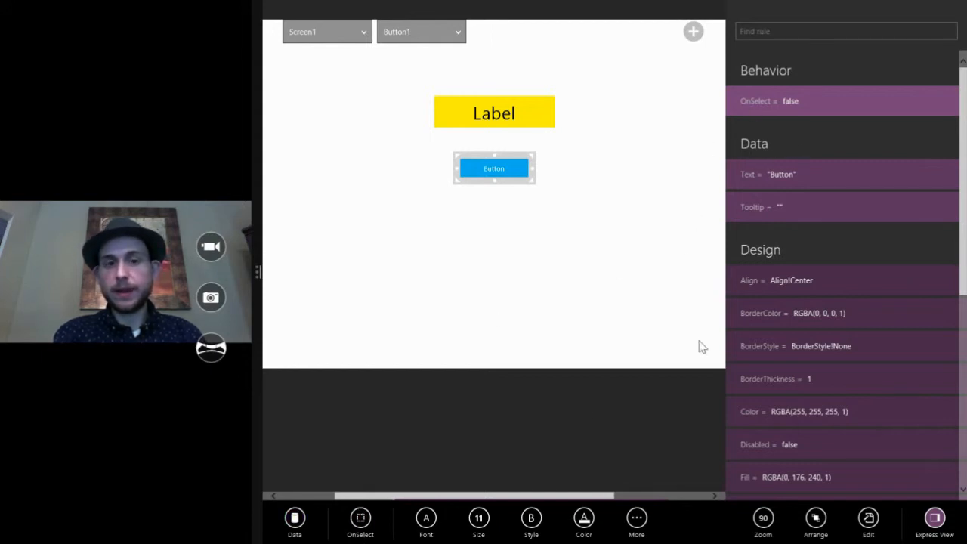
{"action": "scroll", "scroll_direction": "down", "scroll_amount": 3}
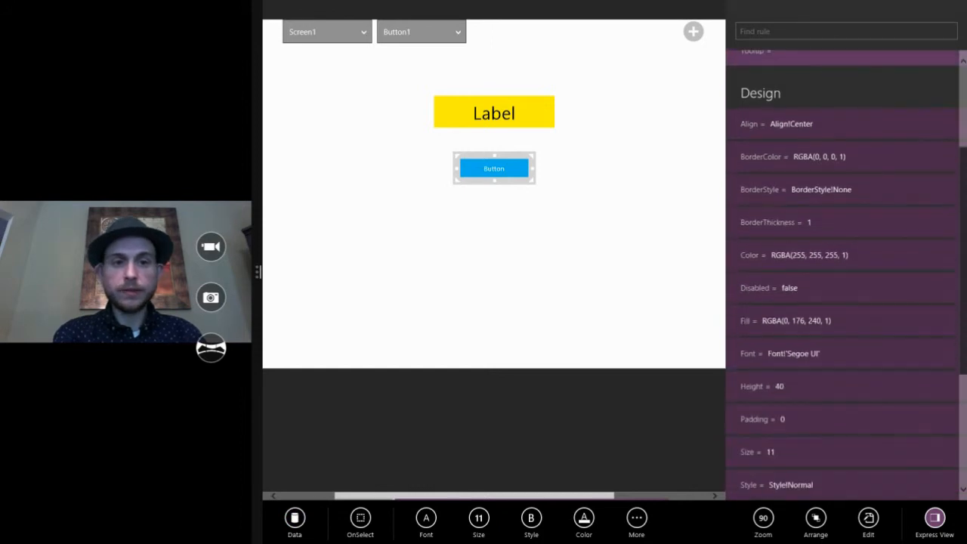
{"action": "scroll", "scroll_direction": "down", "scroll_amount": 3}
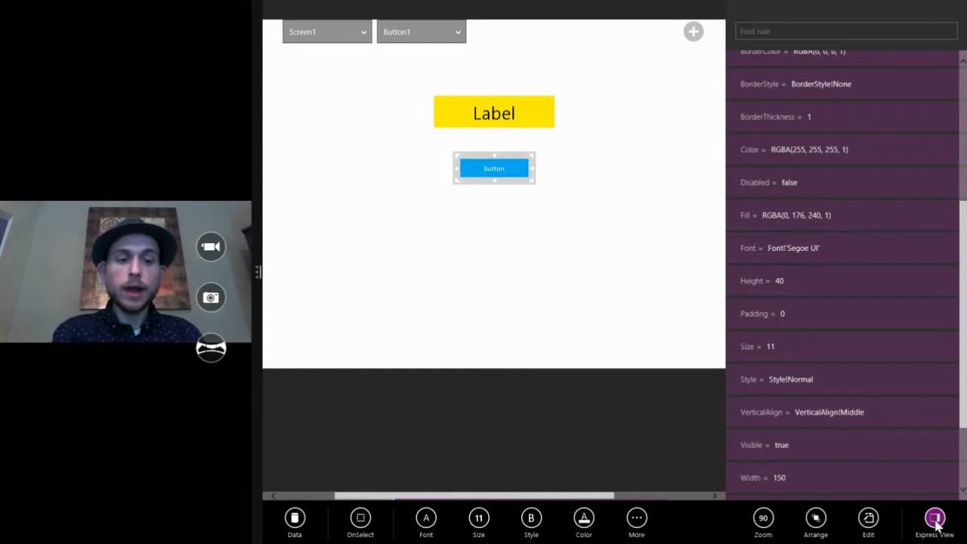
{"action": "left_click", "coordinate": [932, 517]}
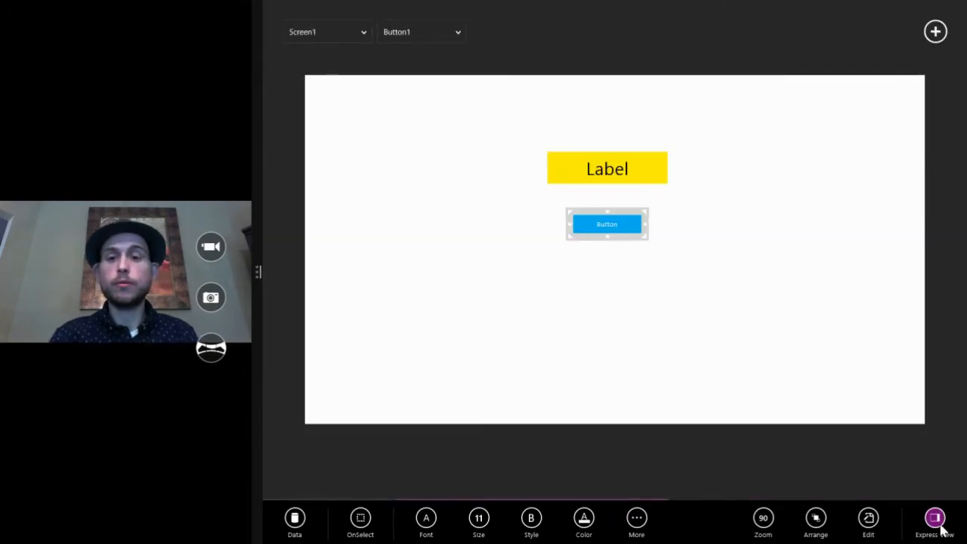
{"action": "left_click", "coordinate": [935, 517]}
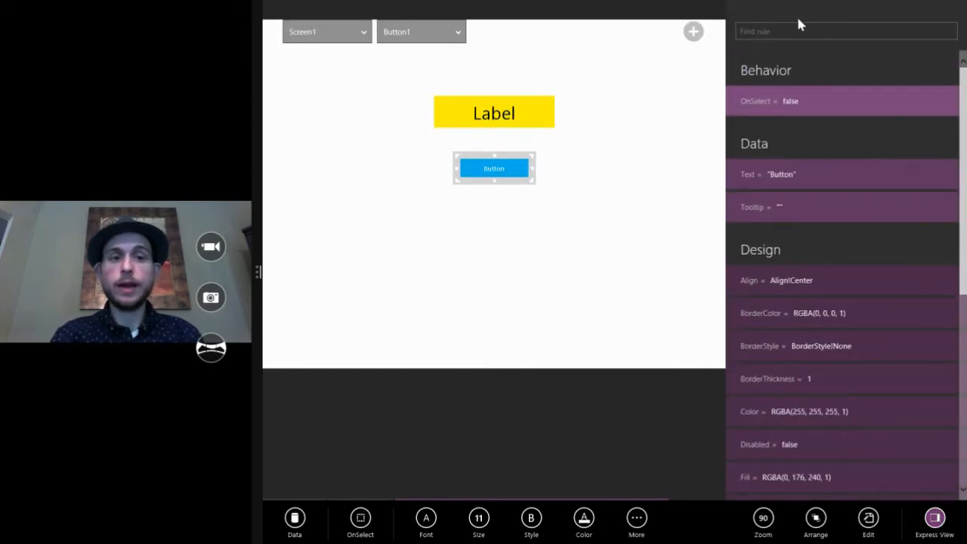
{"action": "left_click", "coordinate": [845, 31]}
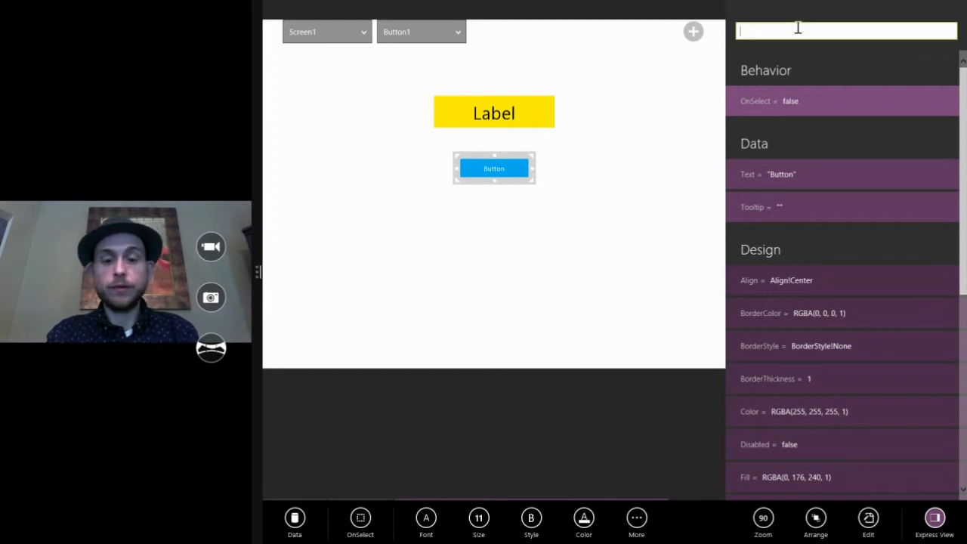
{"action": "type", "text": "f"}
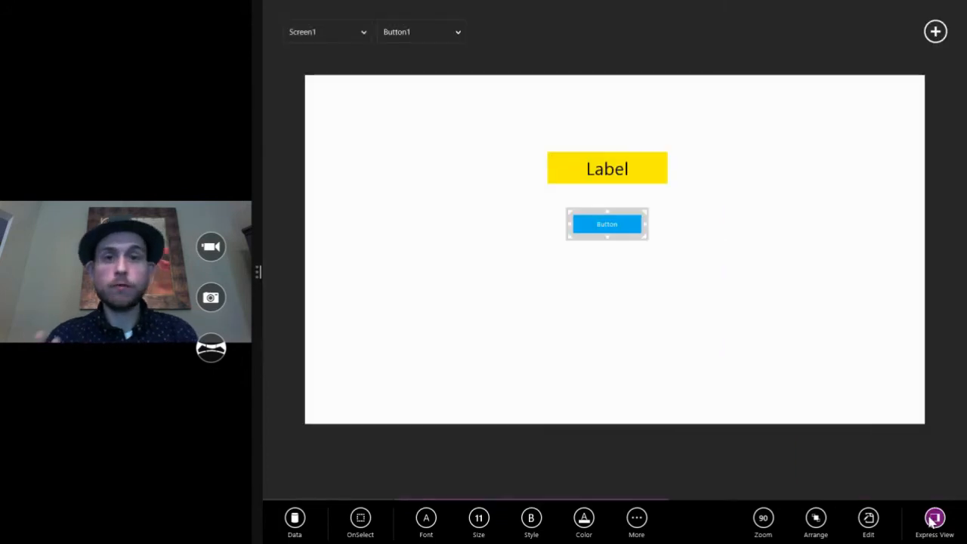
View and close Button1's extra property list without changing anything
{"action": "left_click", "coordinate": [637, 517]}
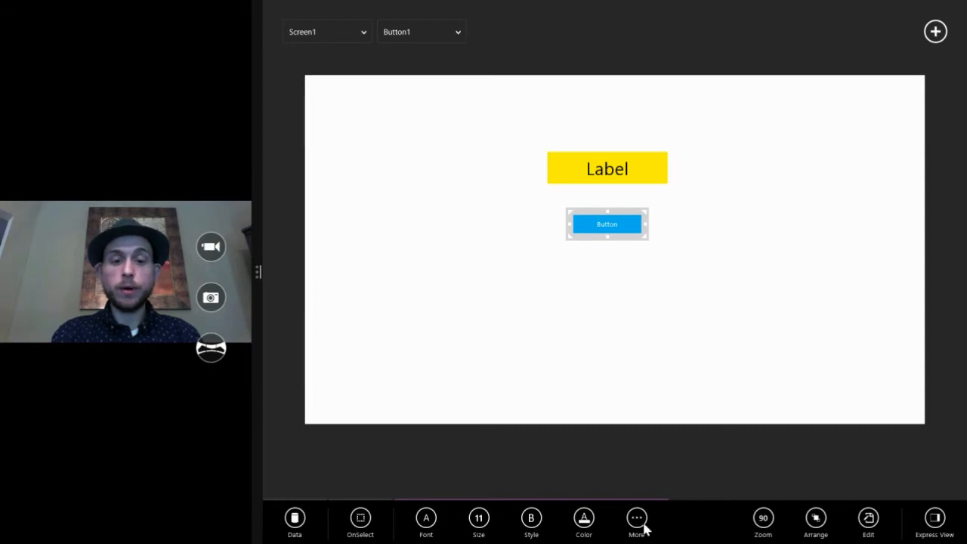
{"action": "left_click", "coordinate": [638, 517]}
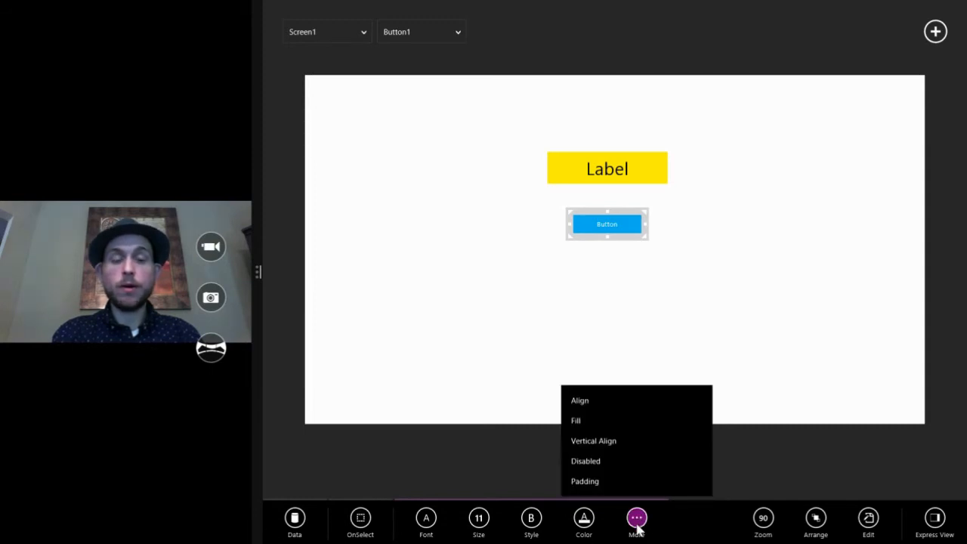
{"action": "mouse_move", "coordinate": [666, 533]}
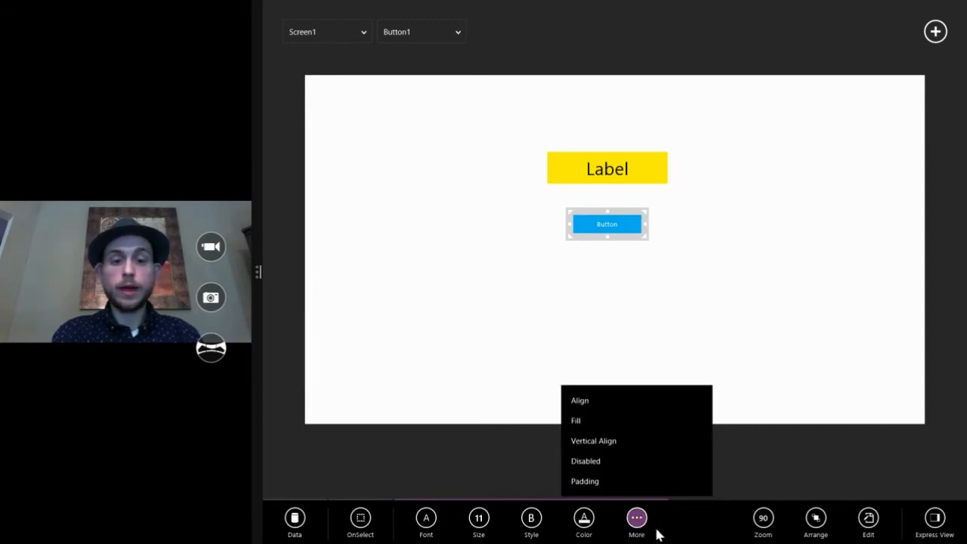
{"action": "left_click", "coordinate": [934, 519]}
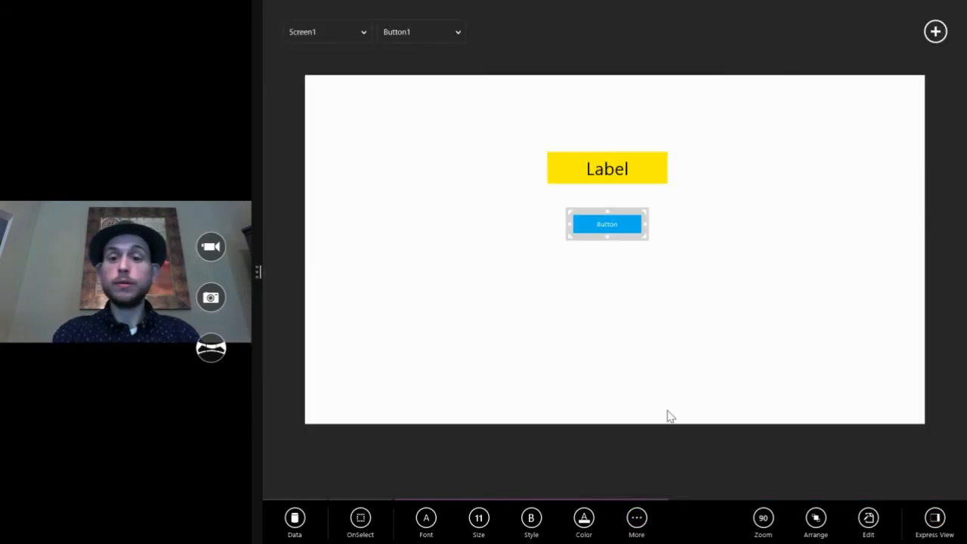
{"action": "mouse_move", "coordinate": [441, 448]}
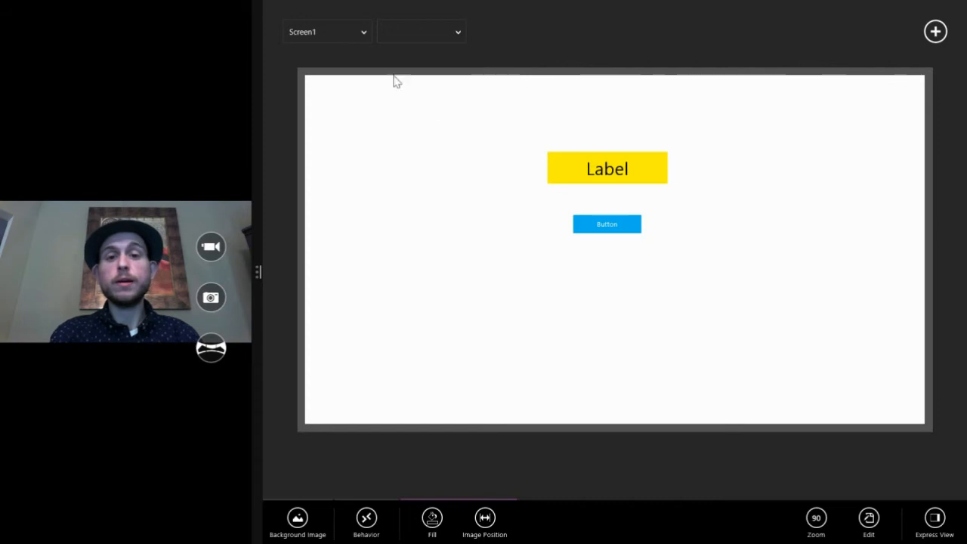
{"action": "mouse_move", "coordinate": [317, 121]}
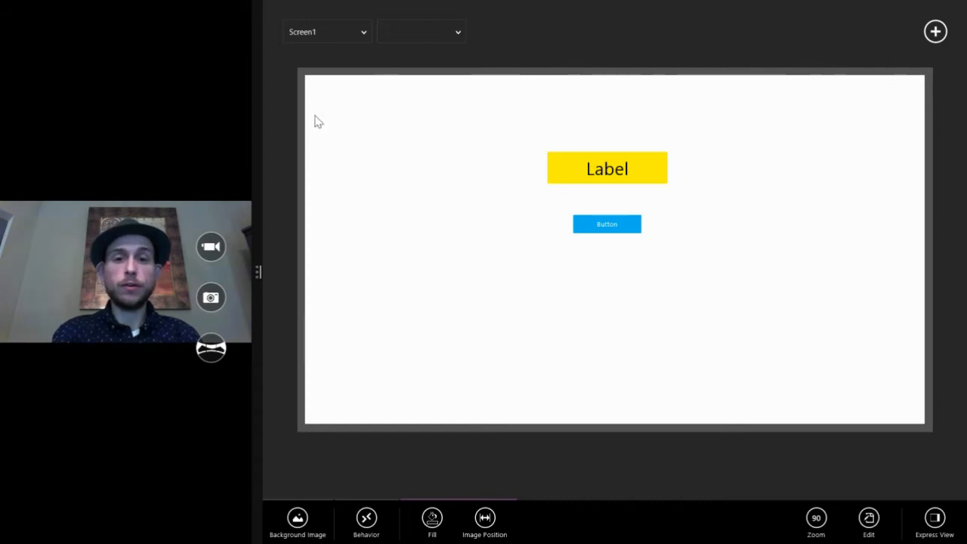
{"action": "mouse_move", "coordinate": [299, 242]}
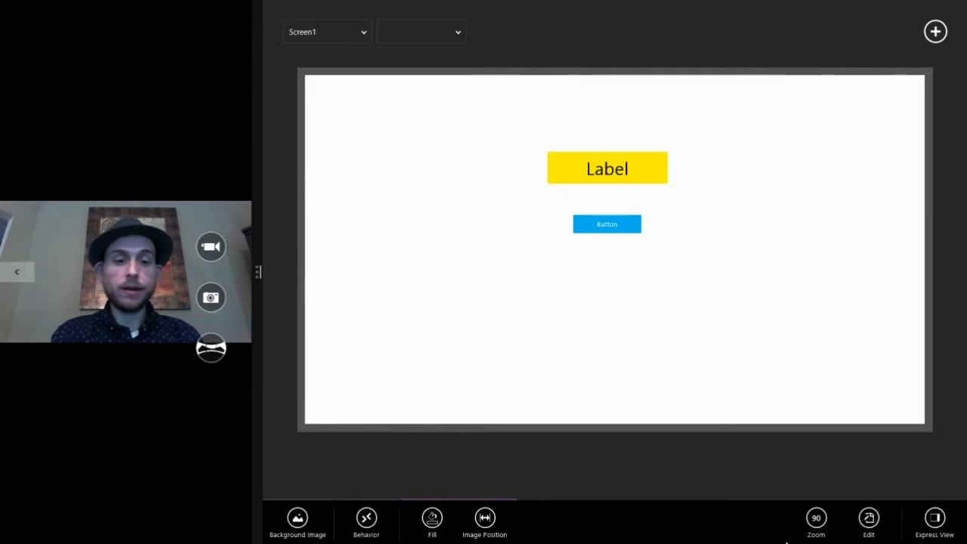
{"action": "mouse_move", "coordinate": [538, 522]}
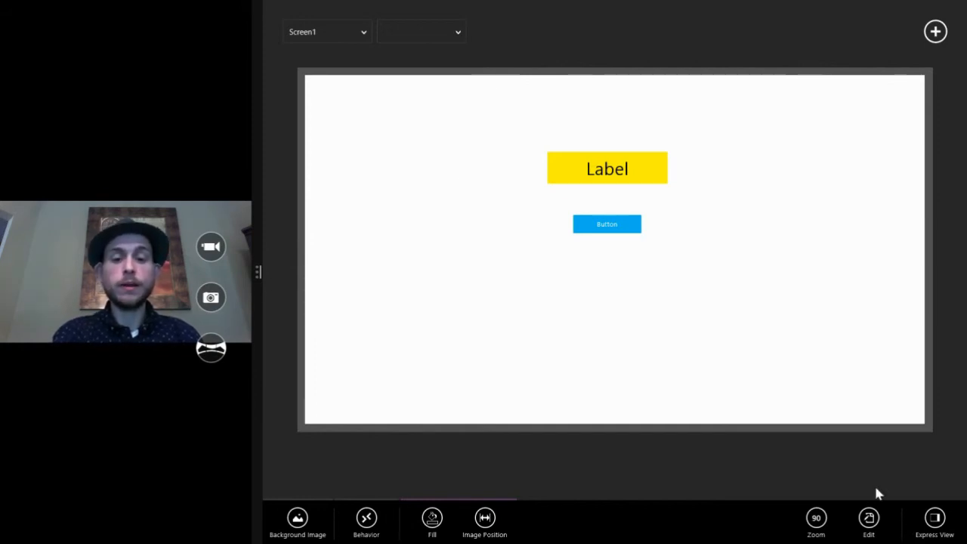
Rename Screen1 to HomeScreen in the screen name box
{"action": "left_click", "coordinate": [934, 520]}
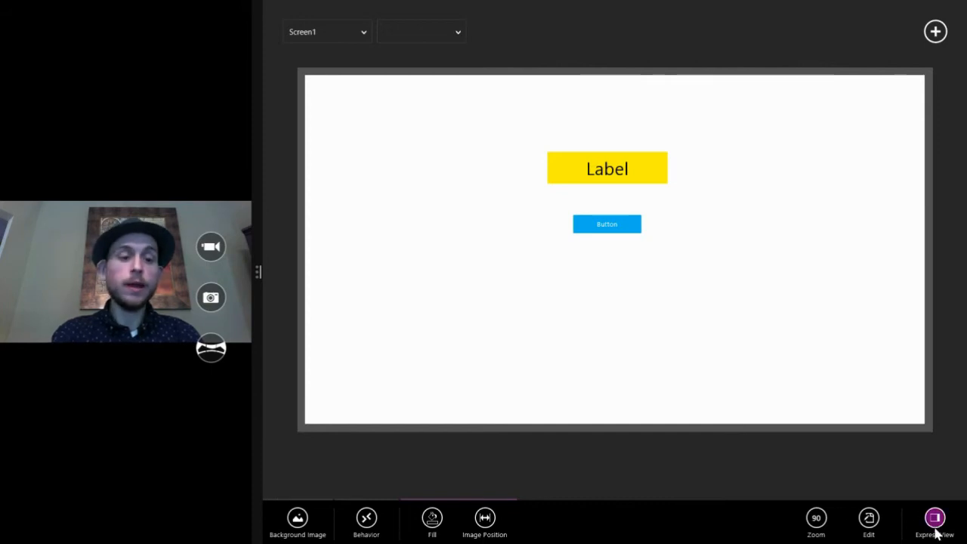
{"action": "left_click", "coordinate": [936, 517]}
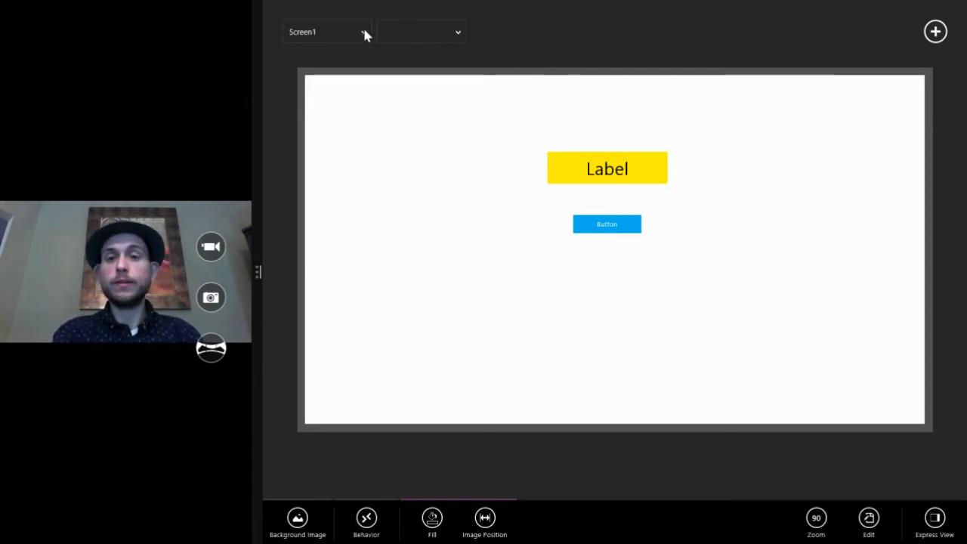
{"action": "mouse_move", "coordinate": [305, 79]}
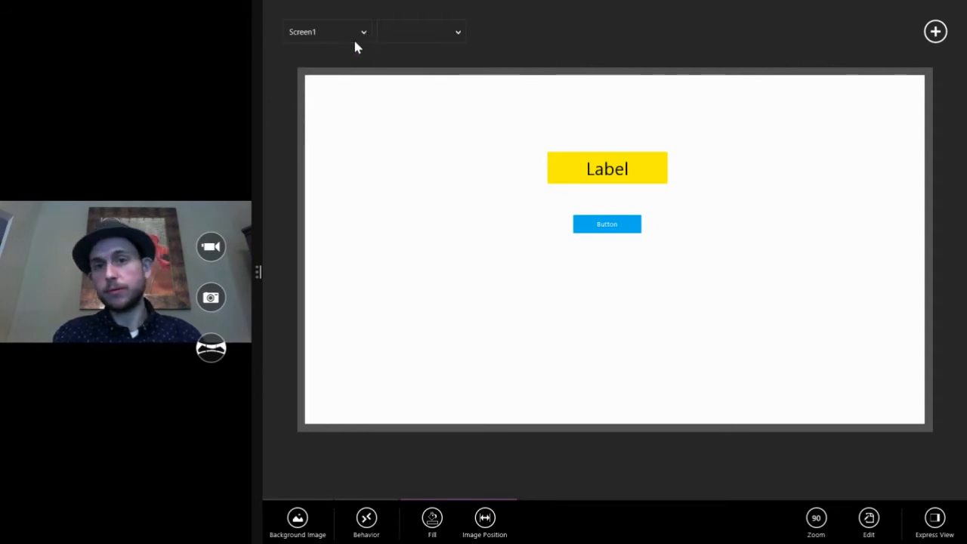
{"action": "left_click", "coordinate": [318, 32]}
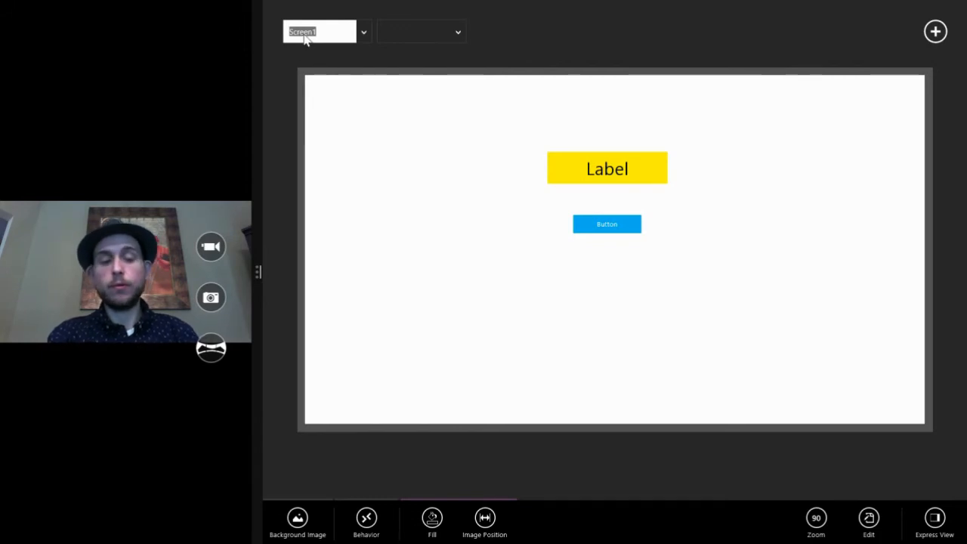
{"action": "type", "text": "HomeS"}
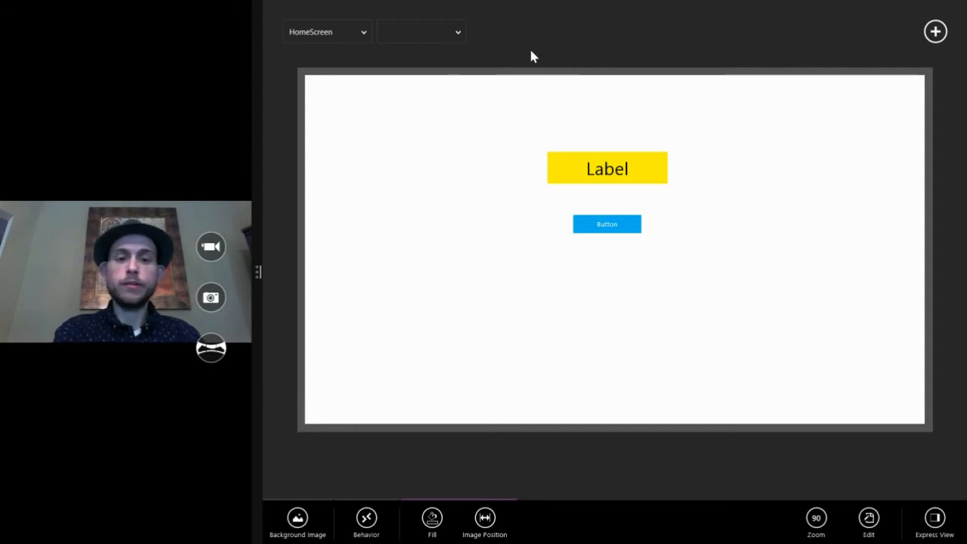
{"action": "mouse_move", "coordinate": [657, 163]}
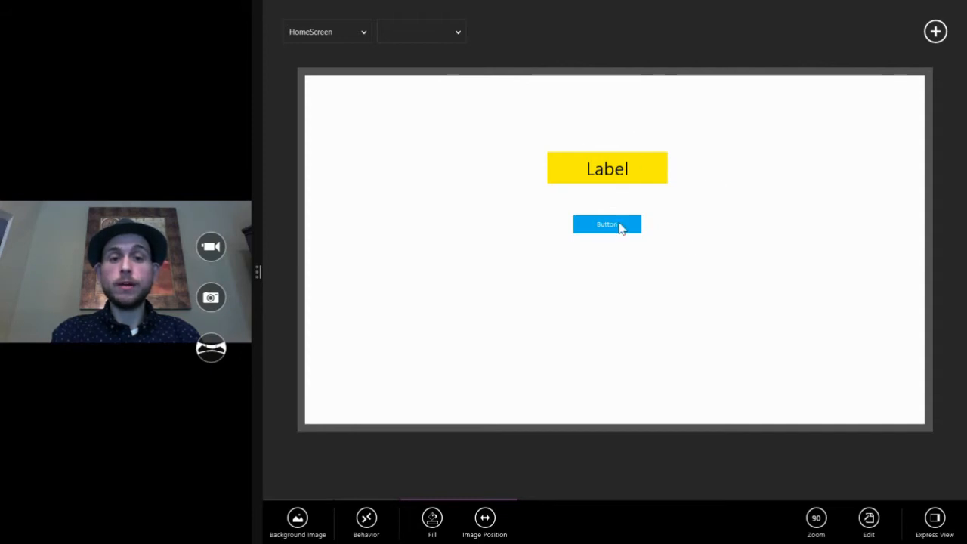
Rename the button BlueButton and the label YellowLabel, then check the visuals list
{"action": "left_click", "coordinate": [607, 224]}
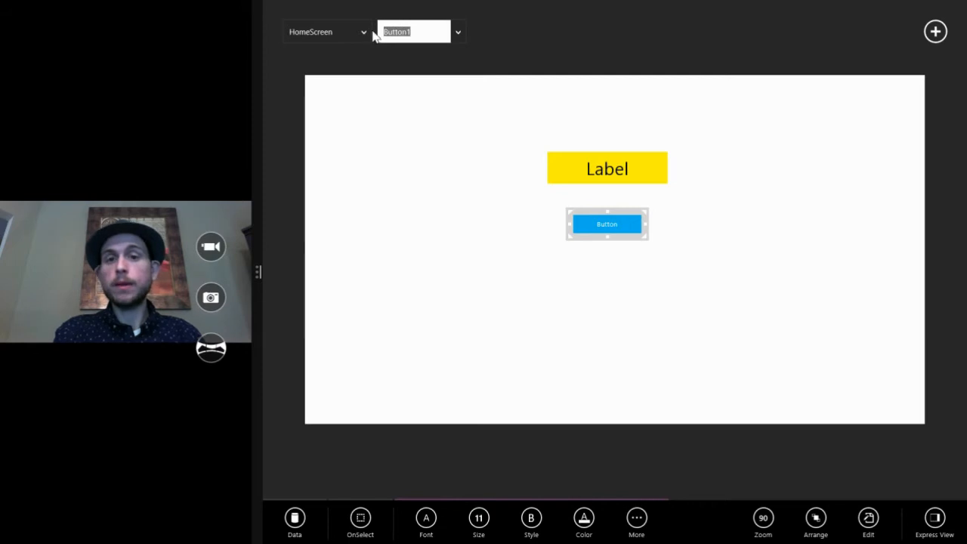
{"action": "type", "text": "Blue"}
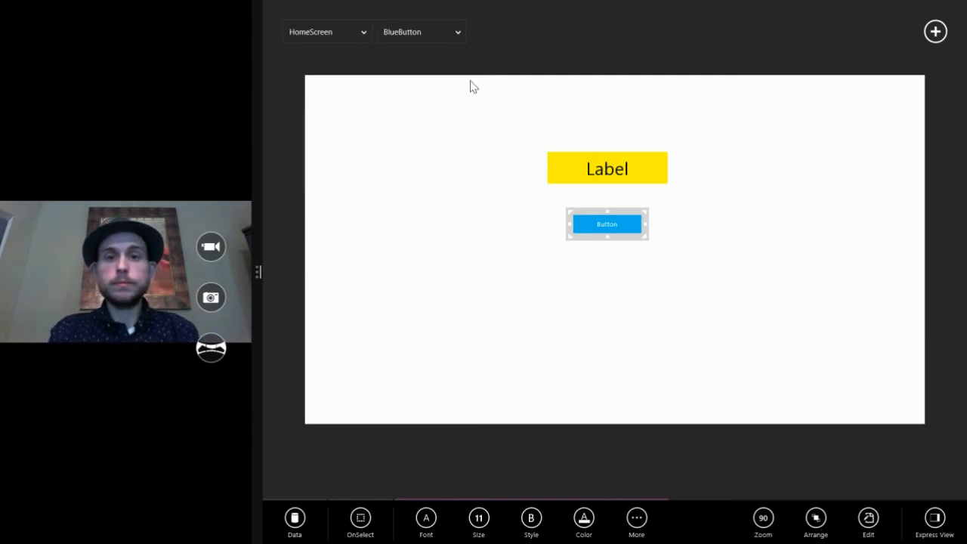
{"action": "left_click", "coordinate": [607, 168]}
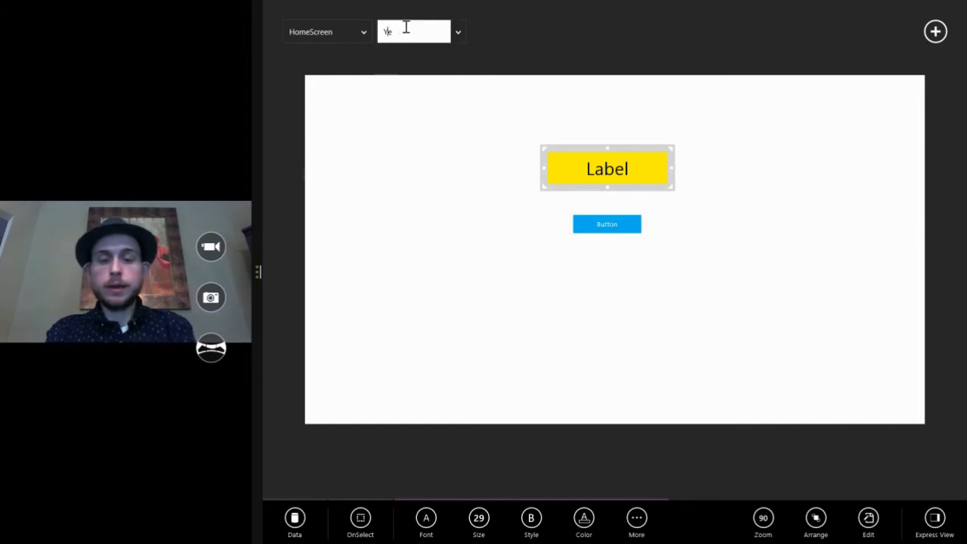
{"action": "type", "text": "YellowLabel"}
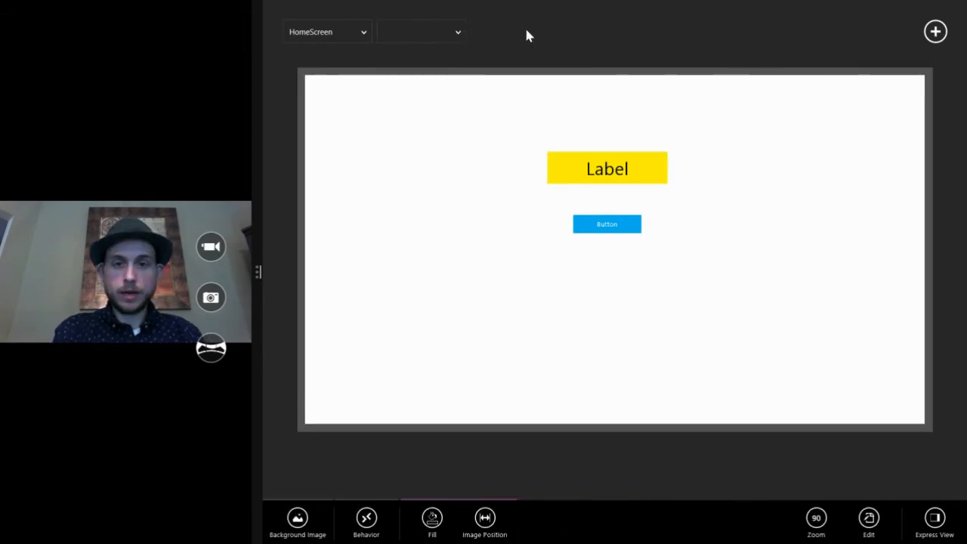
{"action": "mouse_move", "coordinate": [713, 83]}
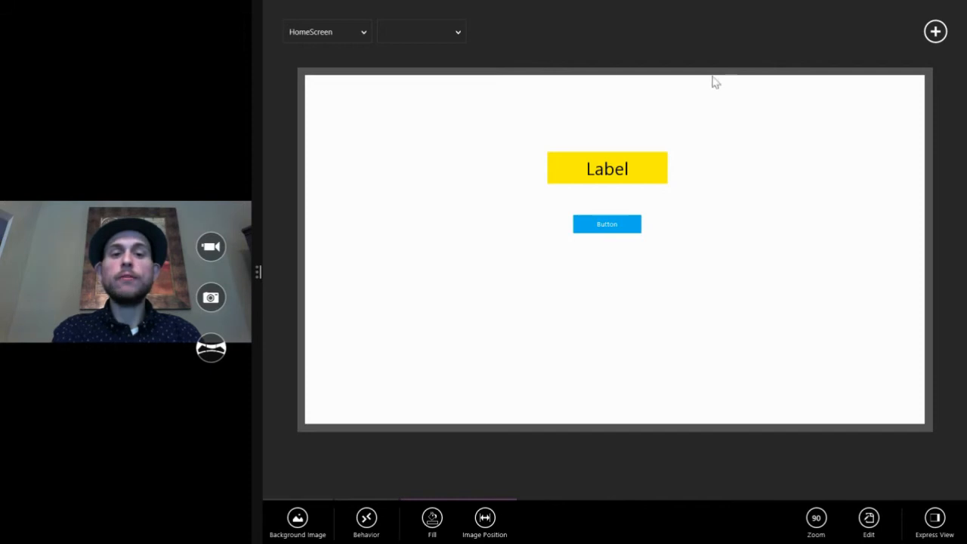
{"action": "mouse_move", "coordinate": [759, 145]}
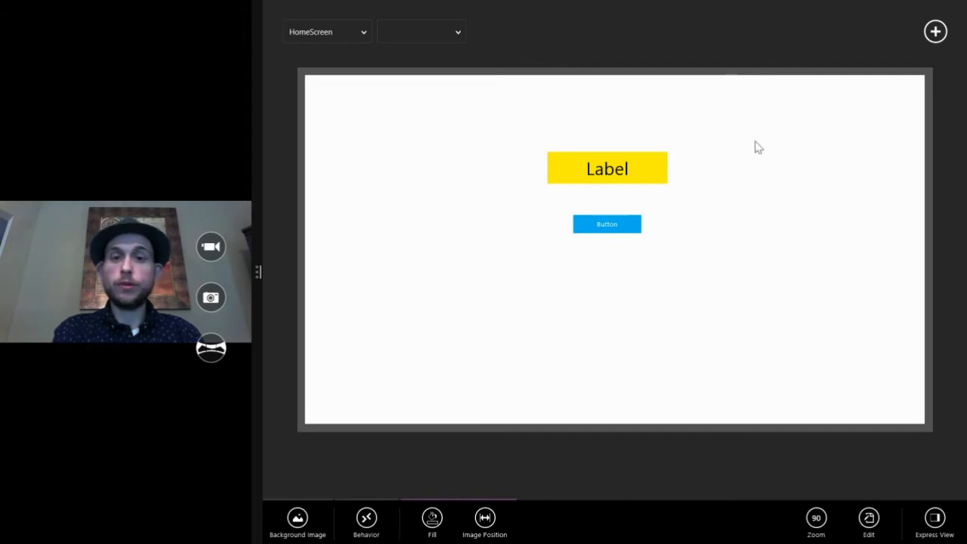
{"action": "mouse_move", "coordinate": [644, 216]}
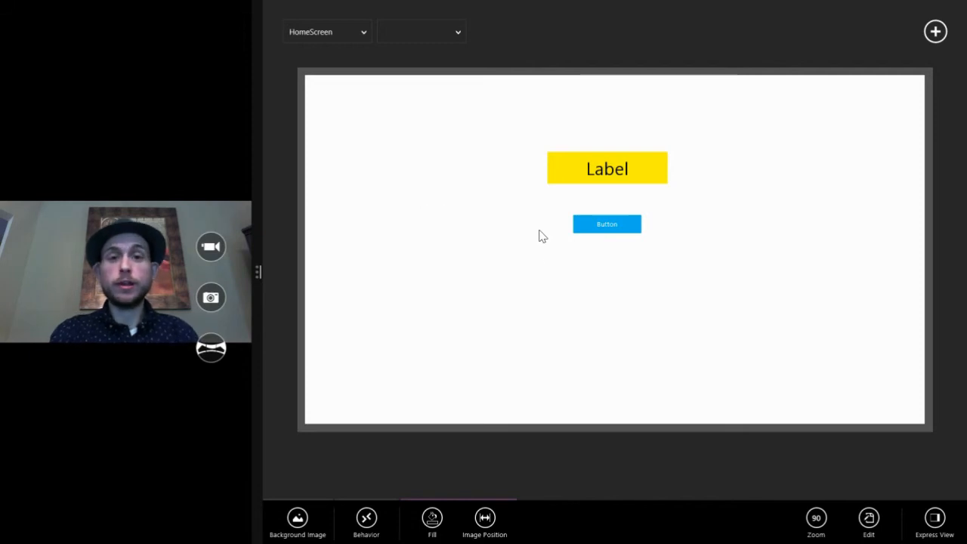
{"action": "mouse_move", "coordinate": [789, 275]}
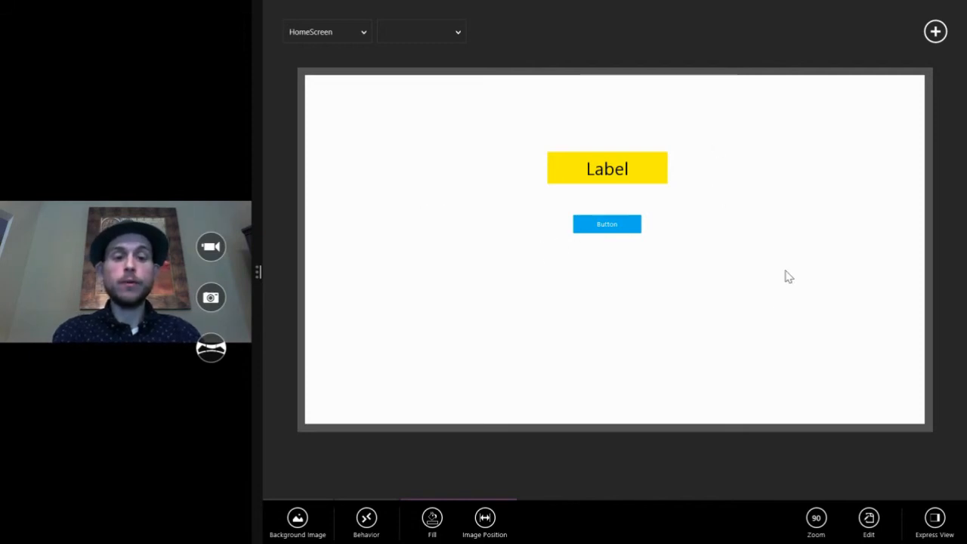
{"action": "left_click", "coordinate": [607, 168]}
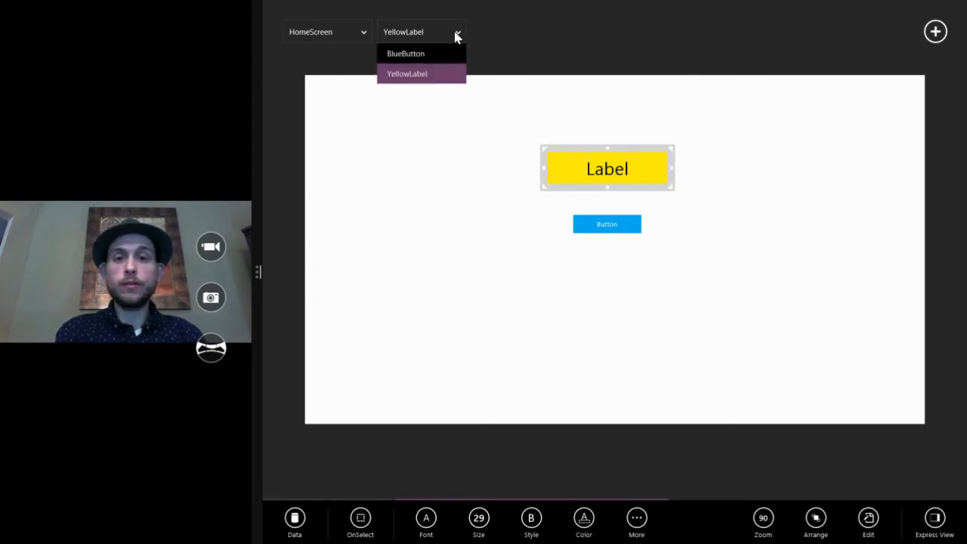
{"action": "left_click", "coordinate": [405, 53]}
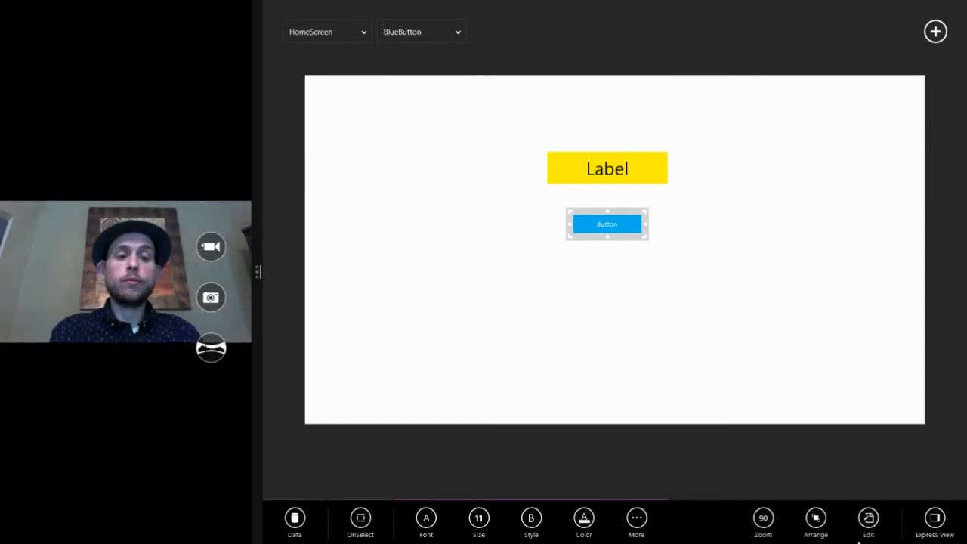
{"action": "left_click", "coordinate": [607, 168]}
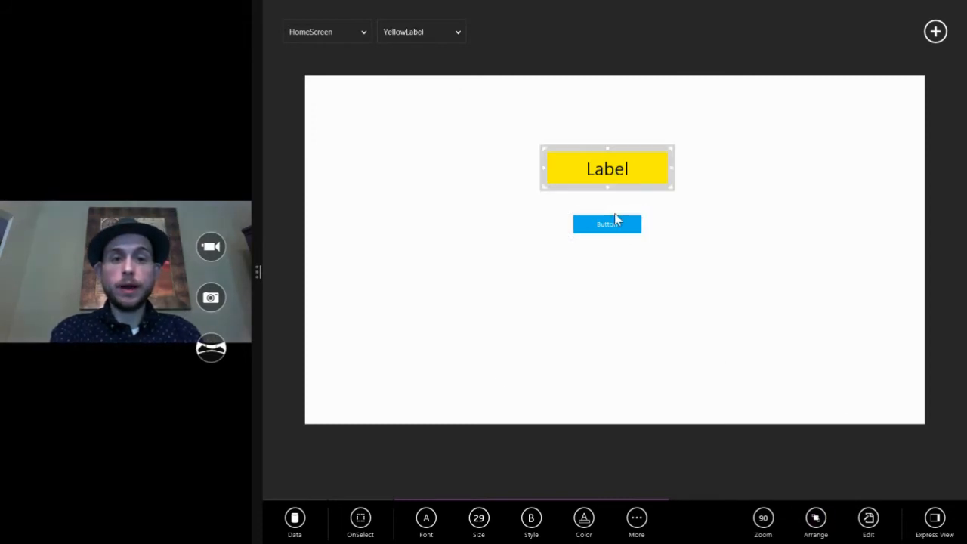
{"action": "left_click", "coordinate": [608, 223]}
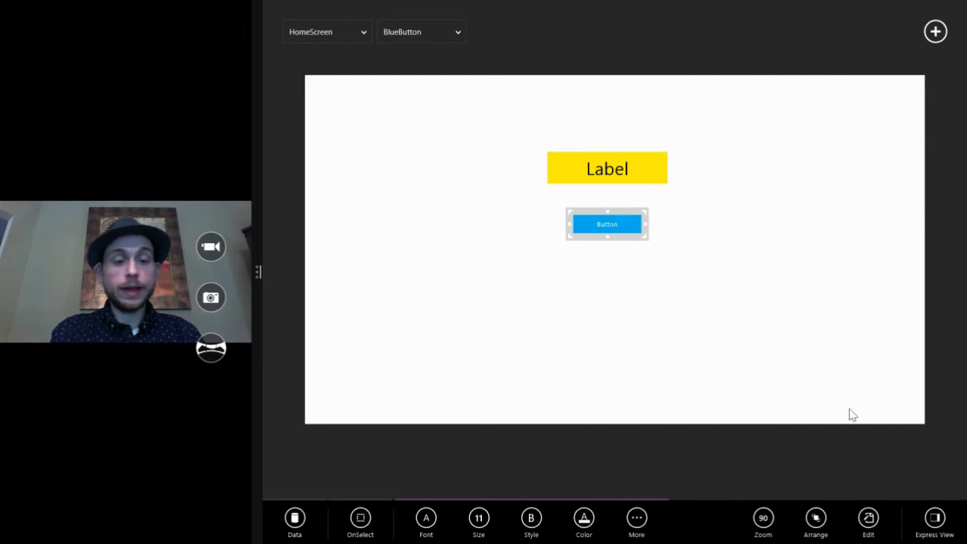
{"action": "left_click", "coordinate": [816, 517]}
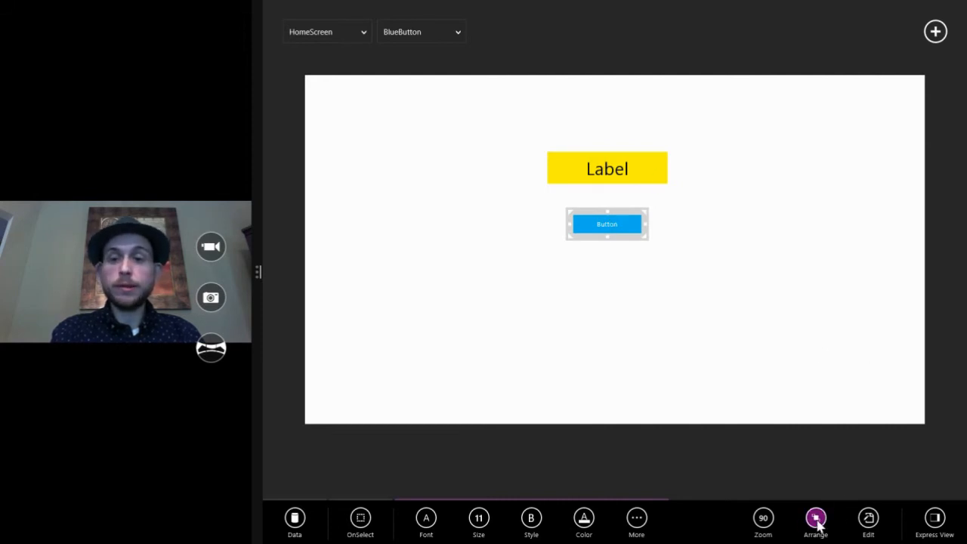
{"action": "left_click", "coordinate": [817, 517]}
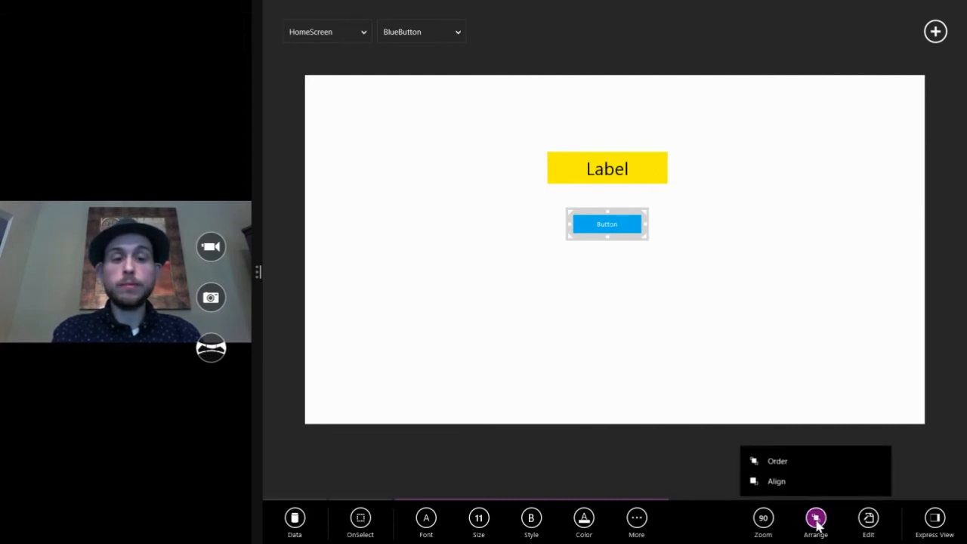
{"action": "left_click", "coordinate": [777, 461]}
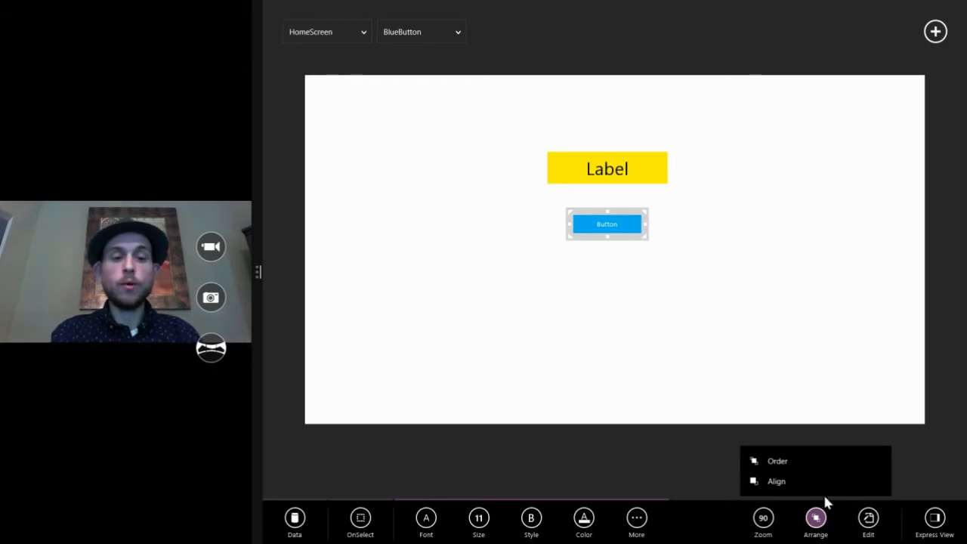
{"action": "left_click", "coordinate": [777, 461]}
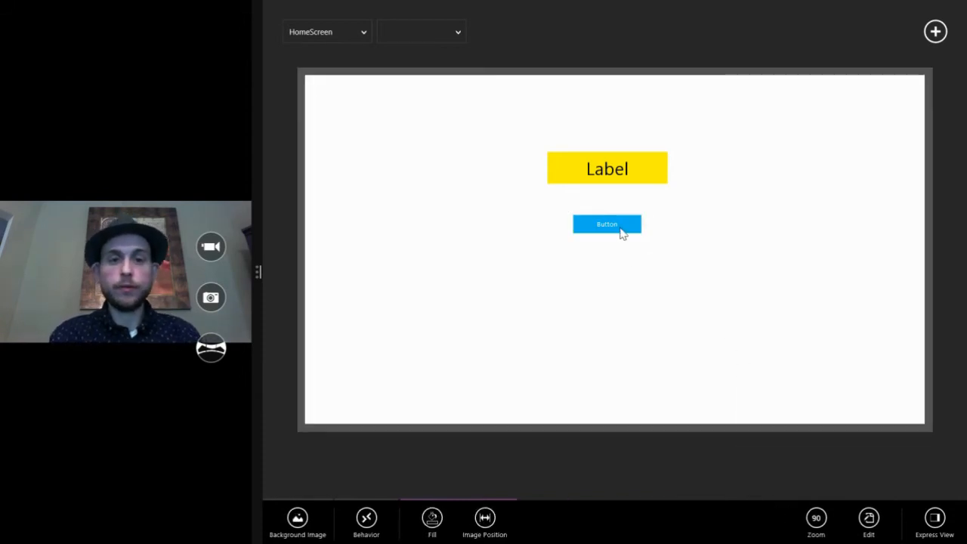
Drag BlueButton beside the label and bring YellowLabel in front via Arrange > Order
{"action": "left_click_drag", "start_coordinate": [607, 224], "coordinate": [671, 161]}
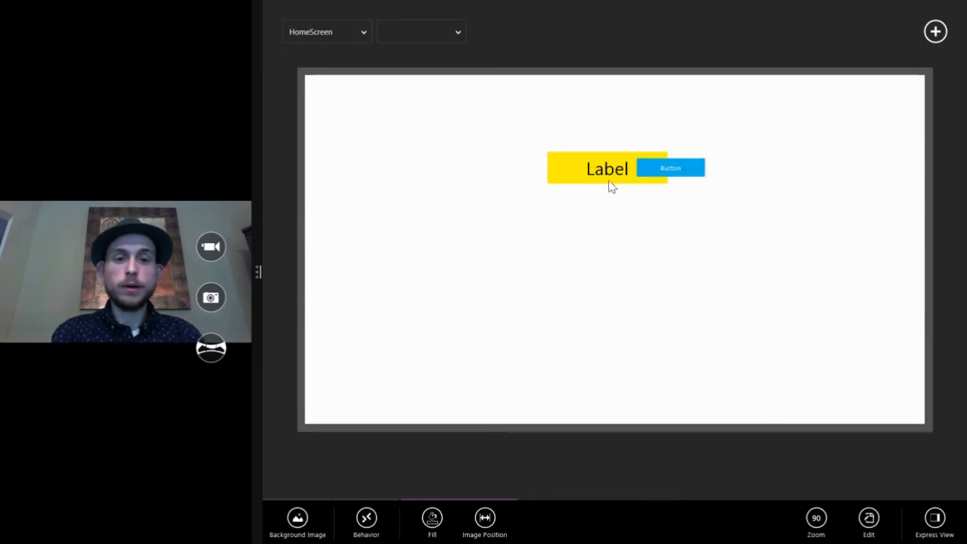
{"action": "left_click", "coordinate": [608, 168]}
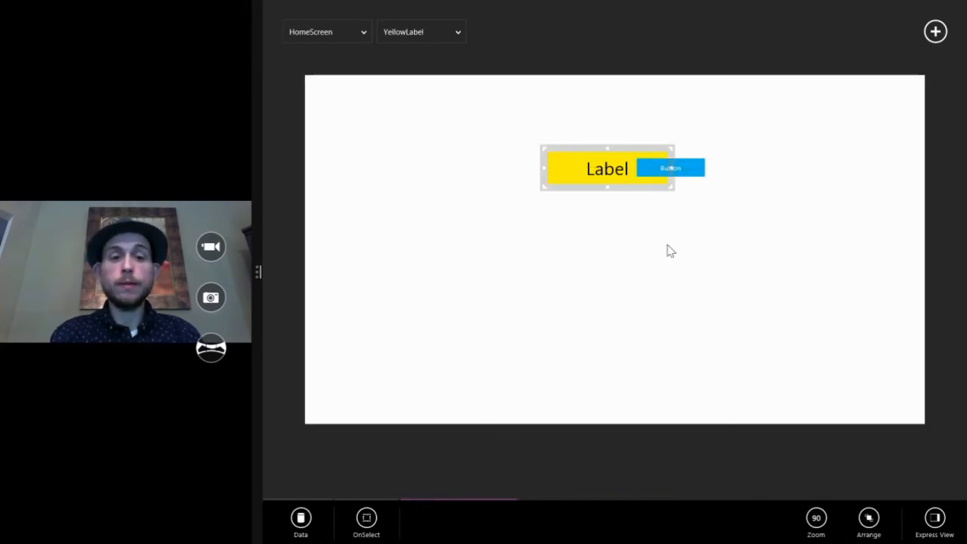
{"action": "left_click", "coordinate": [816, 517]}
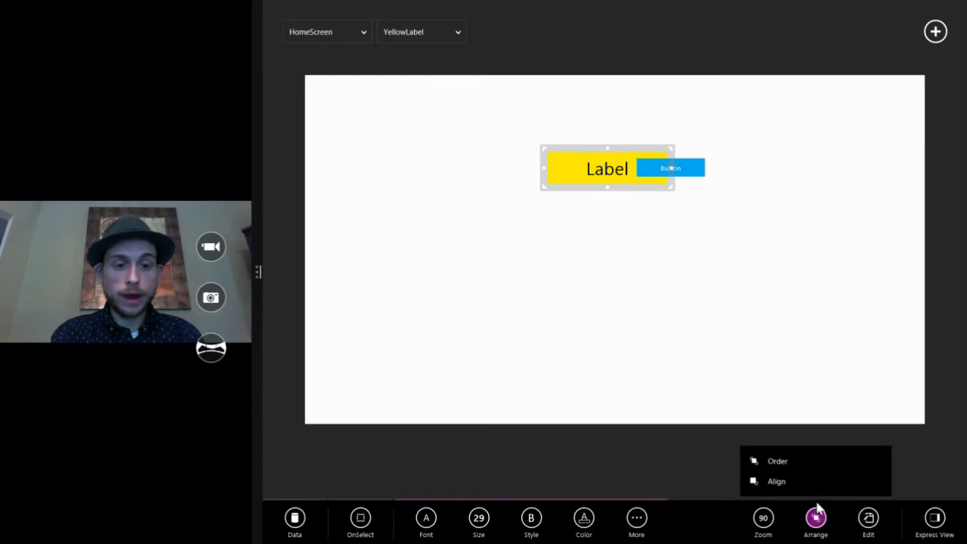
{"action": "left_click", "coordinate": [777, 461]}
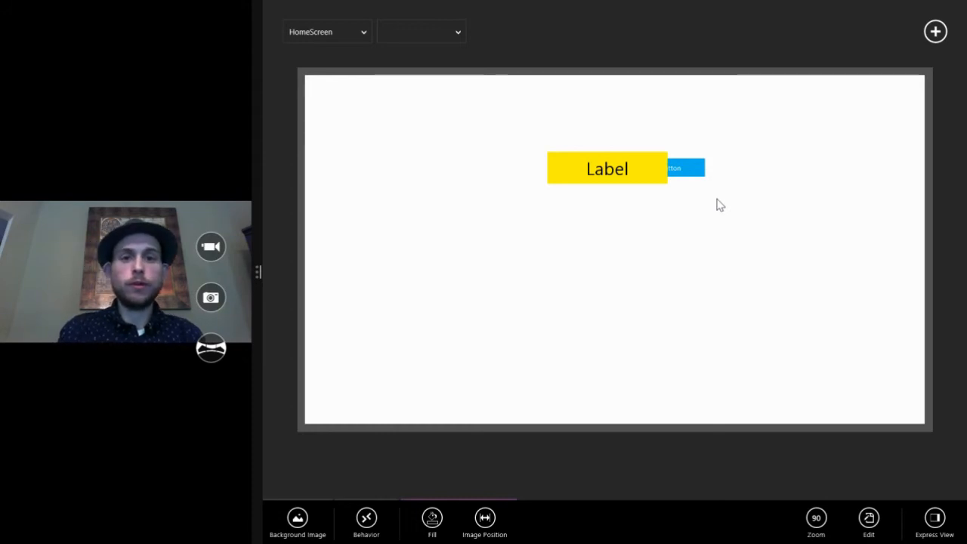
{"action": "mouse_move", "coordinate": [713, 263]}
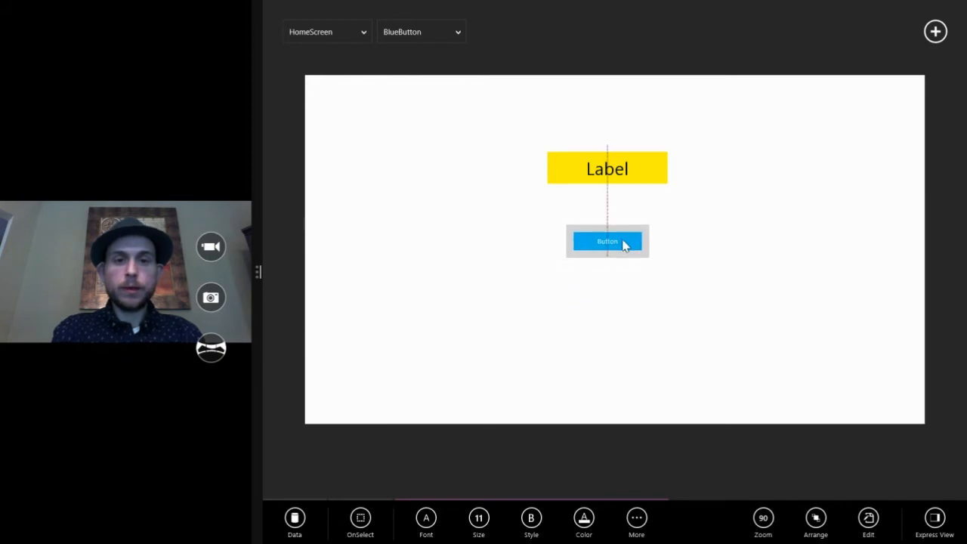
Deselect on the canvas to reveal the app bar with the HomeScreen thumbnail and file options
{"action": "left_click", "coordinate": [607, 241]}
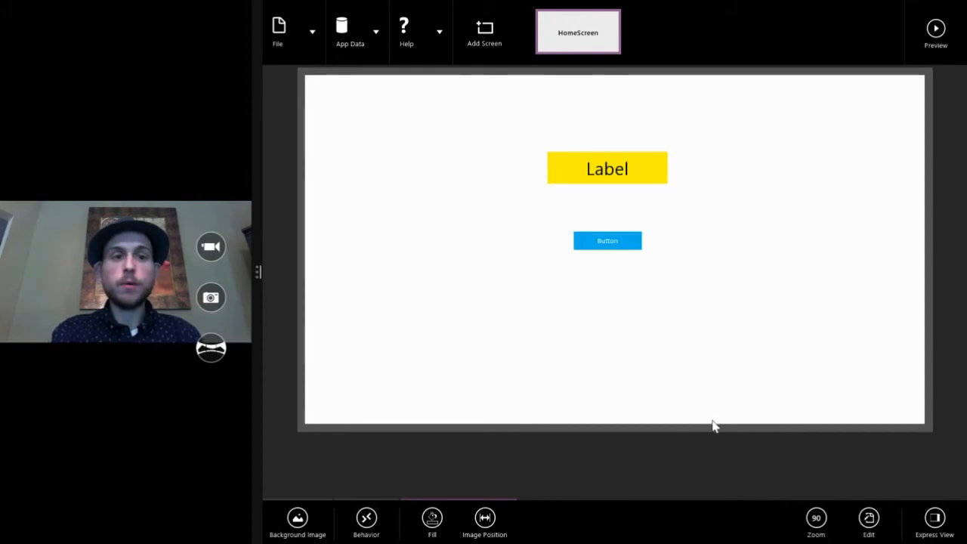
{"action": "mouse_move", "coordinate": [312, 33]}
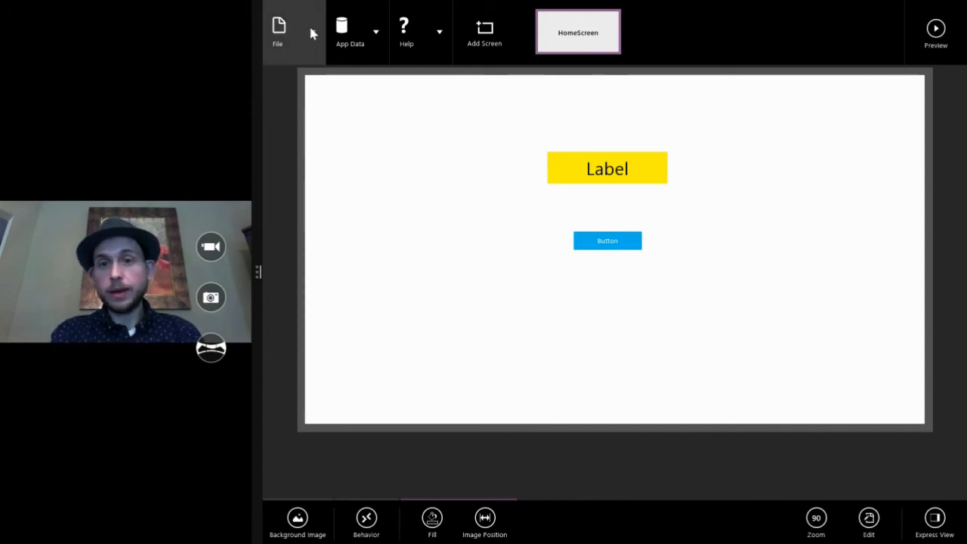
{"action": "left_click", "coordinate": [278, 27]}
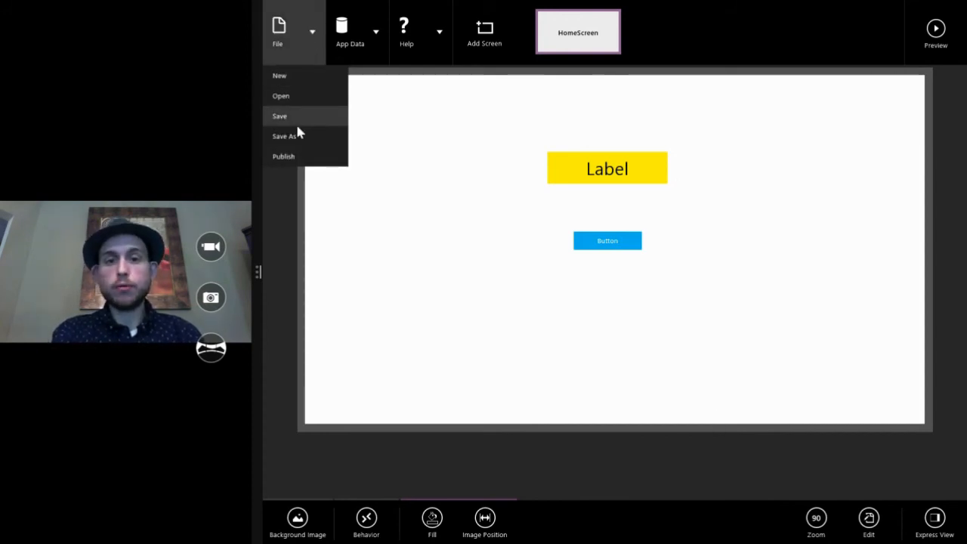
{"action": "mouse_move", "coordinate": [293, 98]}
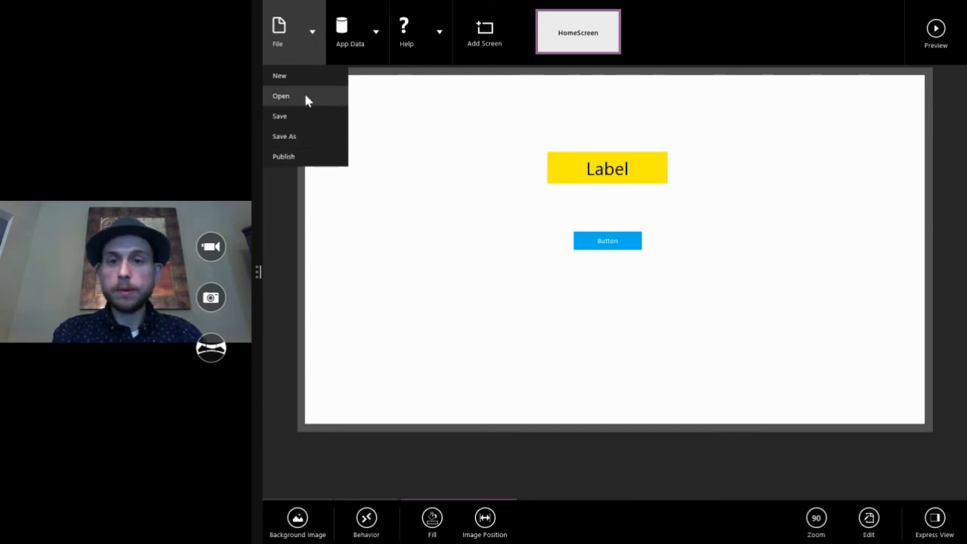
{"action": "left_click", "coordinate": [451, 100]}
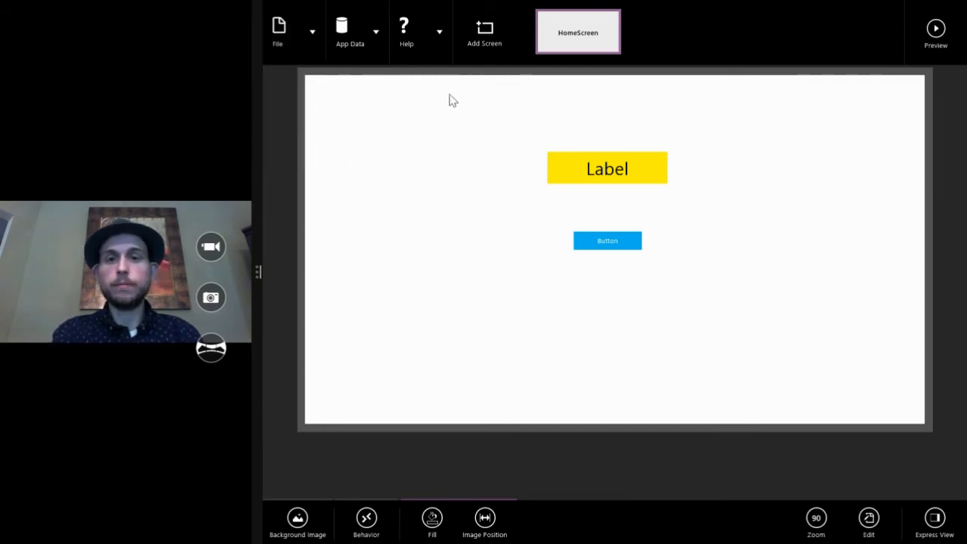
{"action": "left_click", "coordinate": [342, 30]}
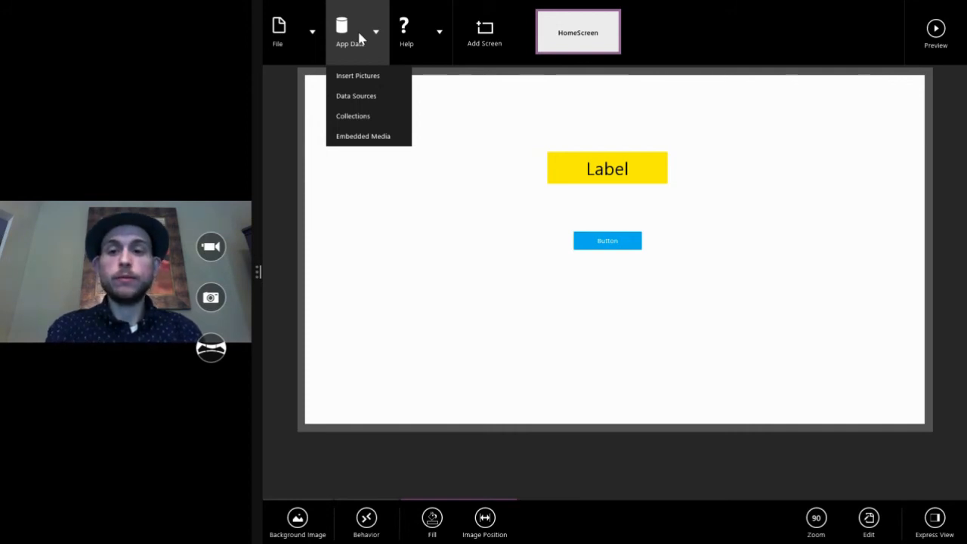
{"action": "mouse_move", "coordinate": [432, 37]}
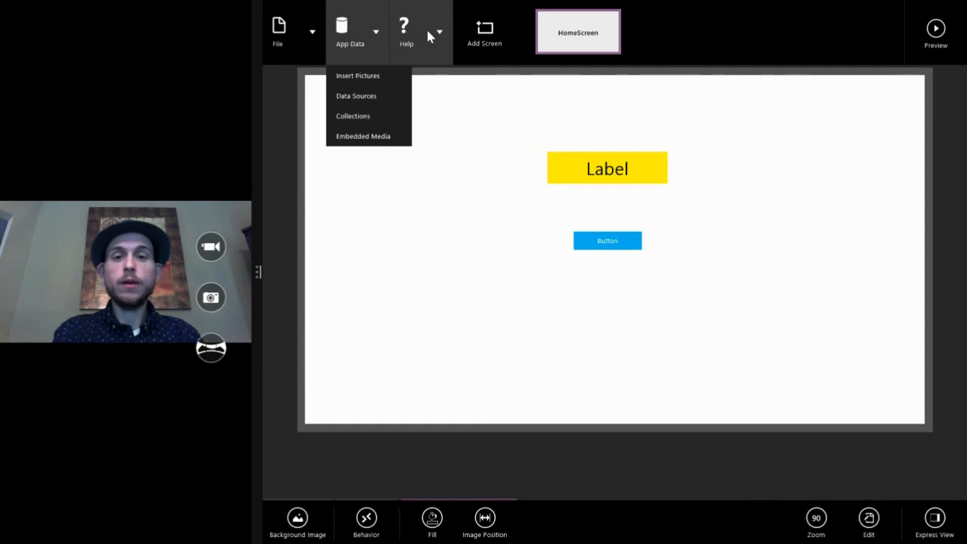
{"action": "left_click", "coordinate": [405, 30]}
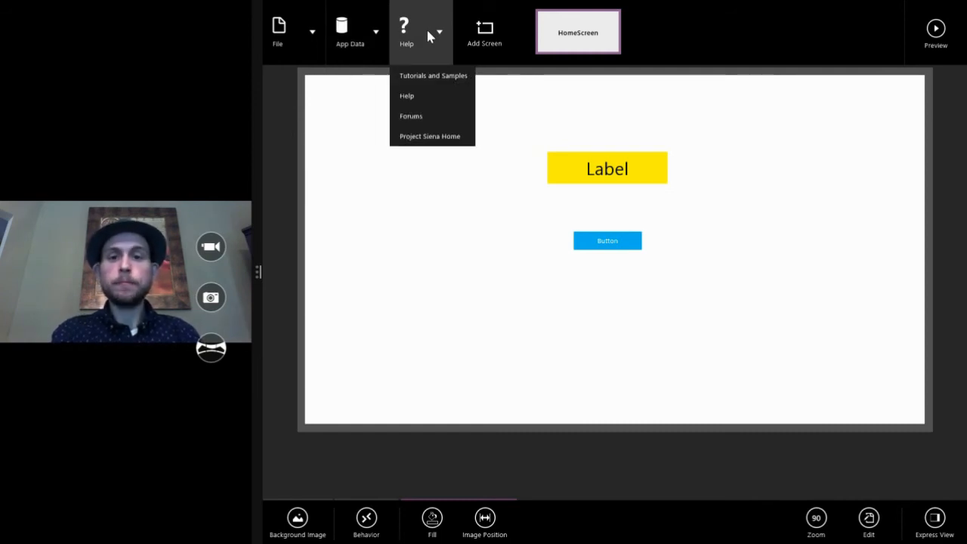
{"action": "mouse_move", "coordinate": [429, 136]}
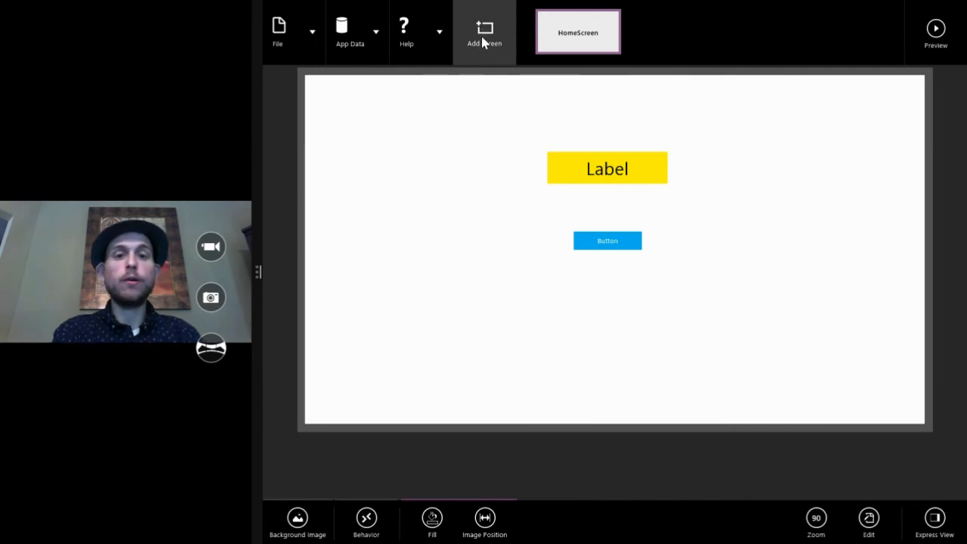
{"action": "left_click", "coordinate": [482, 30]}
{"action": "type", "text": "b"}
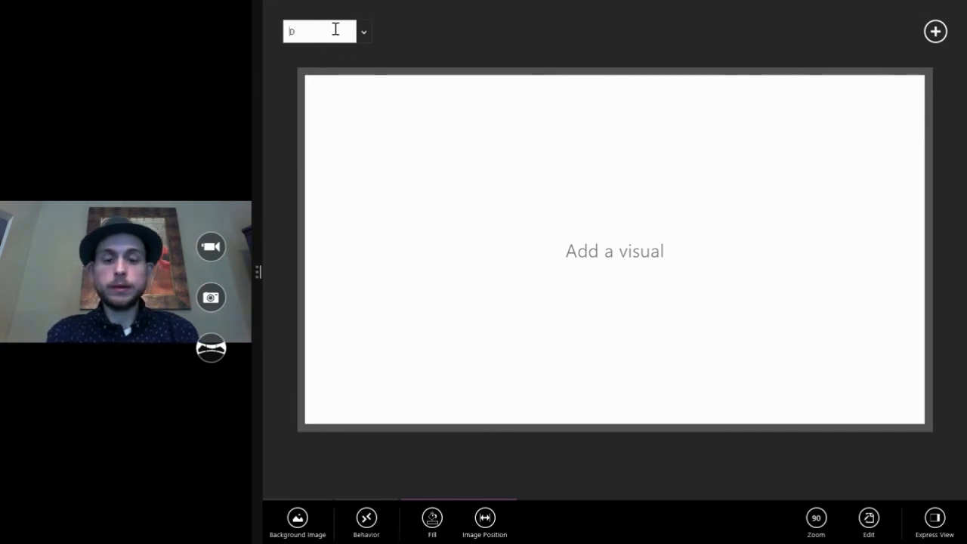
{"action": "type", "text": "DetailScreen"}
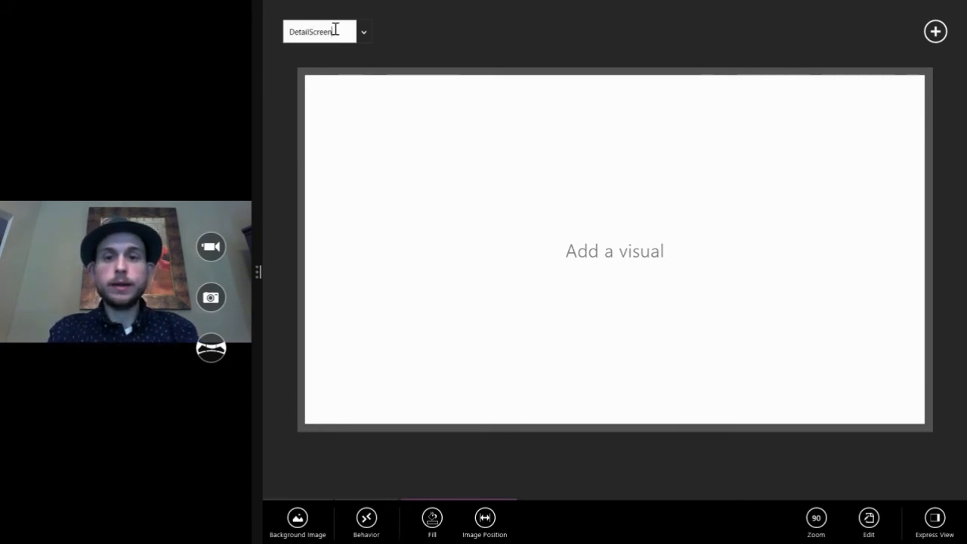
{"action": "left_click", "coordinate": [369, 31]}
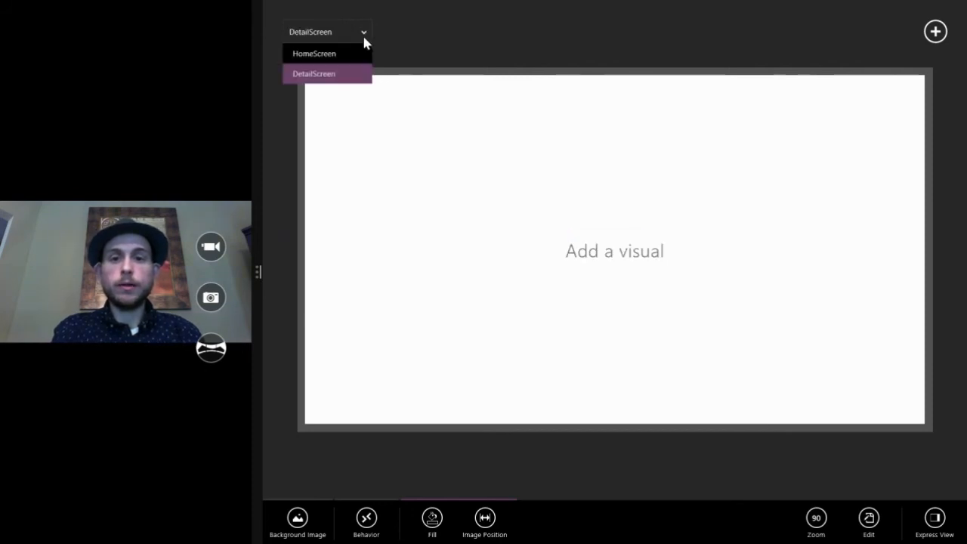
{"action": "mouse_move", "coordinate": [339, 55]}
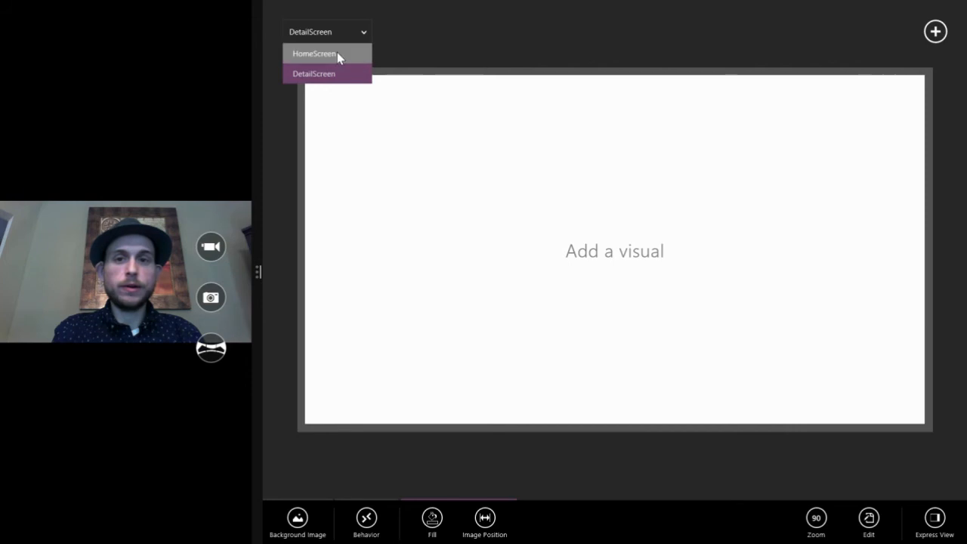
{"action": "left_click", "coordinate": [325, 53]}
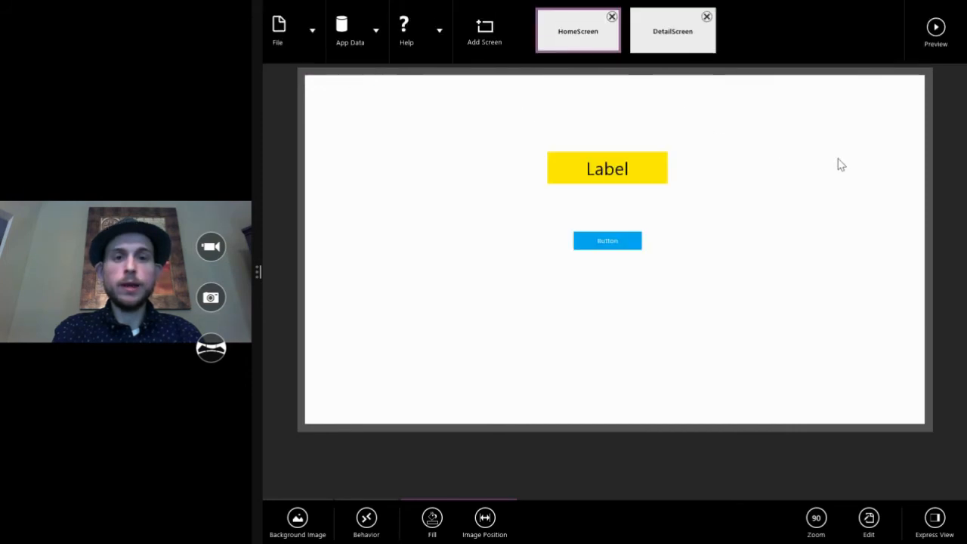
{"action": "left_click", "coordinate": [674, 30]}
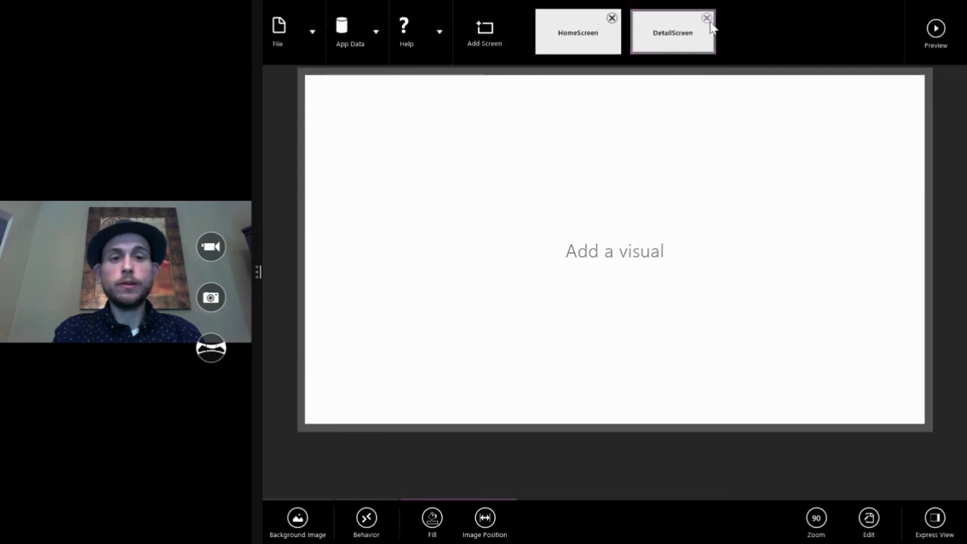
{"action": "left_click", "coordinate": [704, 18]}
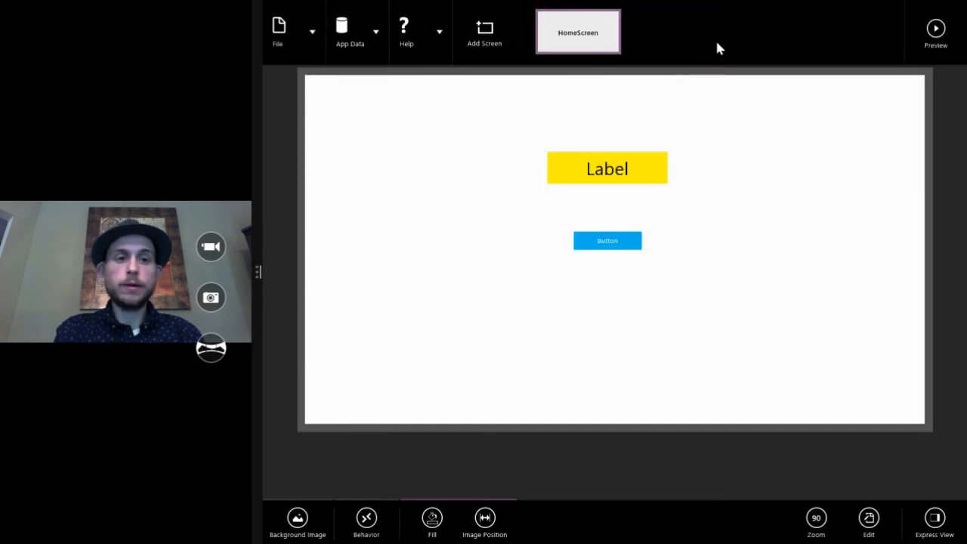
{"action": "mouse_move", "coordinate": [840, 36]}
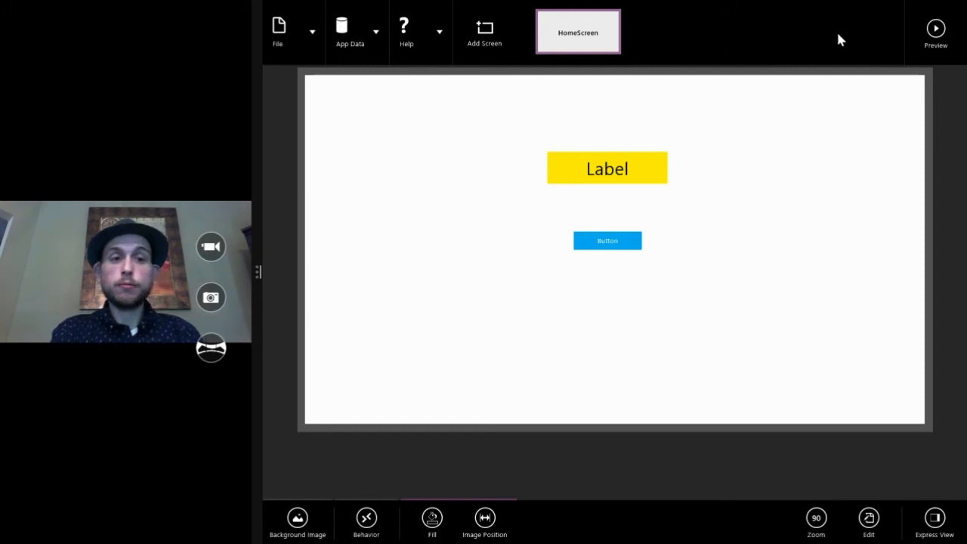
Preview the app to see HomeScreen's yellow label above the blue button
{"action": "left_click", "coordinate": [934, 28]}
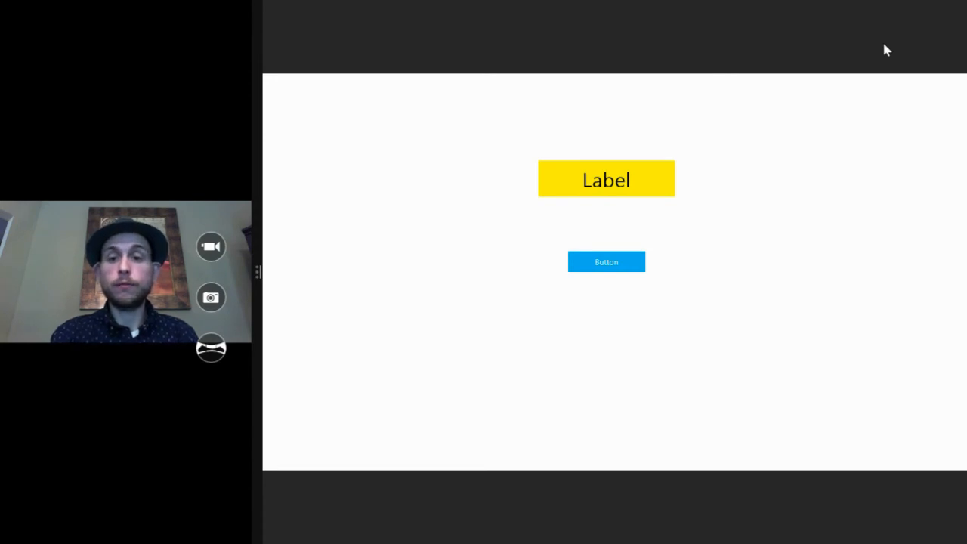
{"action": "mouse_move", "coordinate": [844, 175]}
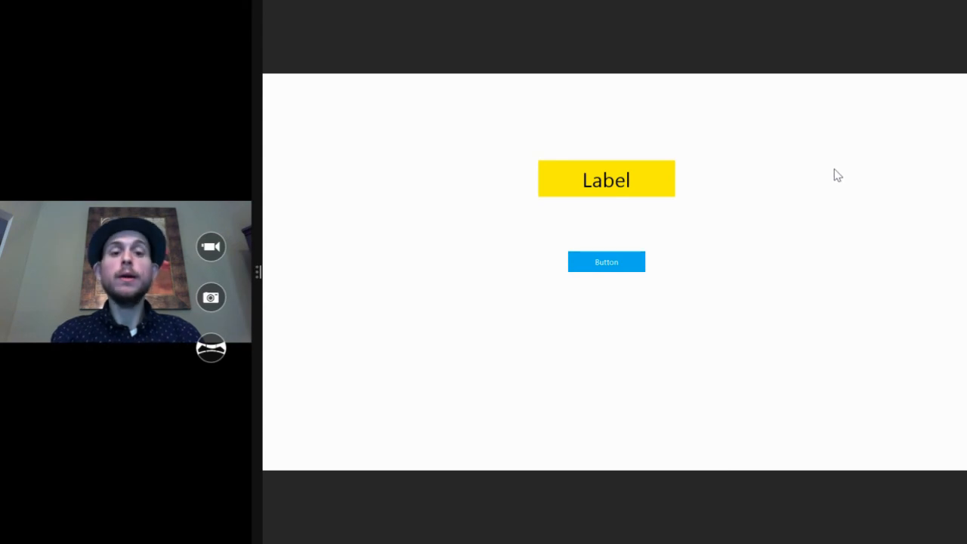
{"action": "mouse_move", "coordinate": [808, 245]}
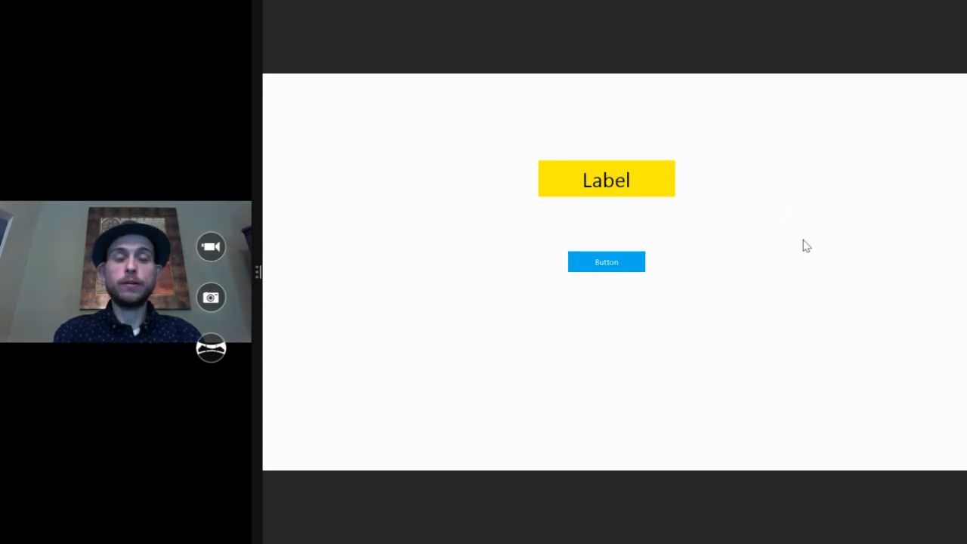